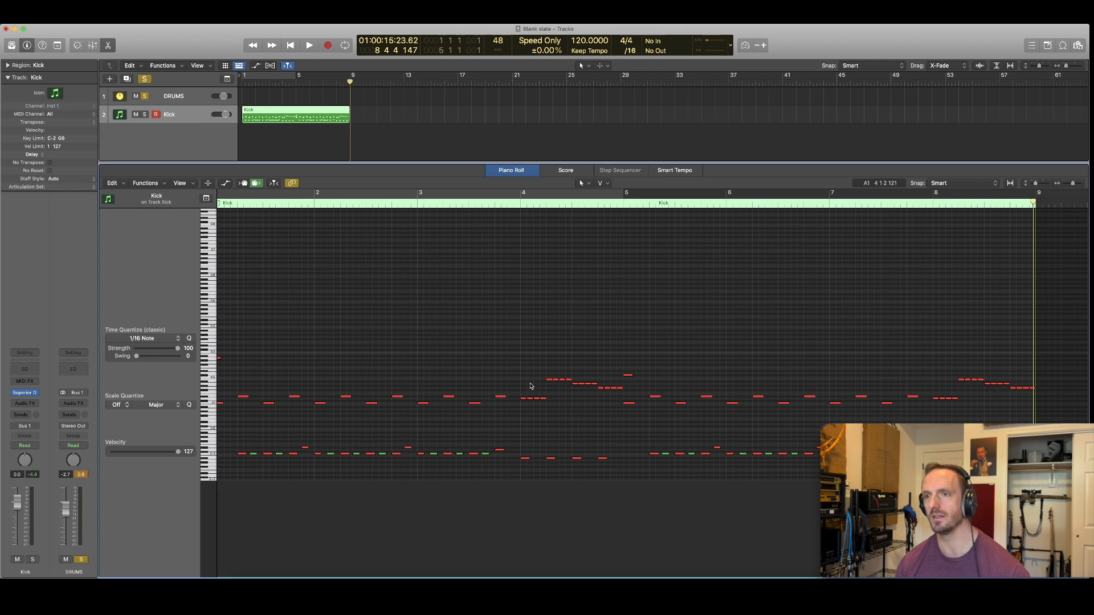
{"action": "mouse_move", "coordinate": [520, 199]}
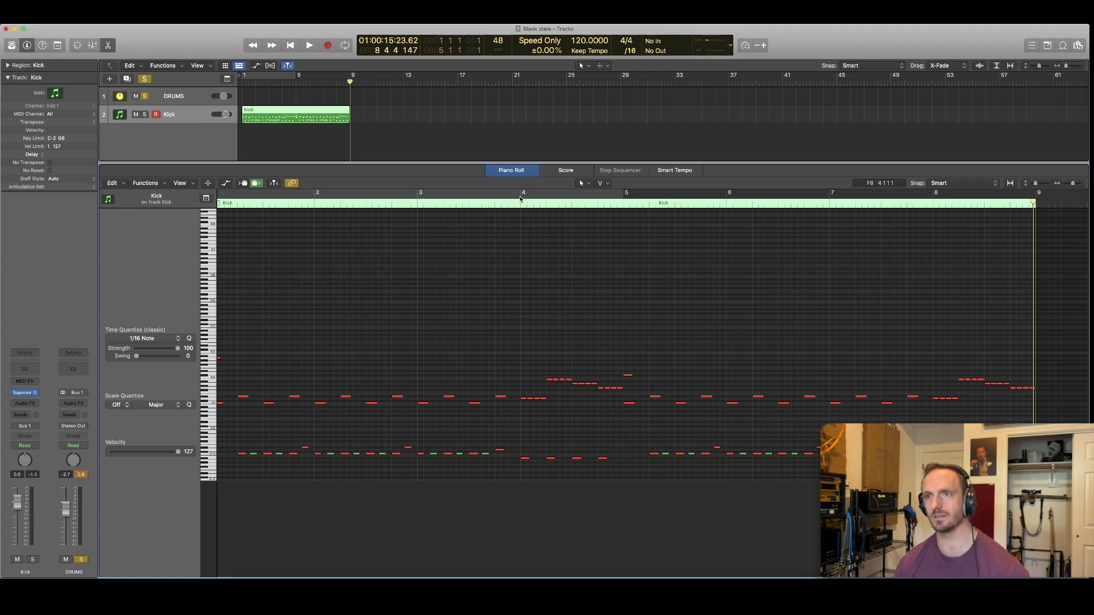
Play back the bar 4 fill twice to audition the pattern
{"action": "left_click", "coordinate": [309, 44]}
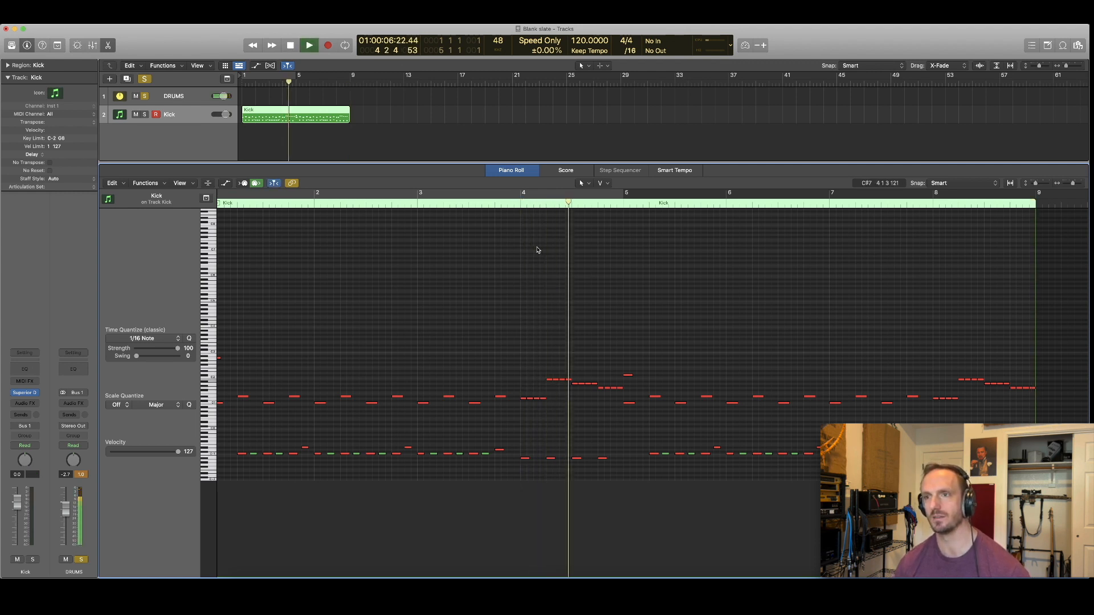
{"action": "left_click", "coordinate": [327, 44]}
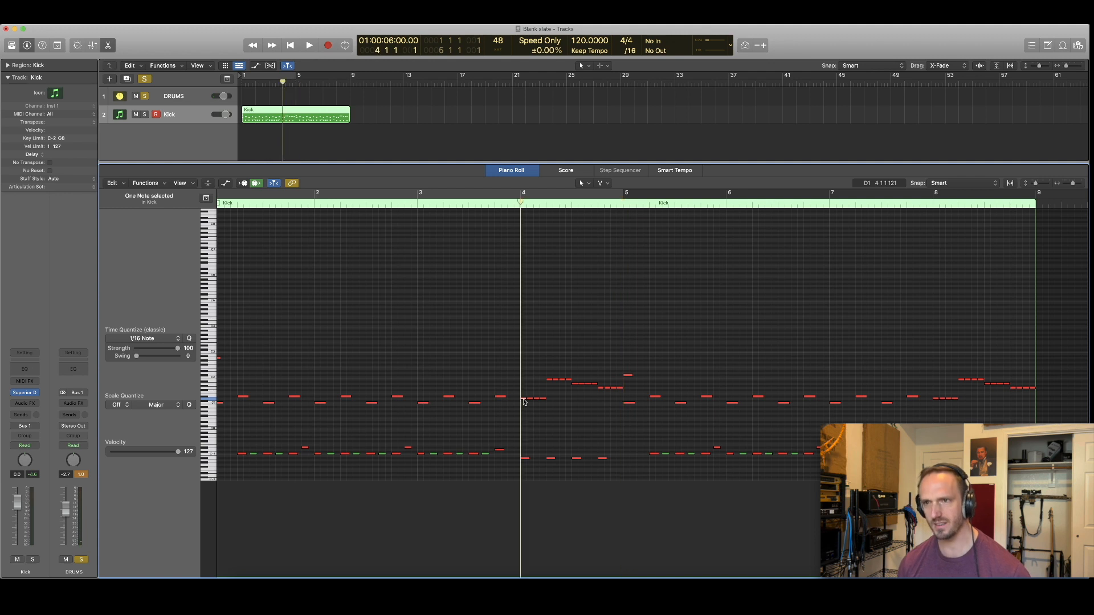
{"action": "left_click", "coordinate": [309, 45]}
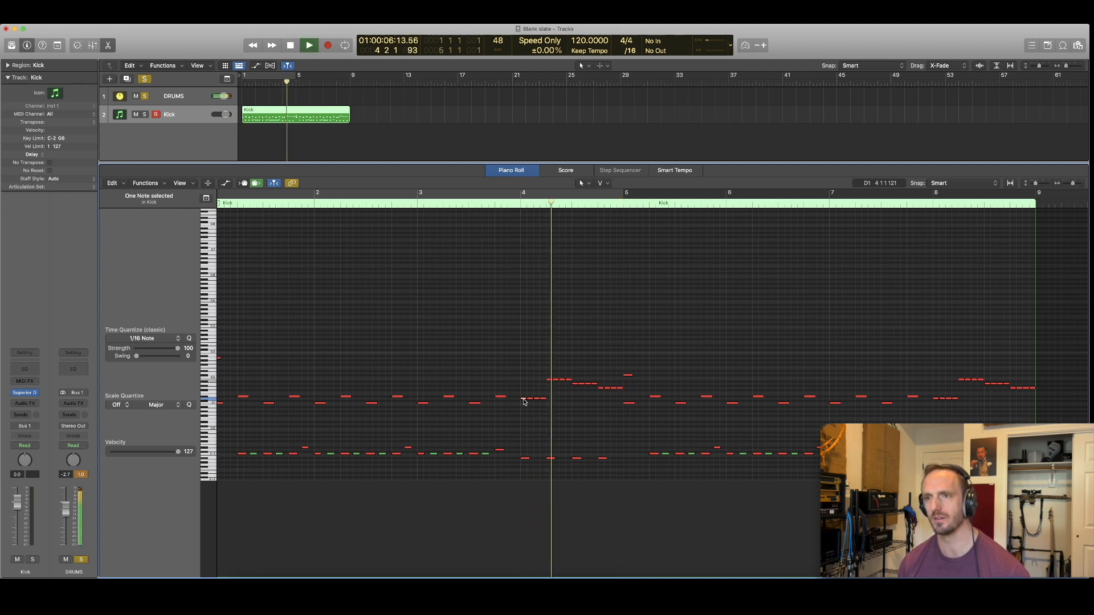
{"action": "left_click", "coordinate": [289, 45]}
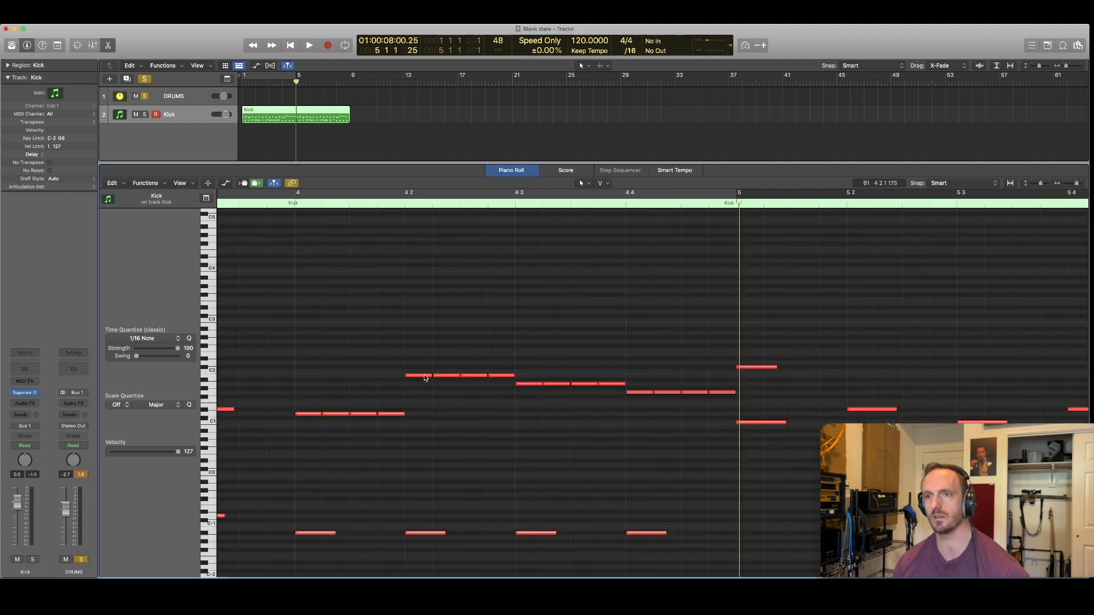
{"action": "mouse_move", "coordinate": [457, 378]}
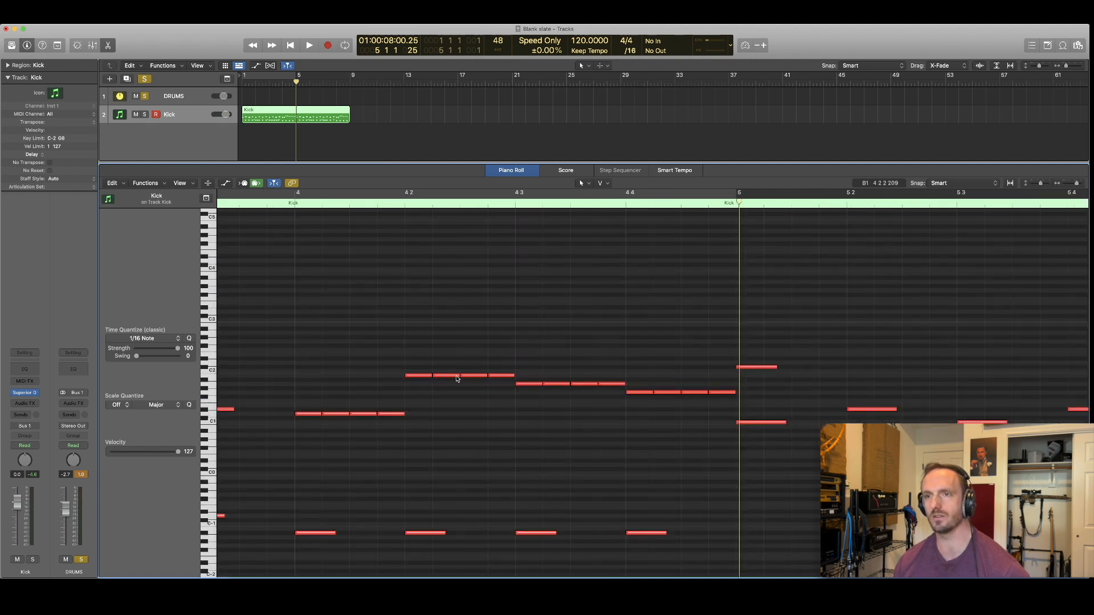
{"action": "mouse_move", "coordinate": [417, 376]}
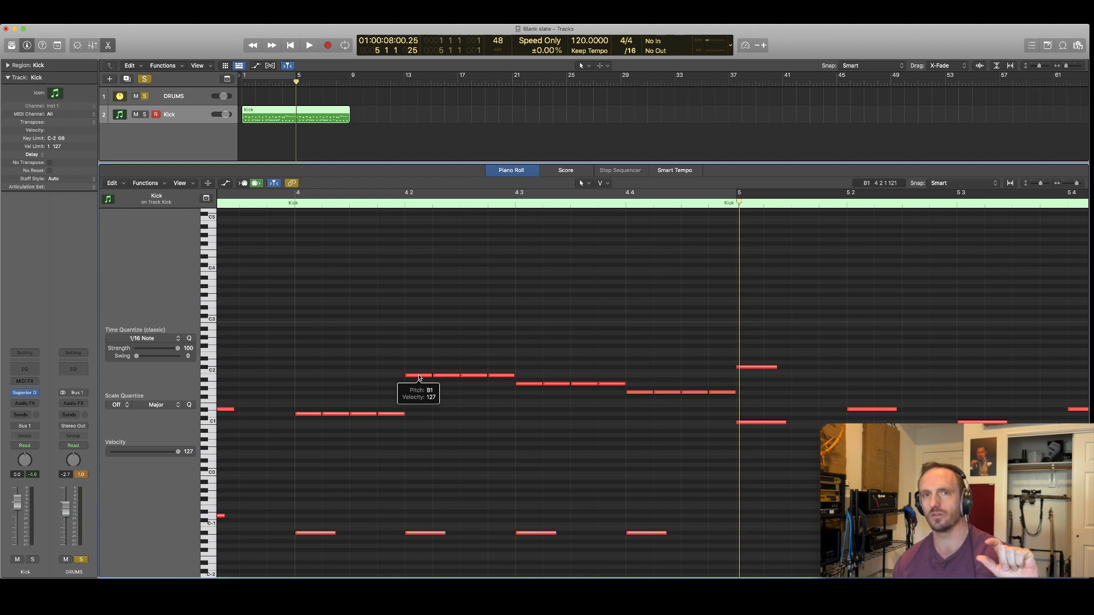
Inspect tom note pitches and velocities, lowering the beat 3 tom slightly
{"action": "left_click", "coordinate": [413, 375]}
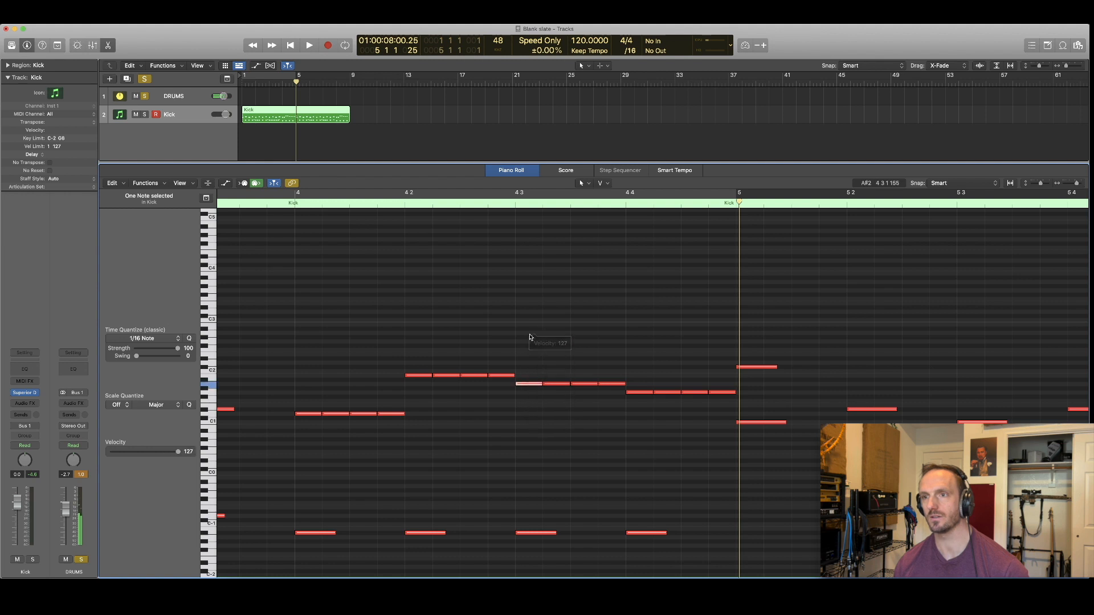
{"action": "left_click", "coordinate": [418, 375]}
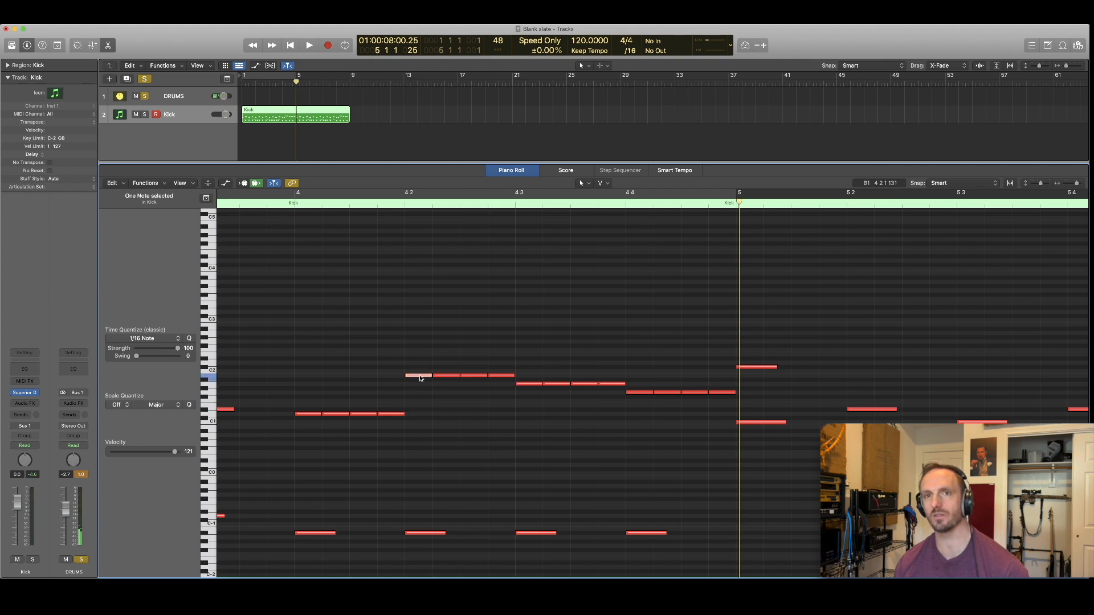
{"action": "mouse_move", "coordinate": [419, 376]}
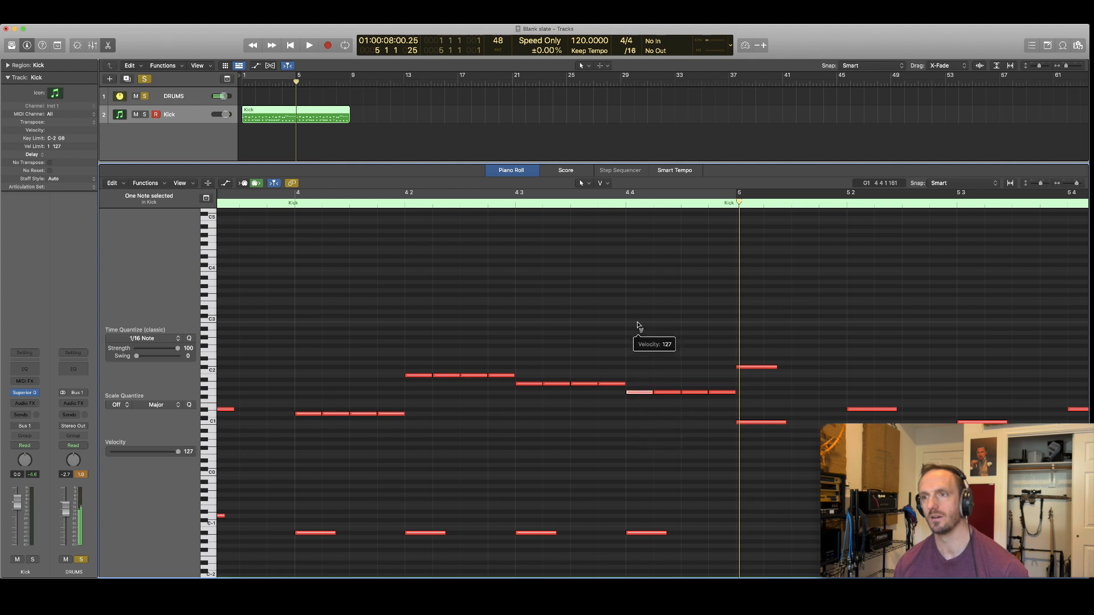
{"action": "mouse_move", "coordinate": [528, 385]}
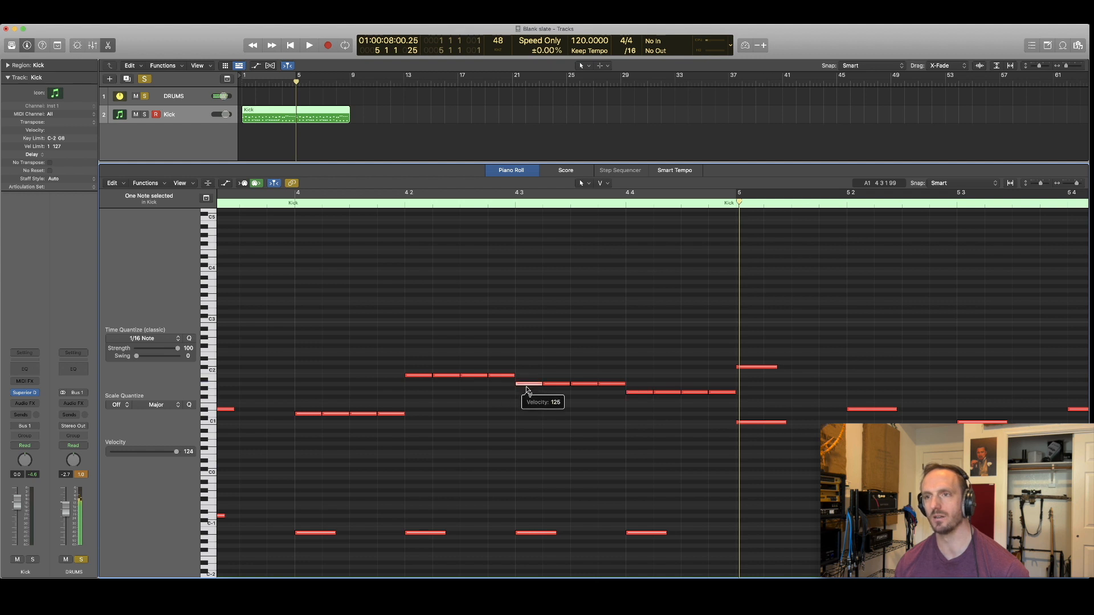
{"action": "left_click", "coordinate": [408, 375]}
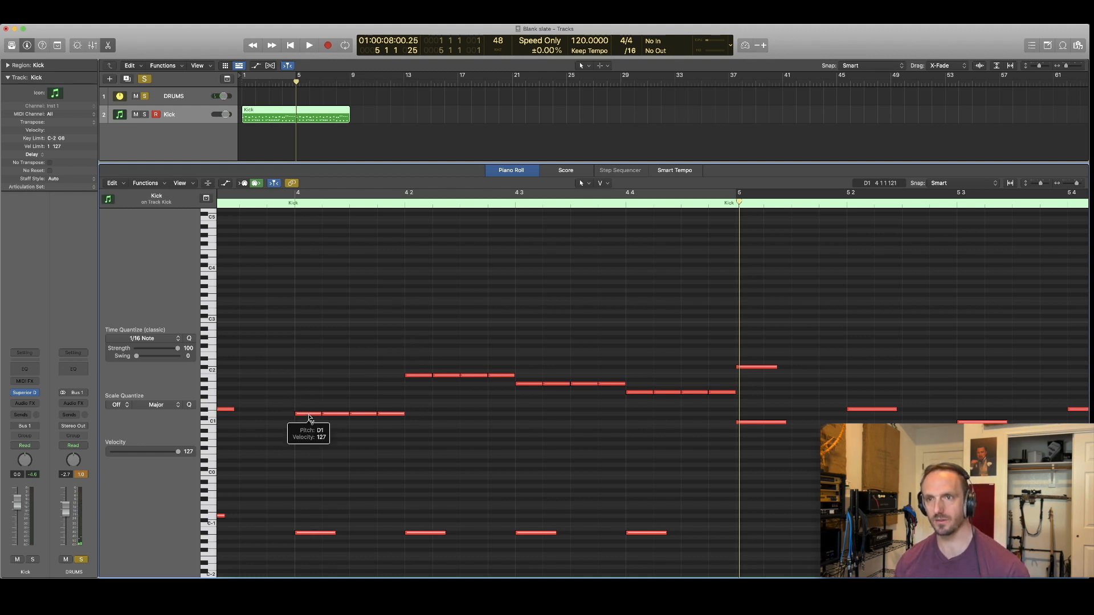
{"action": "left_click", "coordinate": [306, 413]}
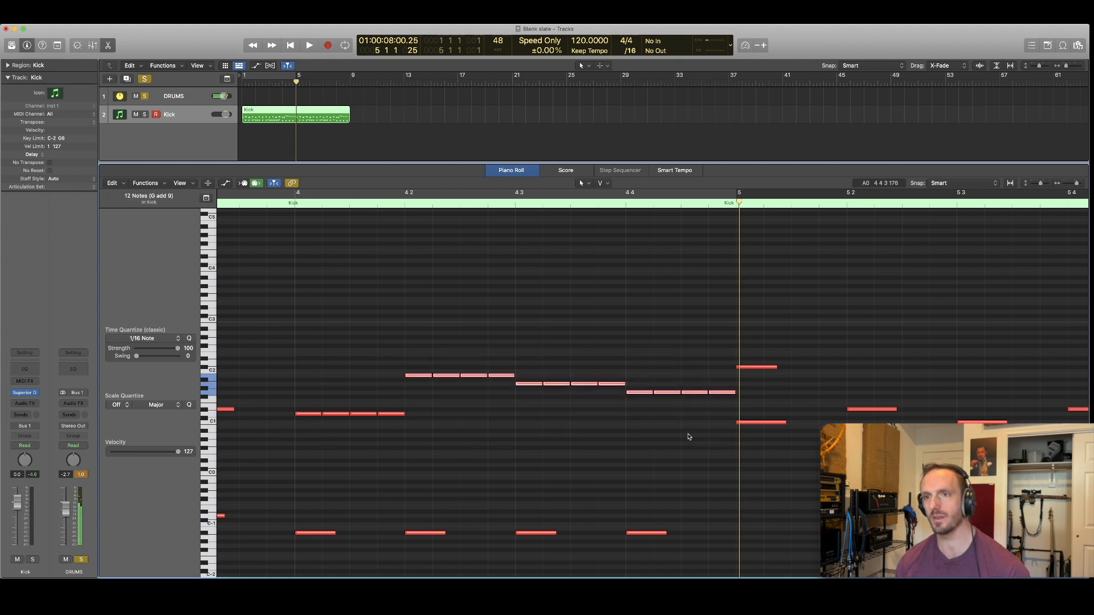
Apply Random Velocity with a 118–127 range to the twelve tom notes
{"action": "left_click", "coordinate": [145, 183]}
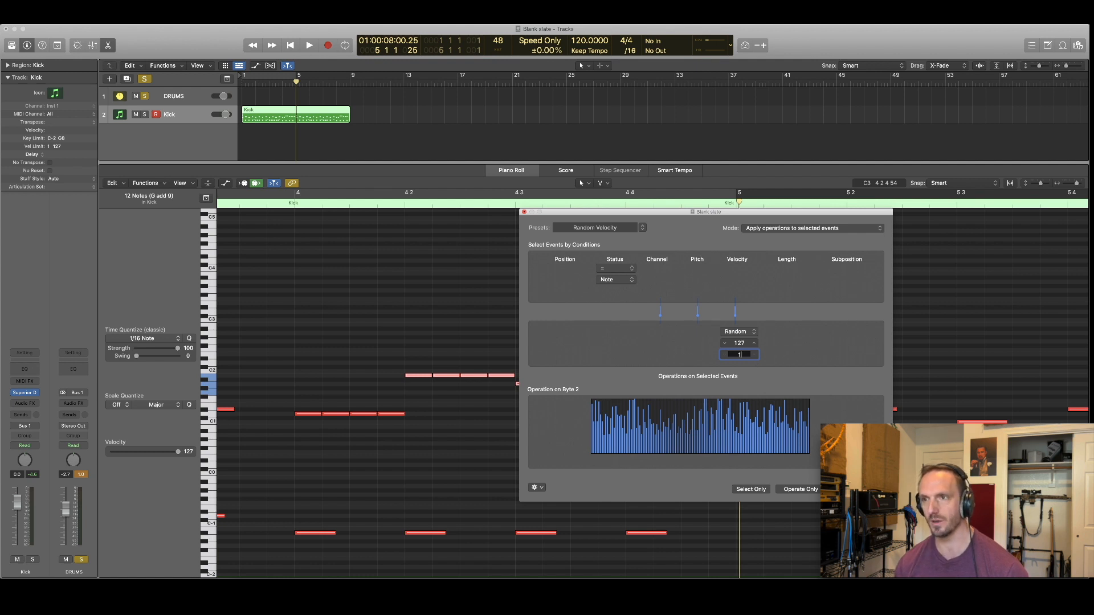
{"action": "left_click", "coordinate": [798, 488]}
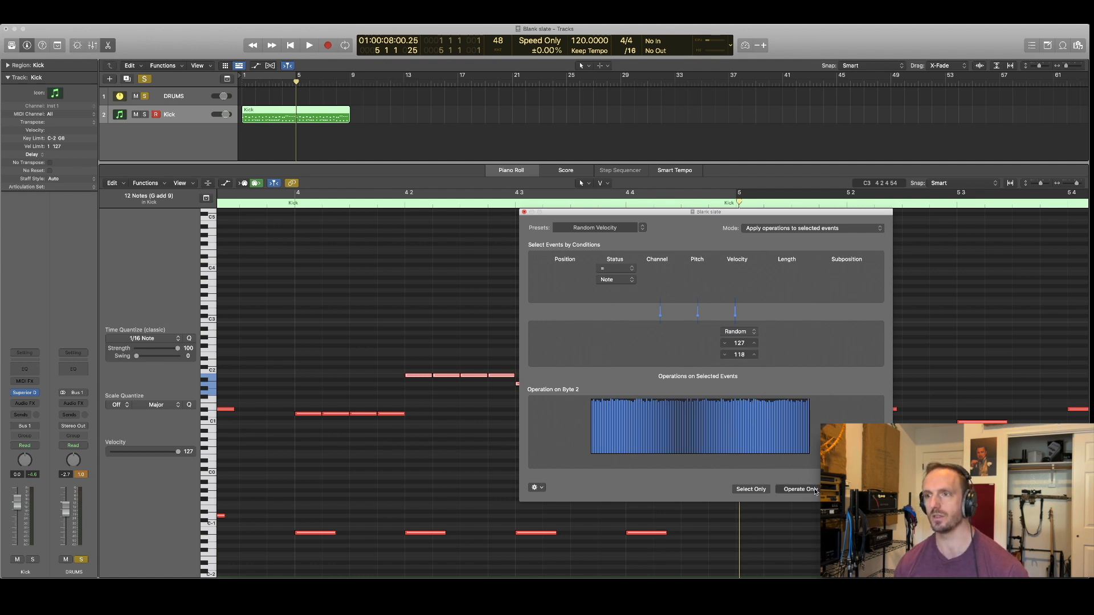
{"action": "left_click", "coordinate": [797, 489]}
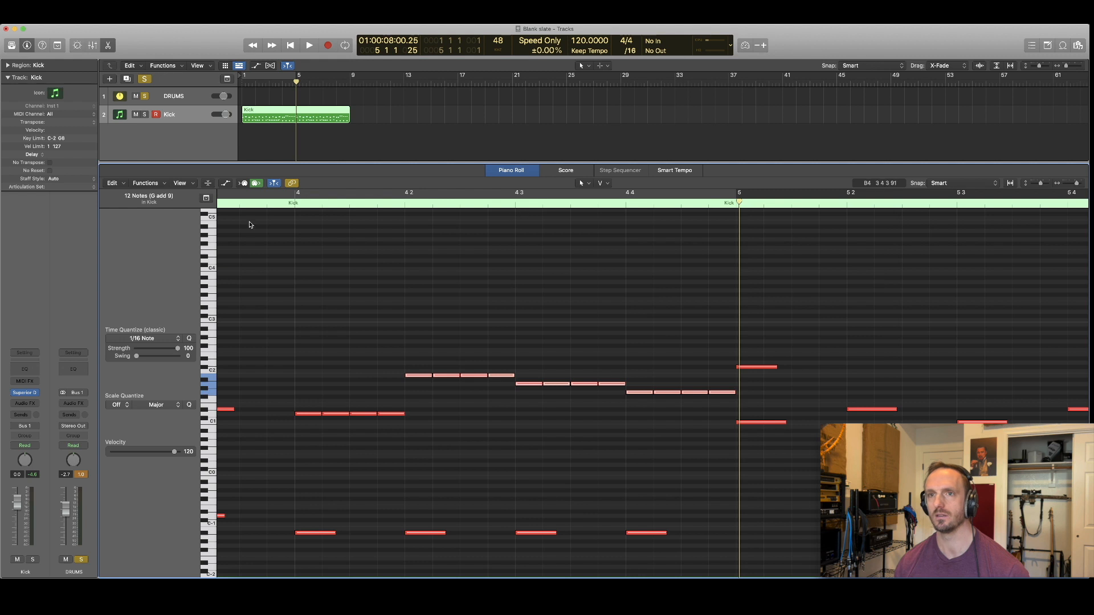
Play the pattern from bar 4 several times to hear the velocity variation
{"action": "left_click", "coordinate": [309, 44]}
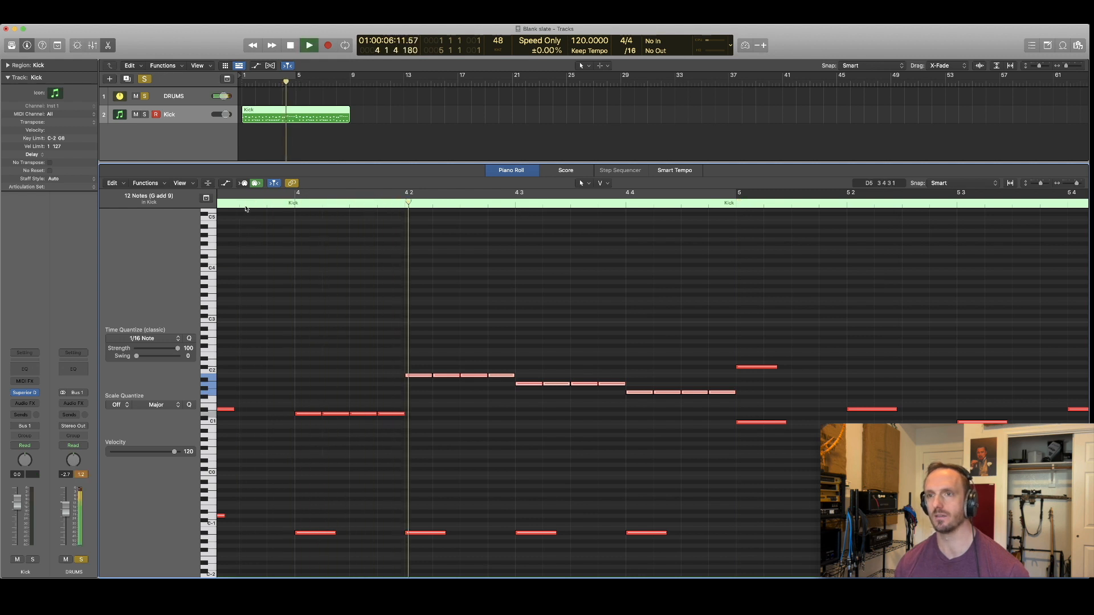
{"action": "left_click", "coordinate": [308, 44]}
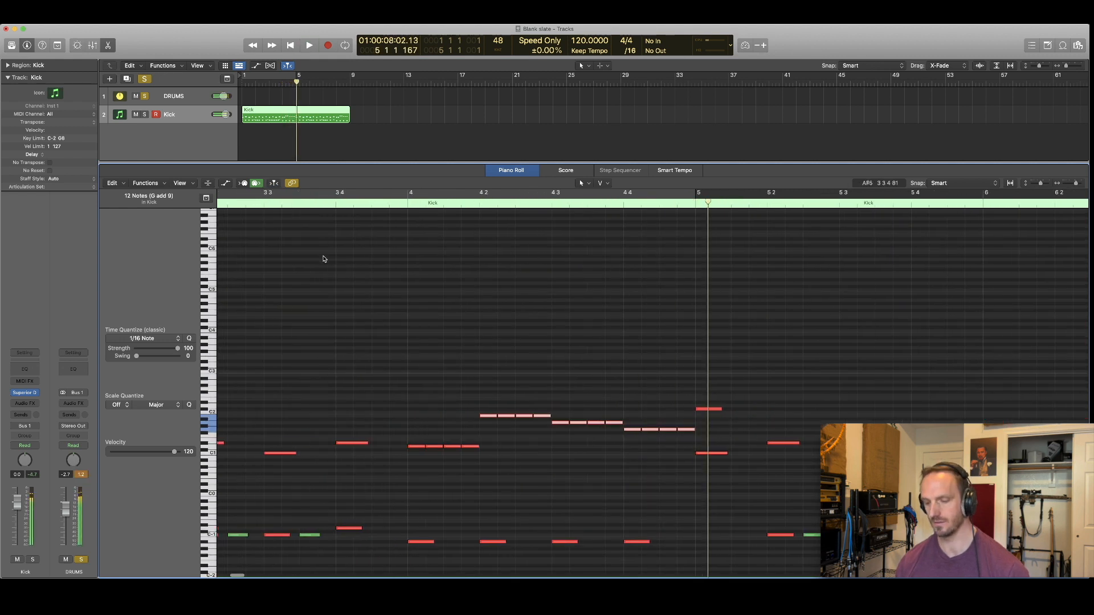
{"action": "left_click", "coordinate": [308, 45]}
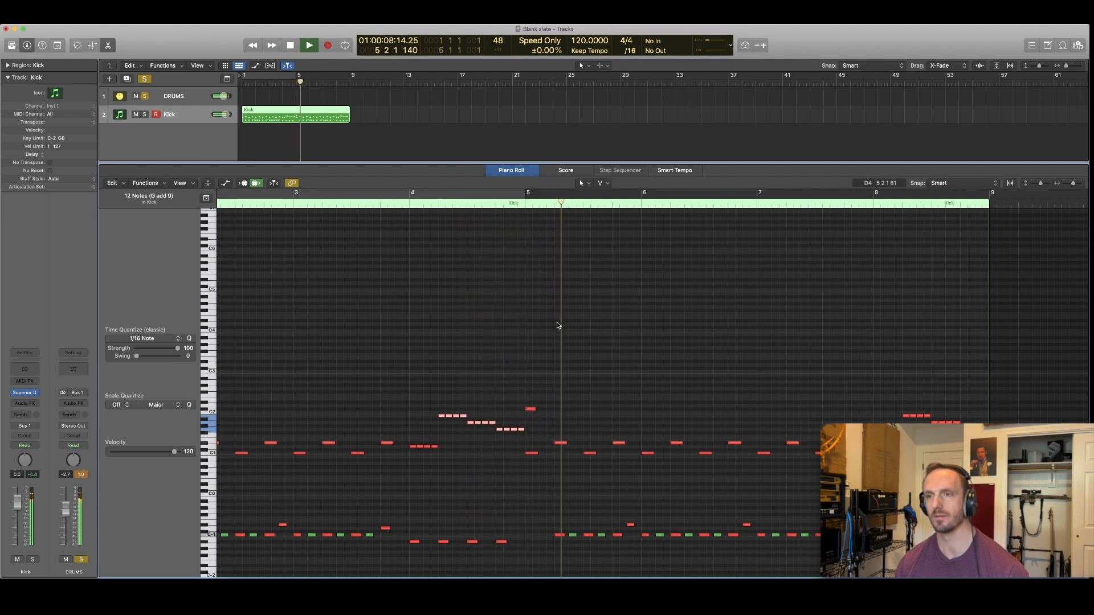
{"action": "left_click", "coordinate": [328, 44]}
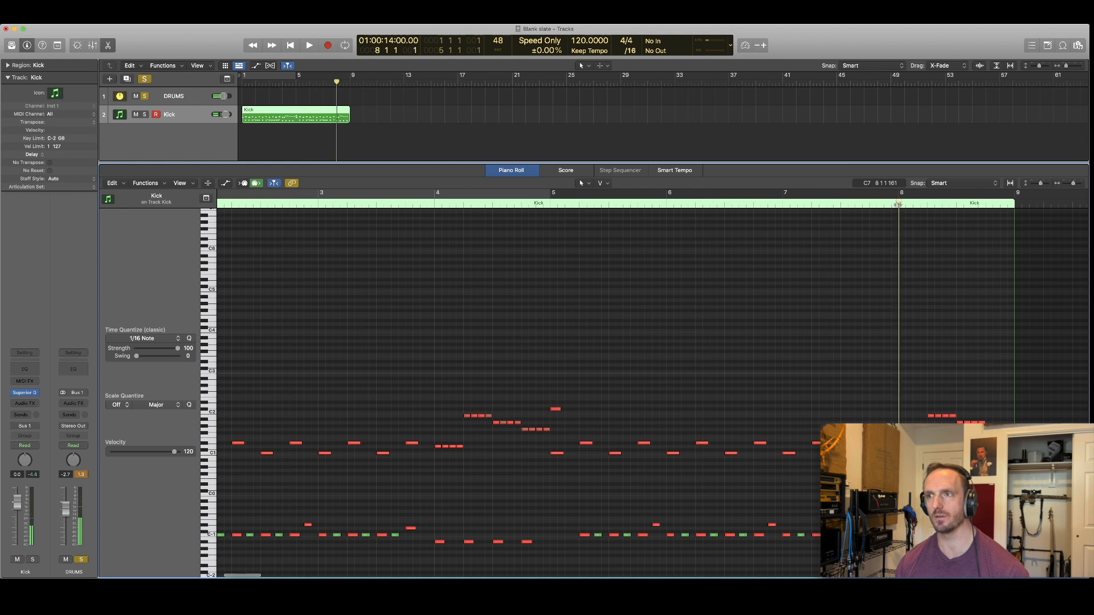
{"action": "left_click", "coordinate": [308, 44]}
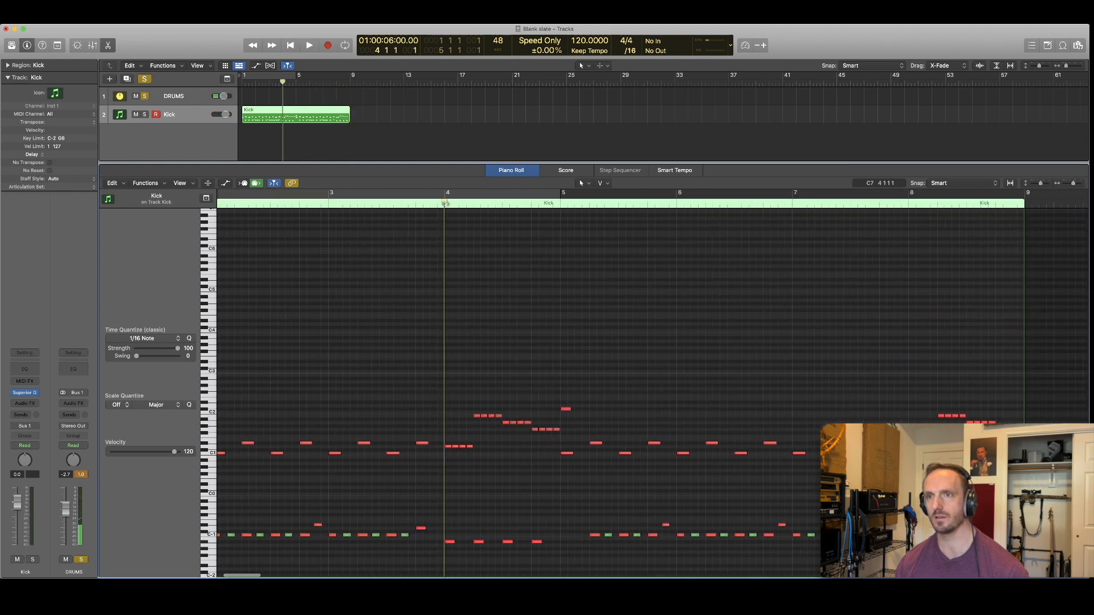
{"action": "left_click", "coordinate": [309, 44]}
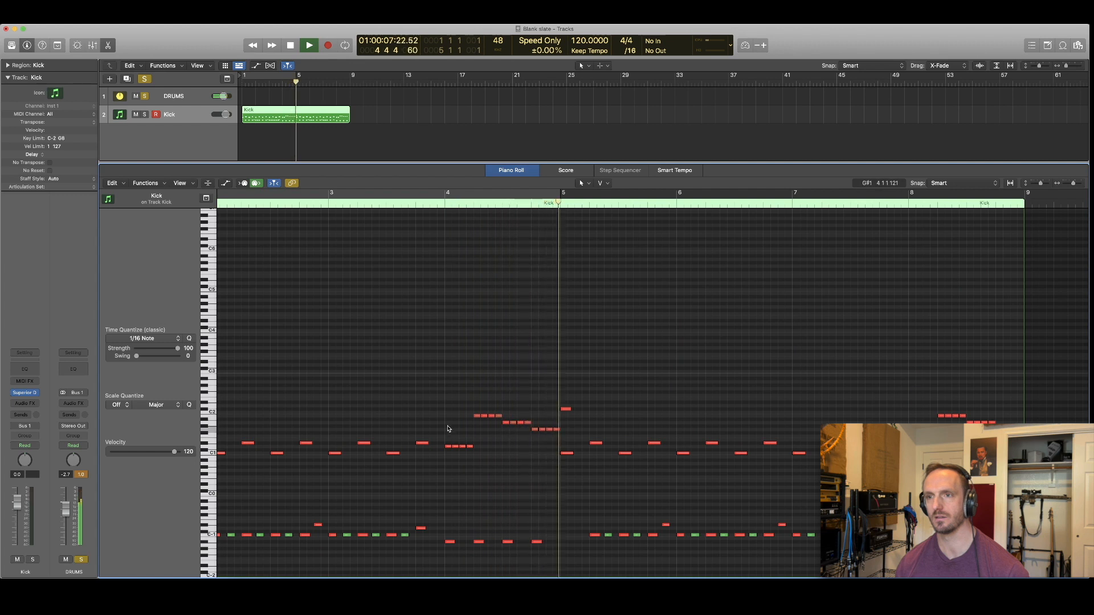
Randomise the four opening bar 4 notes' velocities to around 126 and audition the groove
{"action": "left_click", "coordinate": [145, 183]}
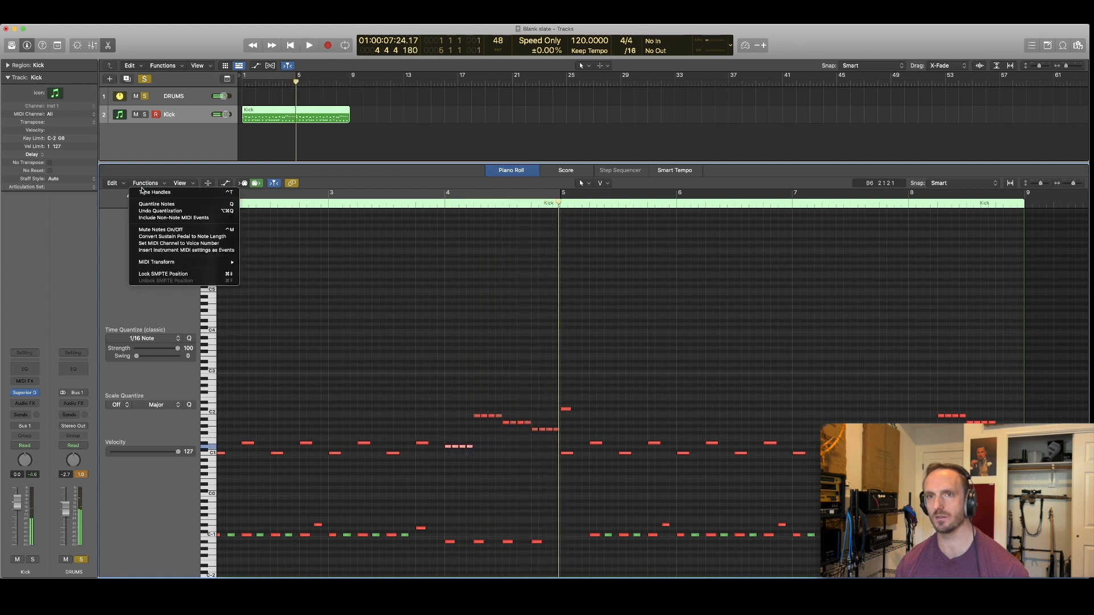
{"action": "mouse_move", "coordinate": [157, 261]}
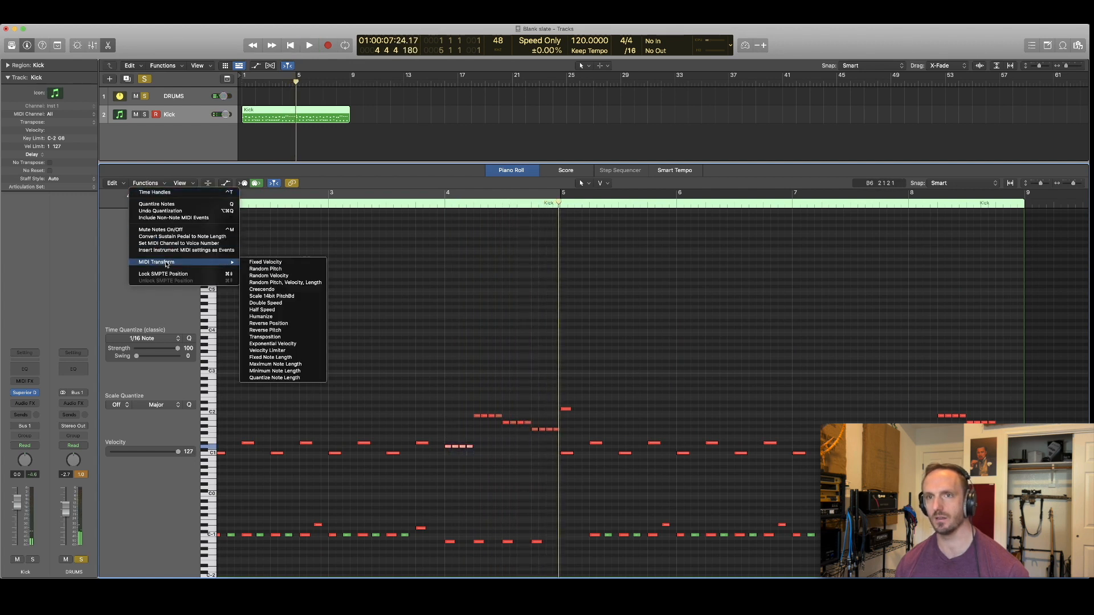
{"action": "mouse_move", "coordinate": [291, 275]}
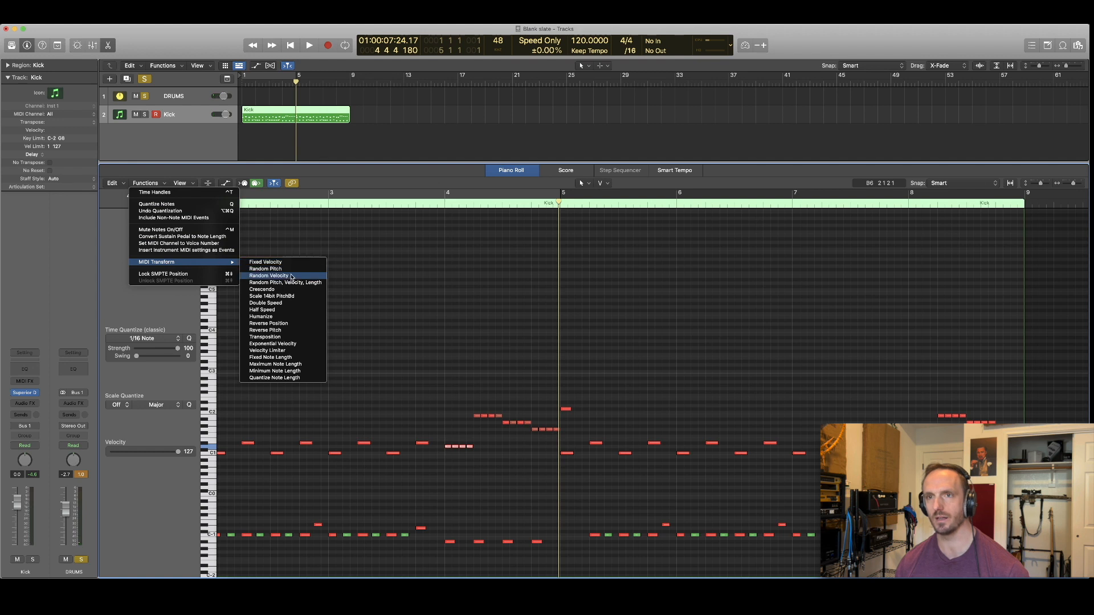
{"action": "left_click", "coordinate": [268, 274]}
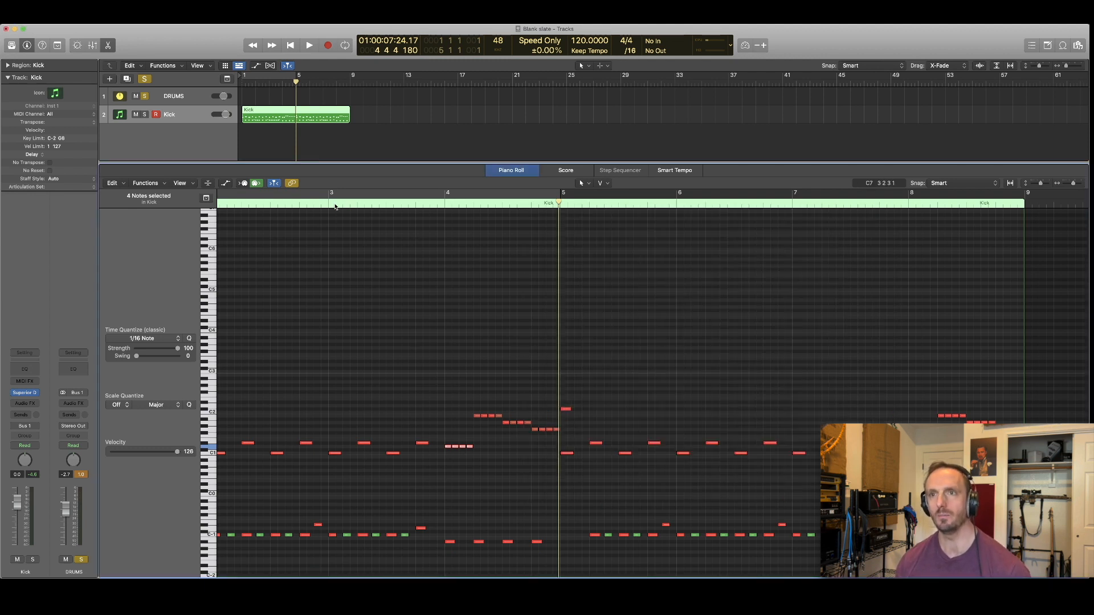
{"action": "left_click", "coordinate": [309, 45]}
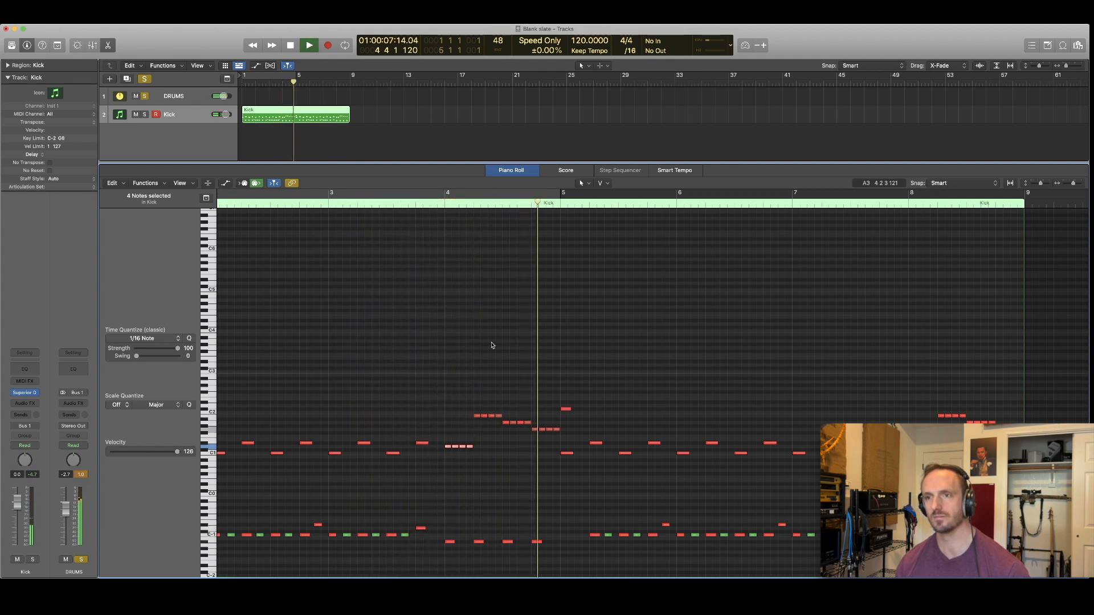
{"action": "left_click", "coordinate": [308, 45]}
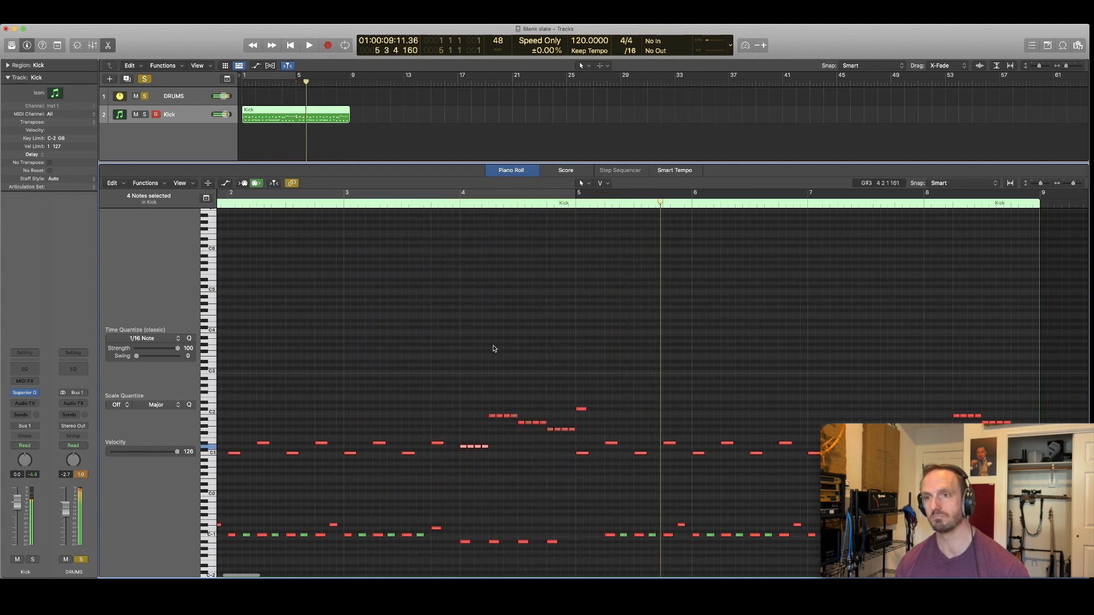
{"action": "left_click", "coordinate": [308, 44]}
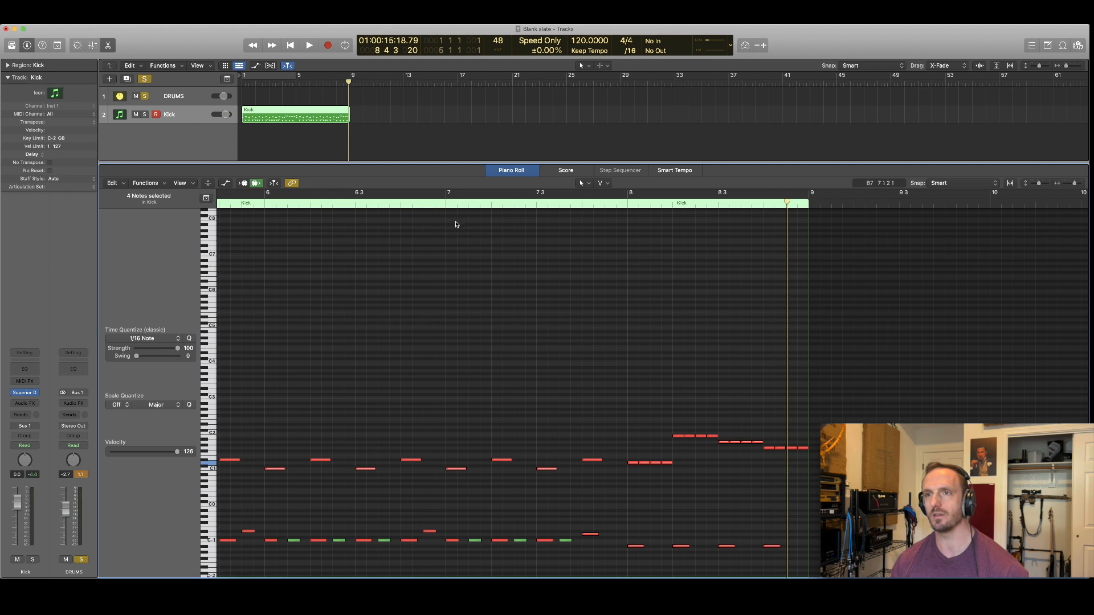
Move two bar 8 tom note pairs to lower toms, auditioning the fill
{"action": "left_click", "coordinate": [309, 44]}
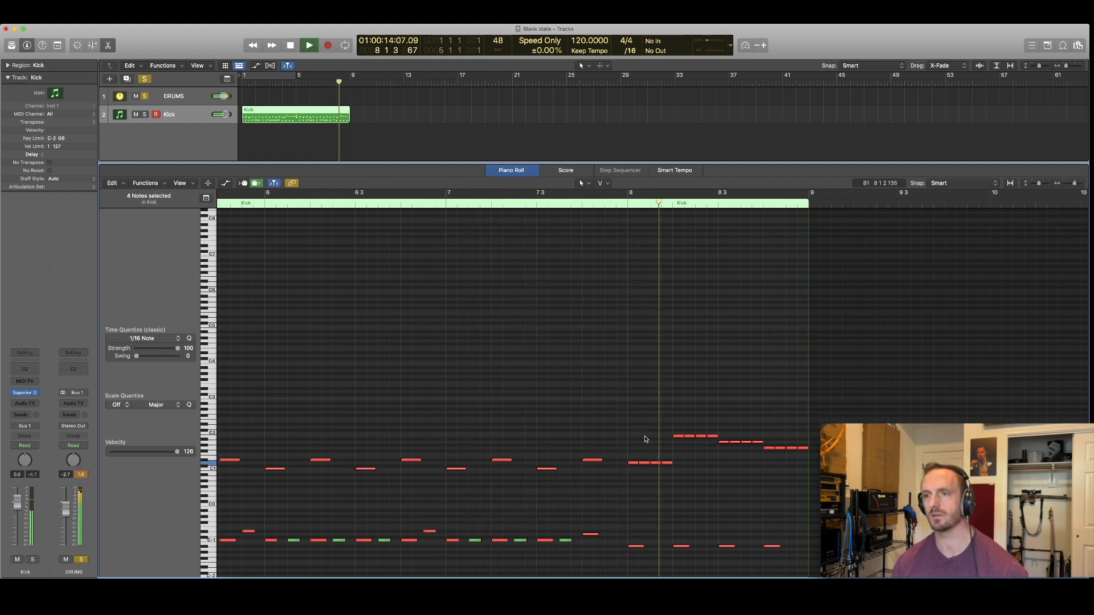
{"action": "left_click", "coordinate": [309, 45]}
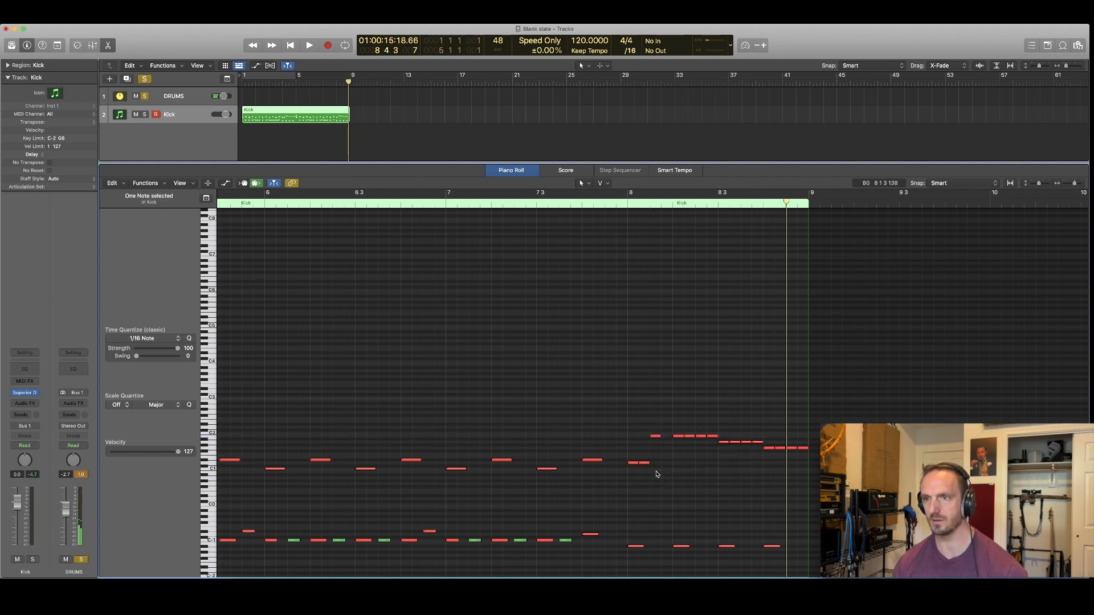
{"action": "mouse_move", "coordinate": [690, 435]}
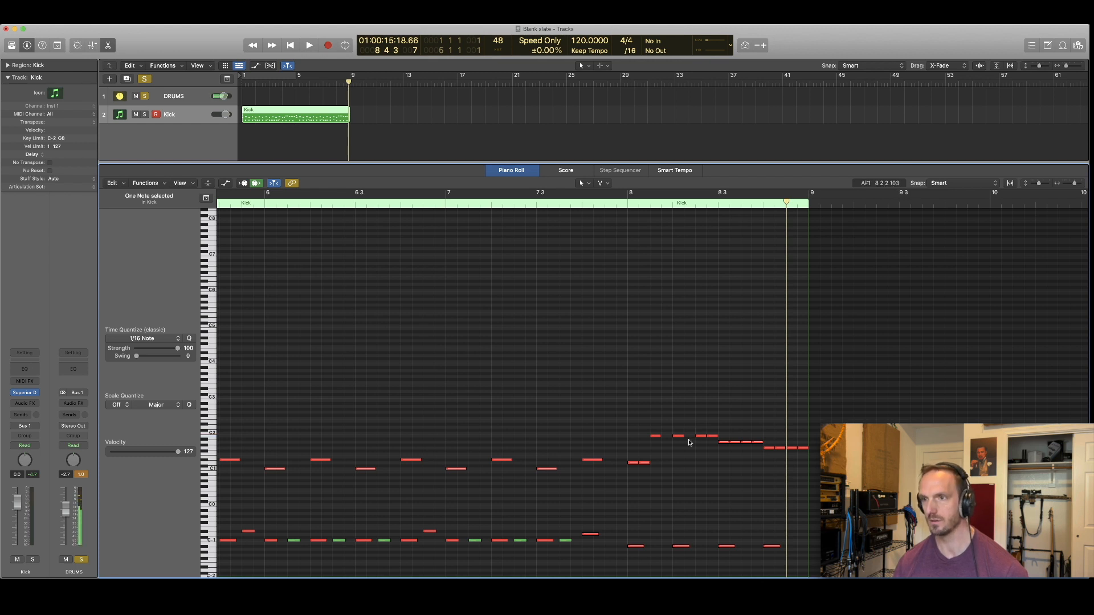
{"action": "left_click", "coordinate": [690, 438]}
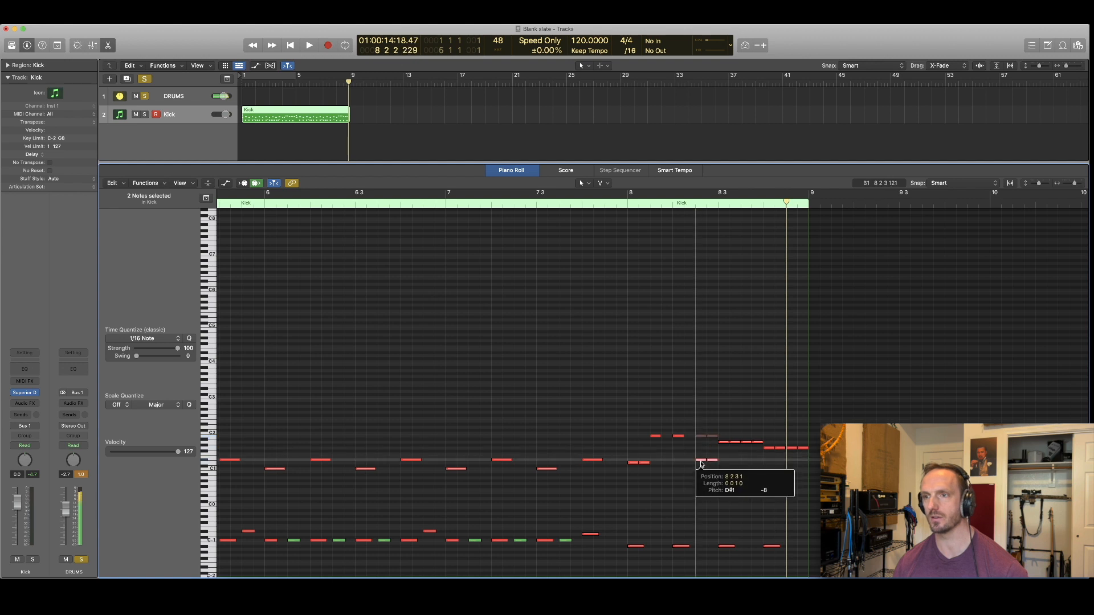
{"action": "left_click", "coordinate": [308, 45]}
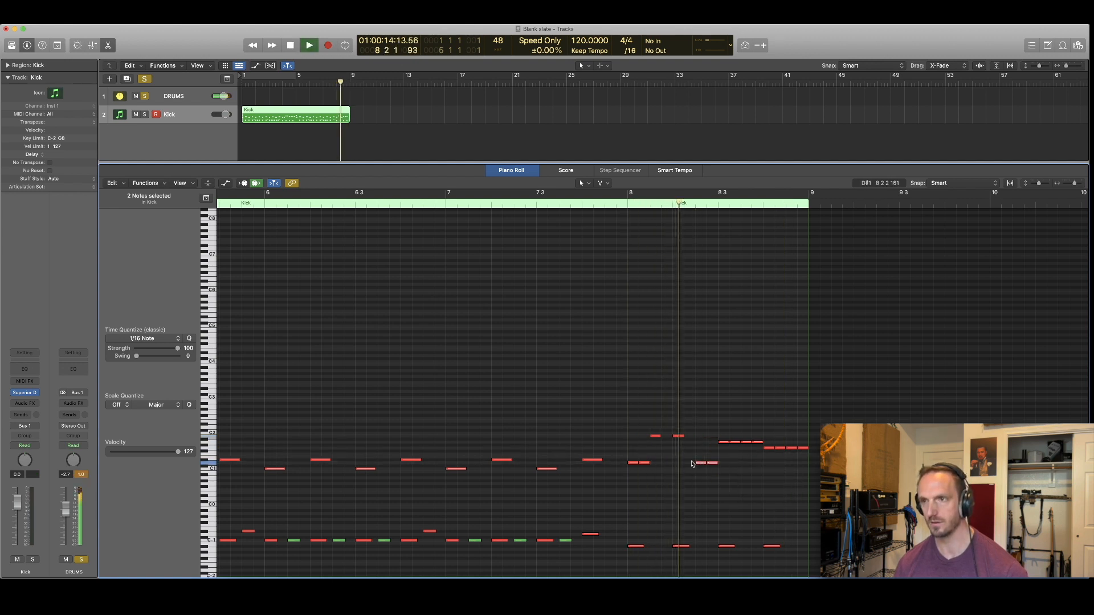
{"action": "left_click", "coordinate": [308, 44]}
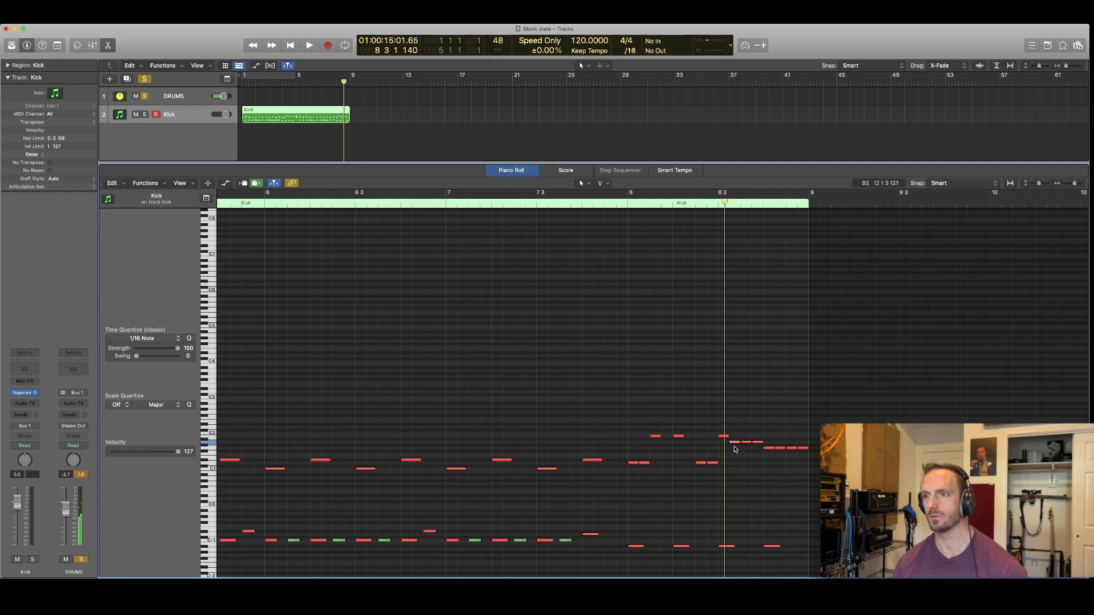
{"action": "left_click", "coordinate": [725, 441]}
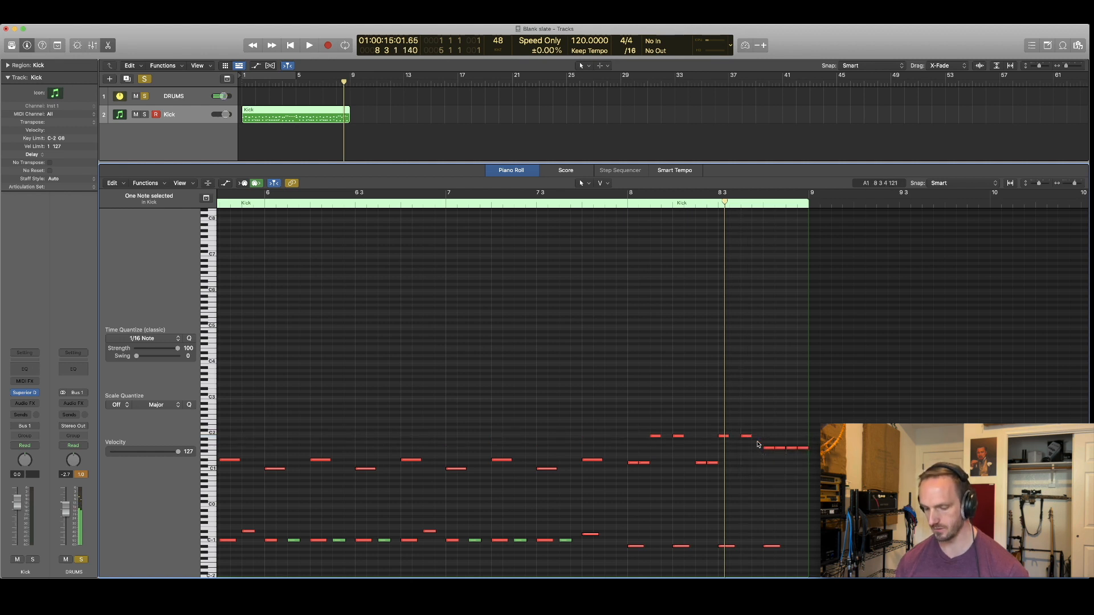
{"action": "left_click", "coordinate": [308, 45]}
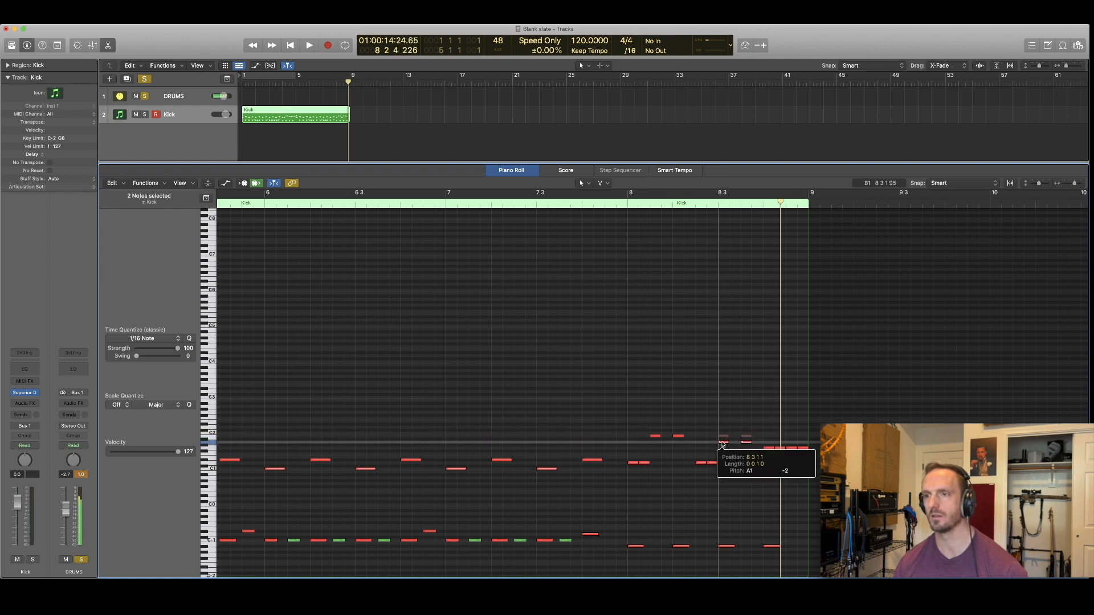
{"action": "left_click", "coordinate": [308, 44]}
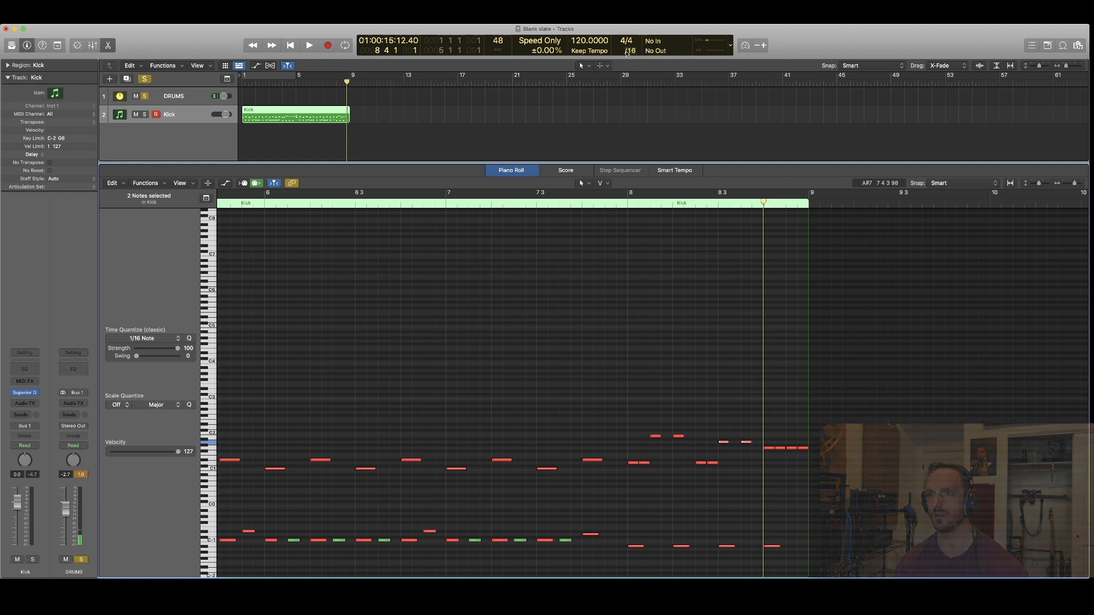
Set the LCD grid division to /24
{"action": "left_click", "coordinate": [630, 50]}
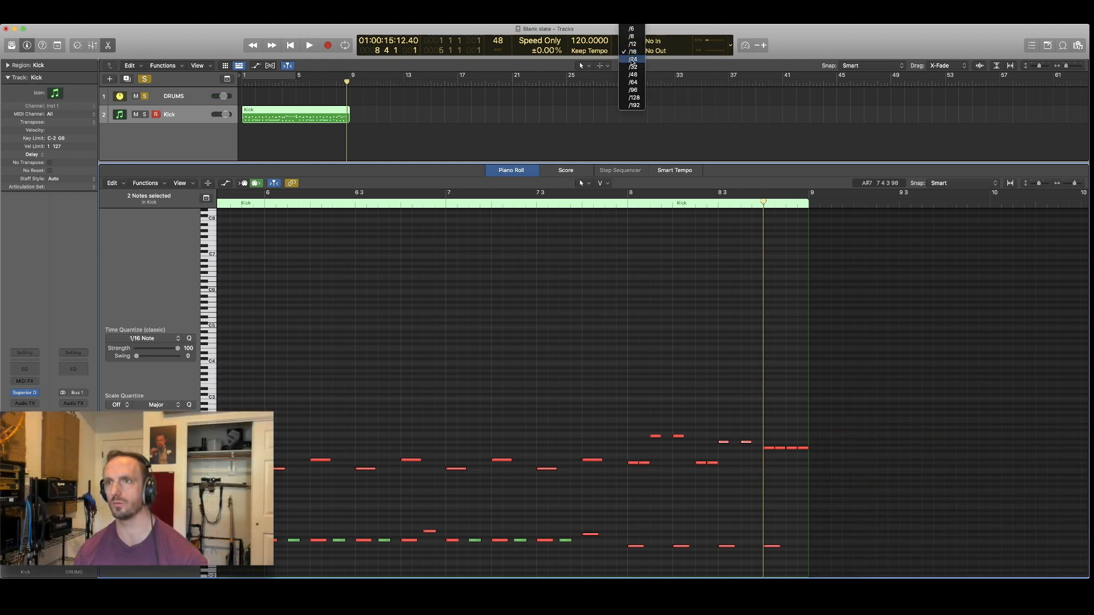
{"action": "left_click", "coordinate": [632, 67]}
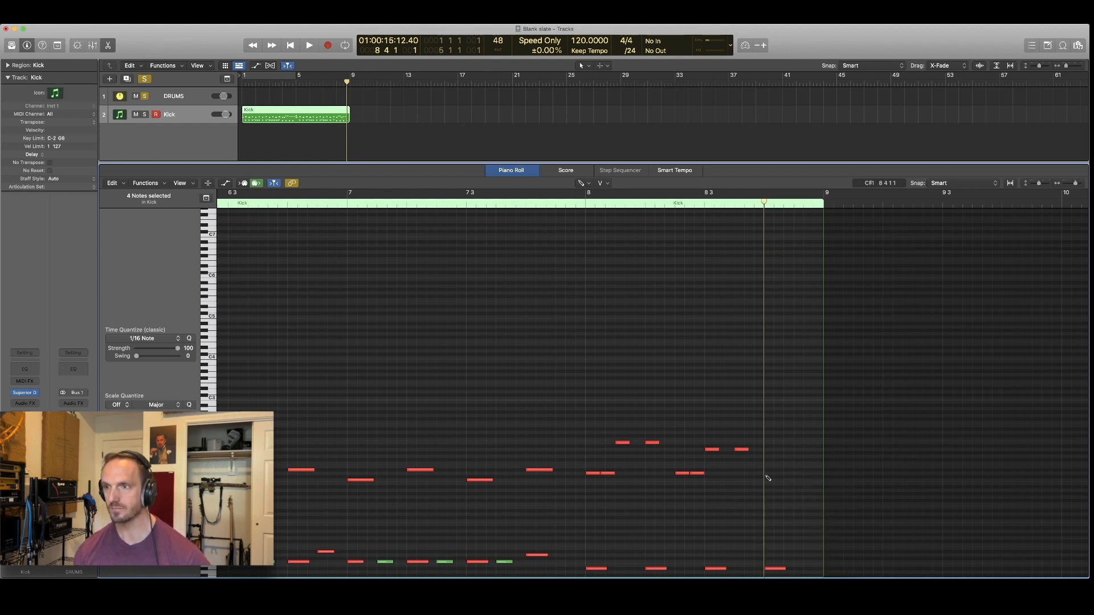
Place the last three bar 8 fill notes on triplet positions, stepping down the toms
{"action": "left_click", "coordinate": [770, 443]}
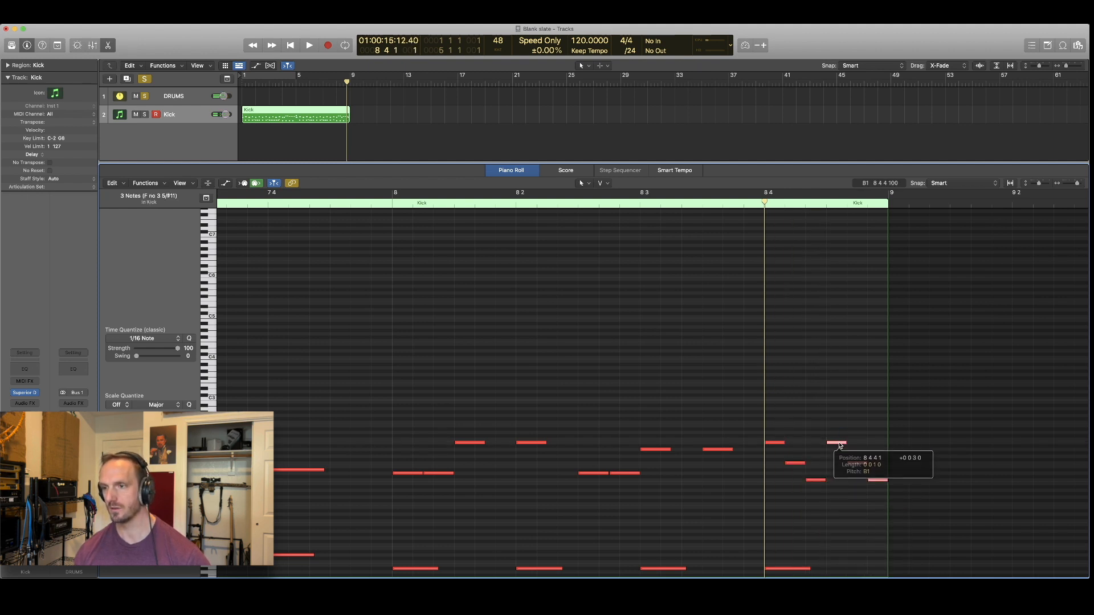
{"action": "left_click", "coordinate": [308, 44]}
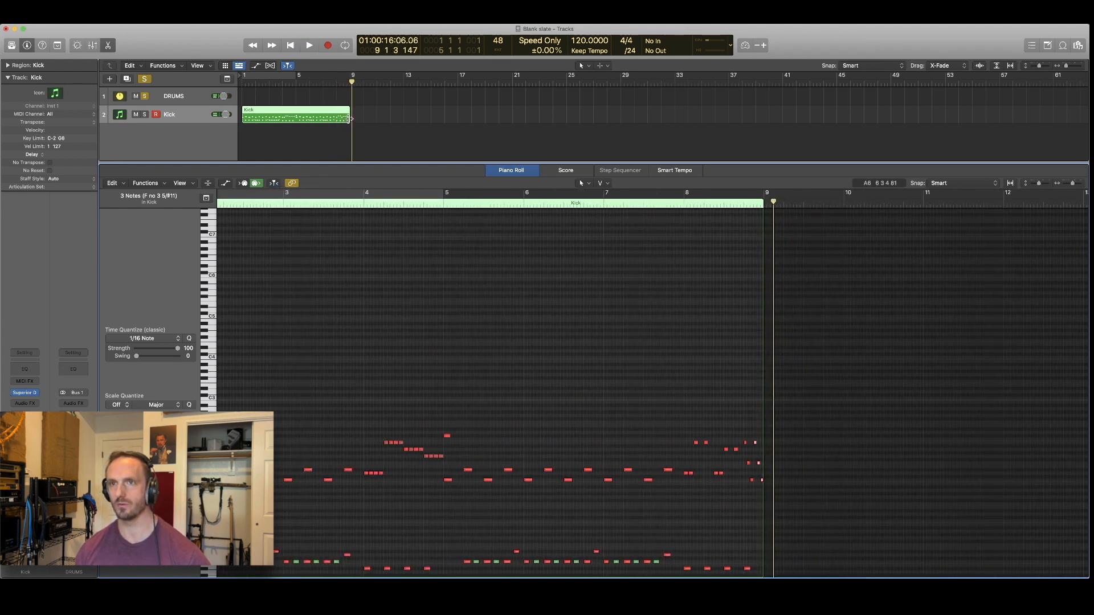
Extend the Kick region to bar 17, copy the groove to bar 9, and play it
{"action": "left_click_drag", "start_coordinate": [351, 114], "coordinate": [457, 114]}
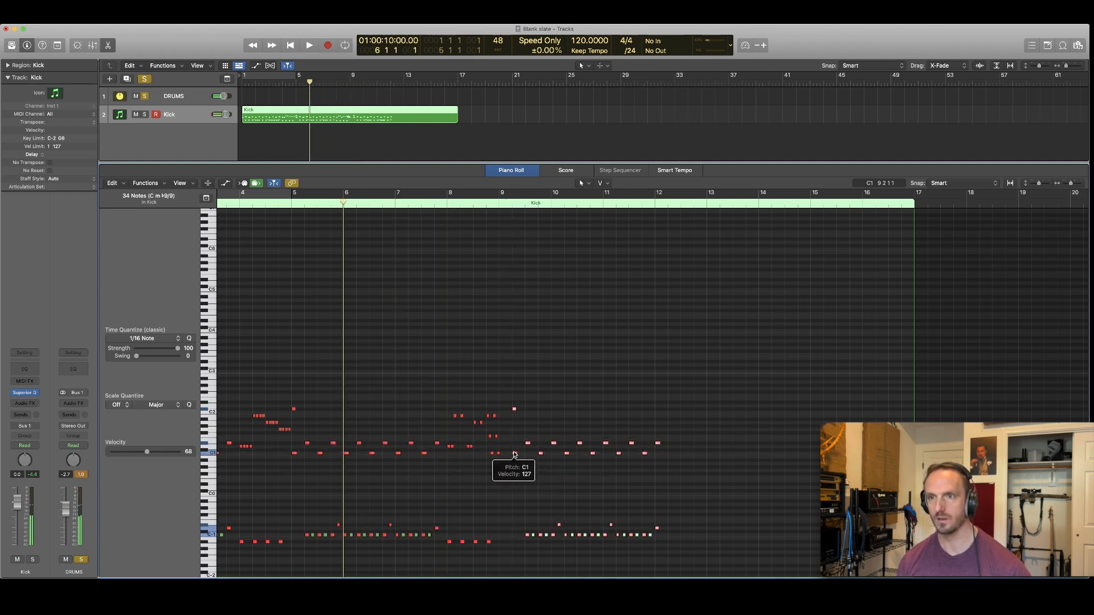
{"action": "left_click", "coordinate": [308, 45]}
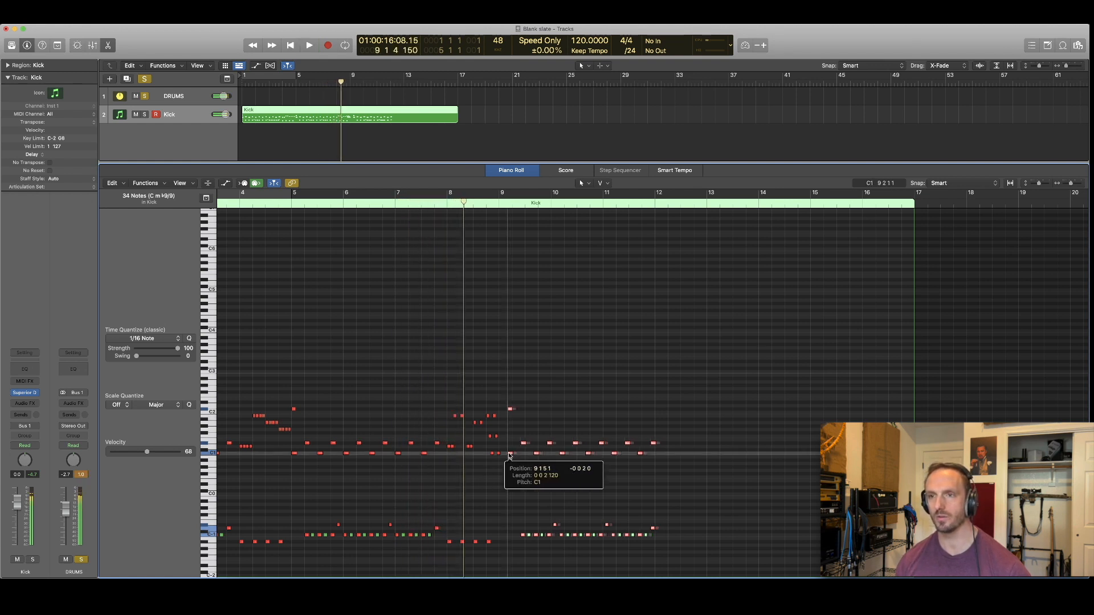
{"action": "left_click", "coordinate": [309, 45]}
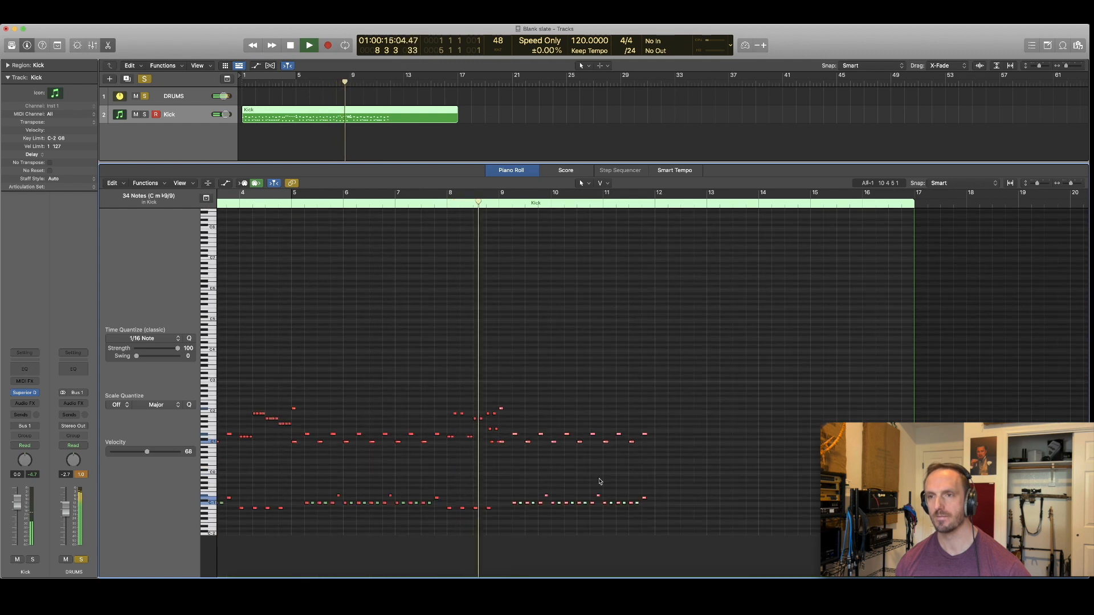
{"action": "left_click", "coordinate": [309, 44]}
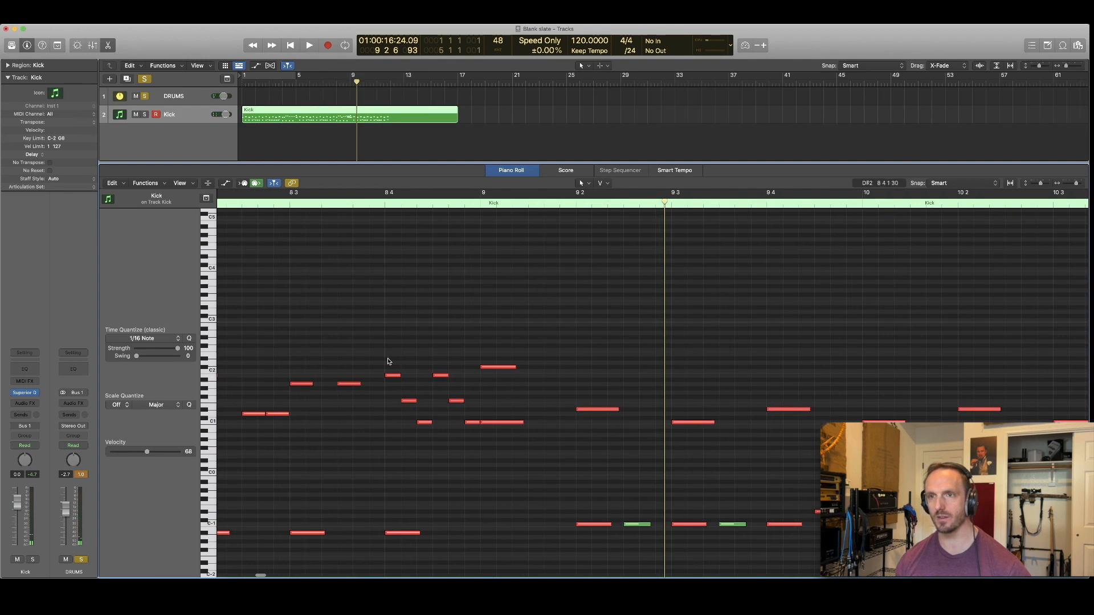
Draw the alternating tom and cymbal notes across bar 8 and select them
{"action": "left_click", "coordinate": [441, 377]}
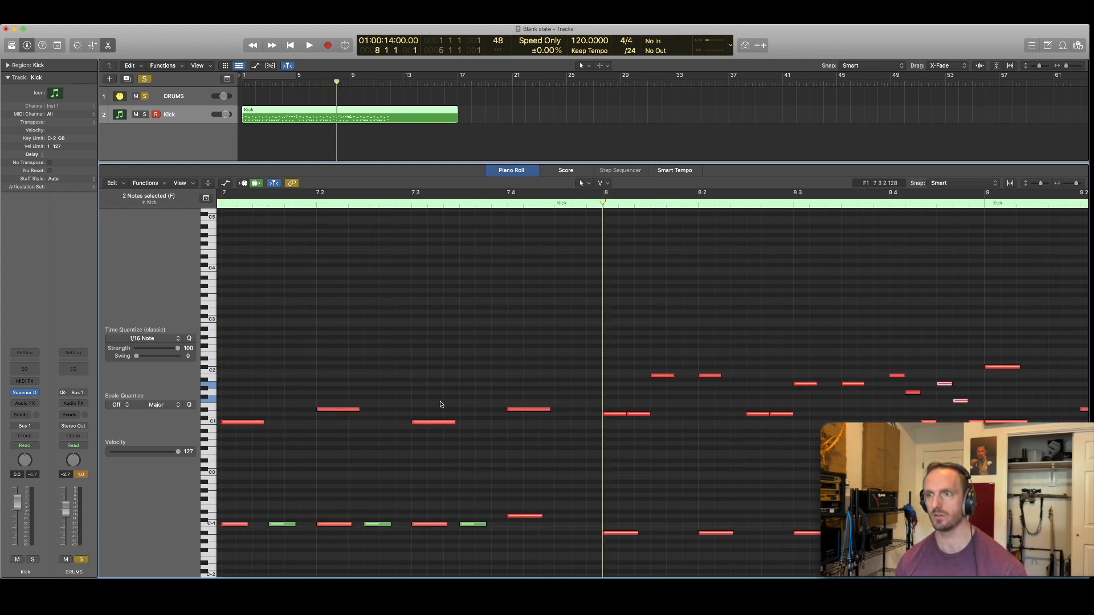
{"action": "left_click", "coordinate": [309, 45]}
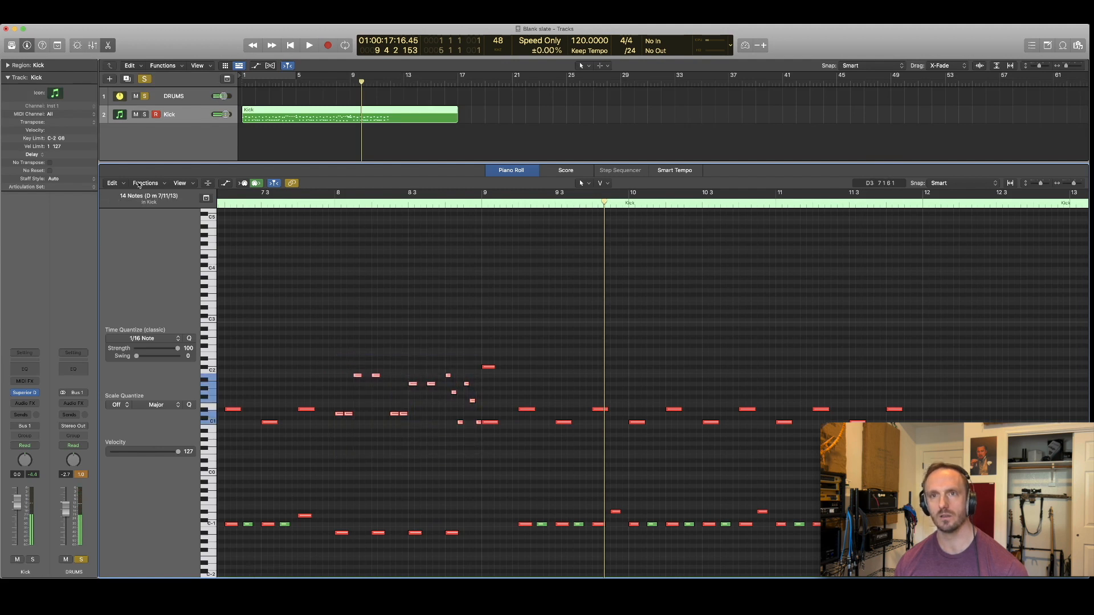
Randomise the fourteen fill notes' velocities between 123 and 127, then close the window
{"action": "left_click", "coordinate": [146, 183]}
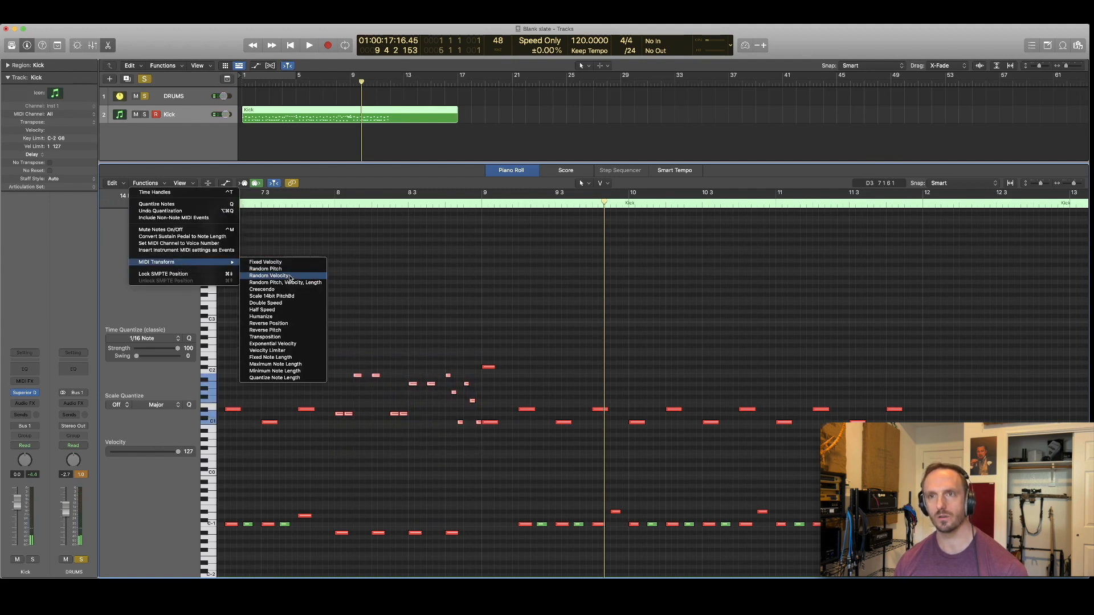
{"action": "left_click", "coordinate": [270, 275]}
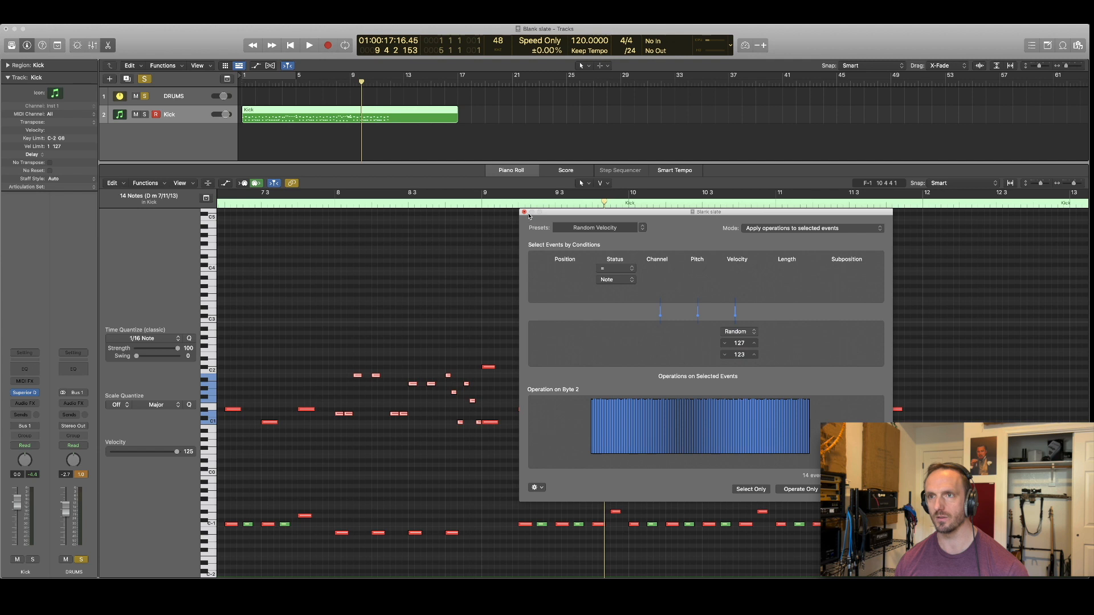
{"action": "left_click", "coordinate": [524, 211]}
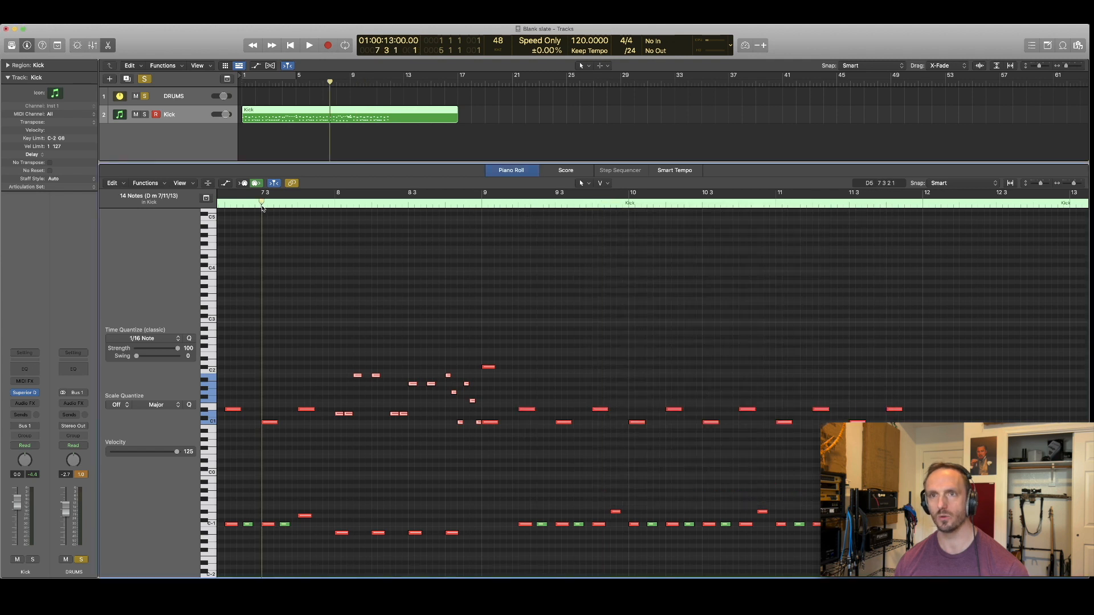
{"action": "left_click", "coordinate": [308, 44]}
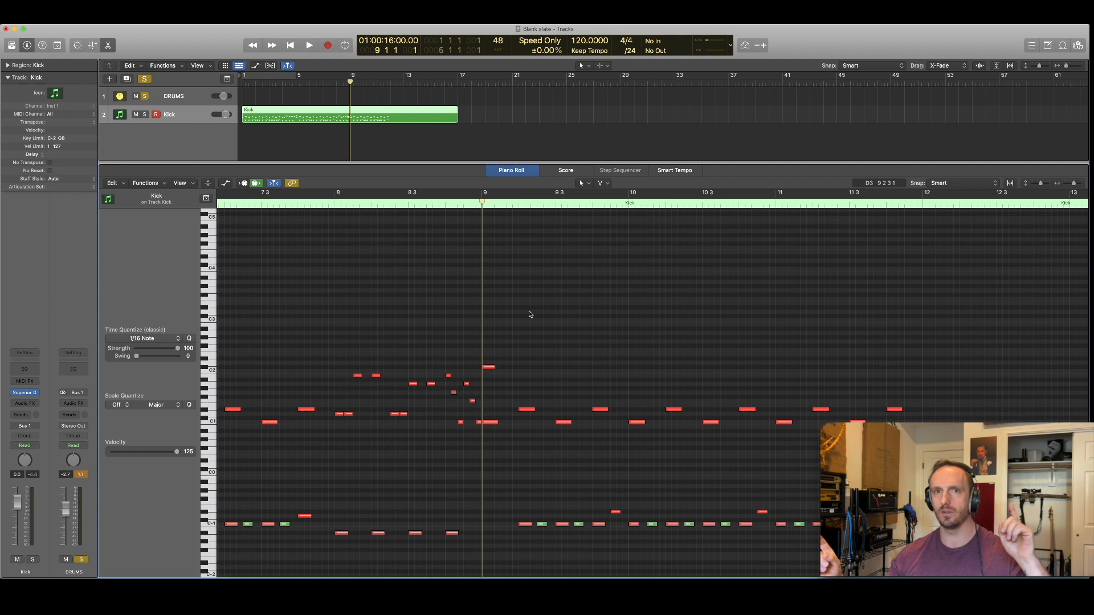
{"action": "mouse_move", "coordinate": [482, 326]}
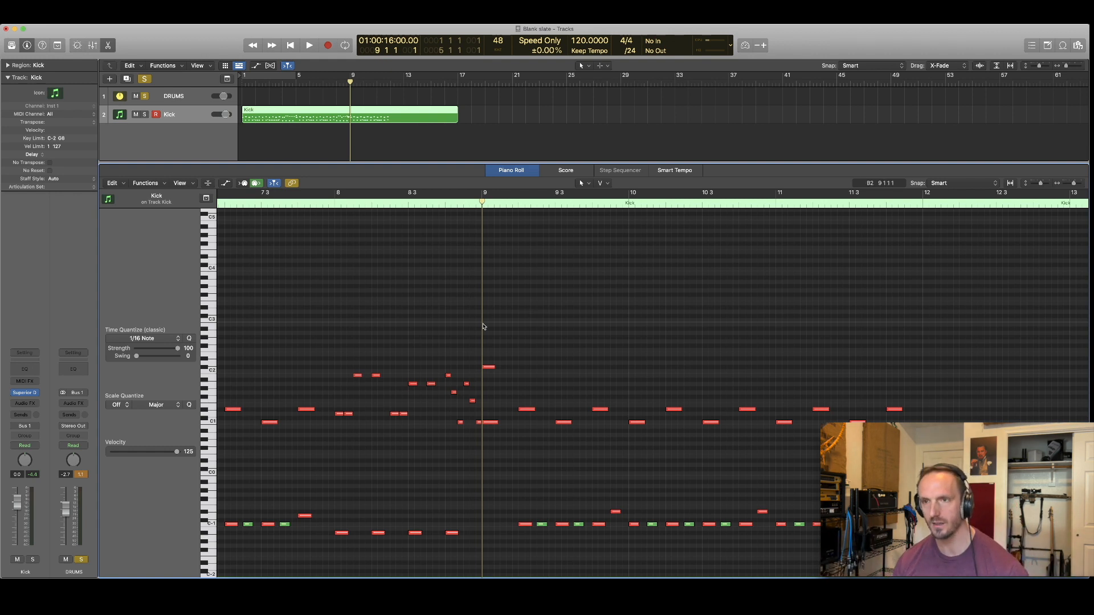
Pencil a crash note at bar 9, audition it, and select the following notes to raise to D#2
{"action": "left_click", "coordinate": [488, 350]}
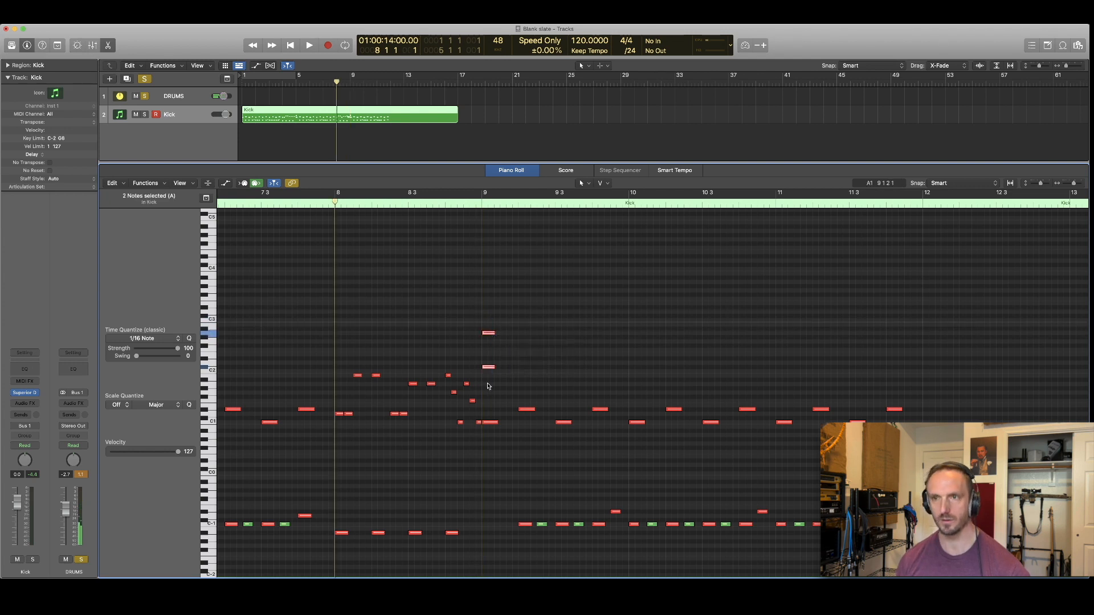
{"action": "left_click", "coordinate": [309, 44]}
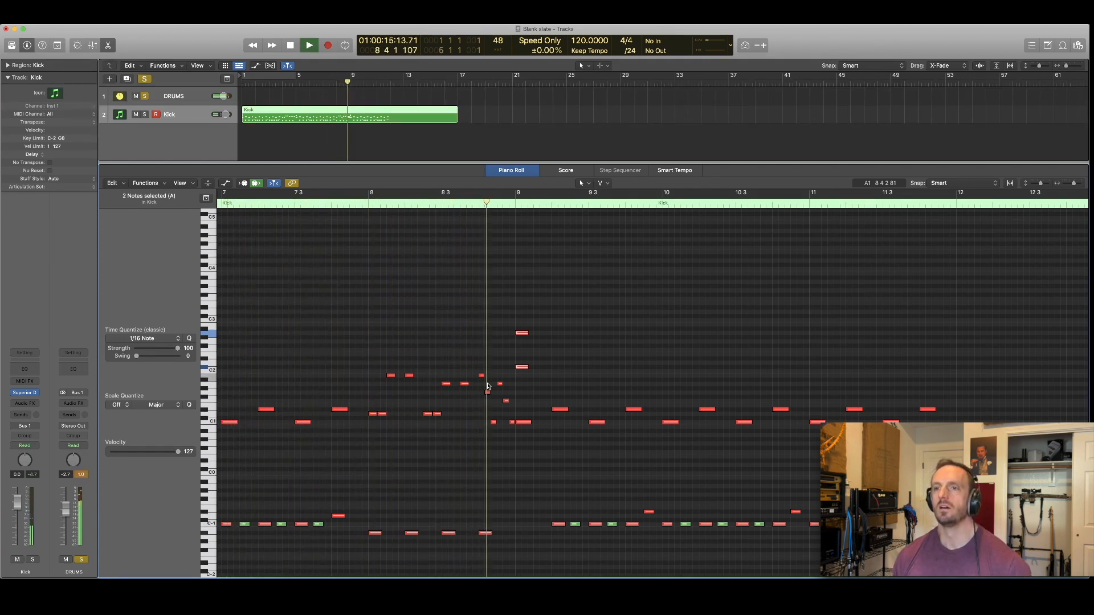
{"action": "left_click", "coordinate": [327, 45]}
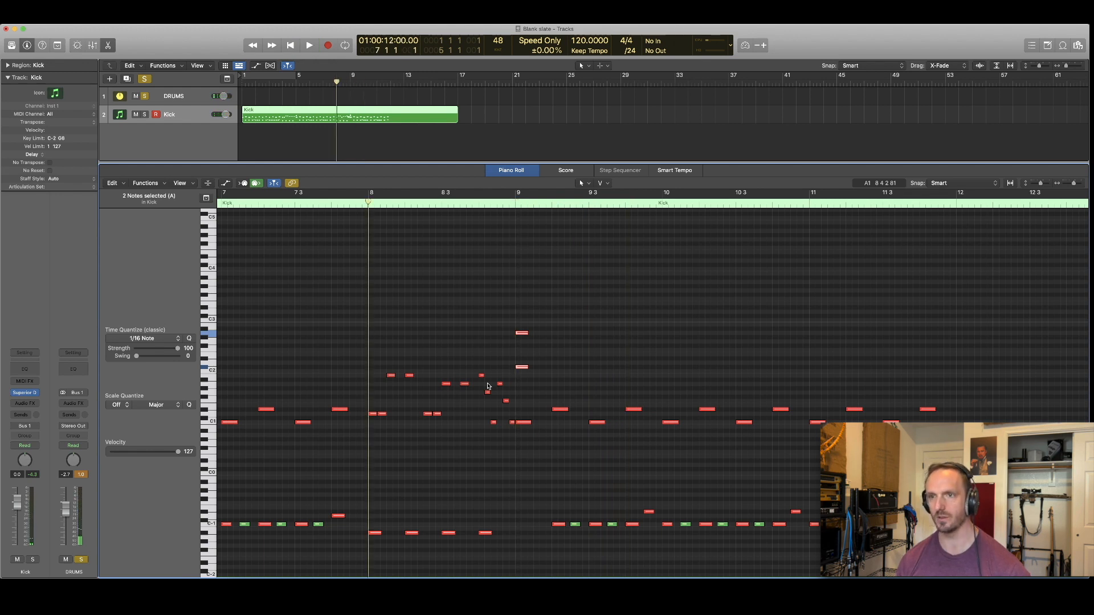
{"action": "left_click", "coordinate": [308, 44]}
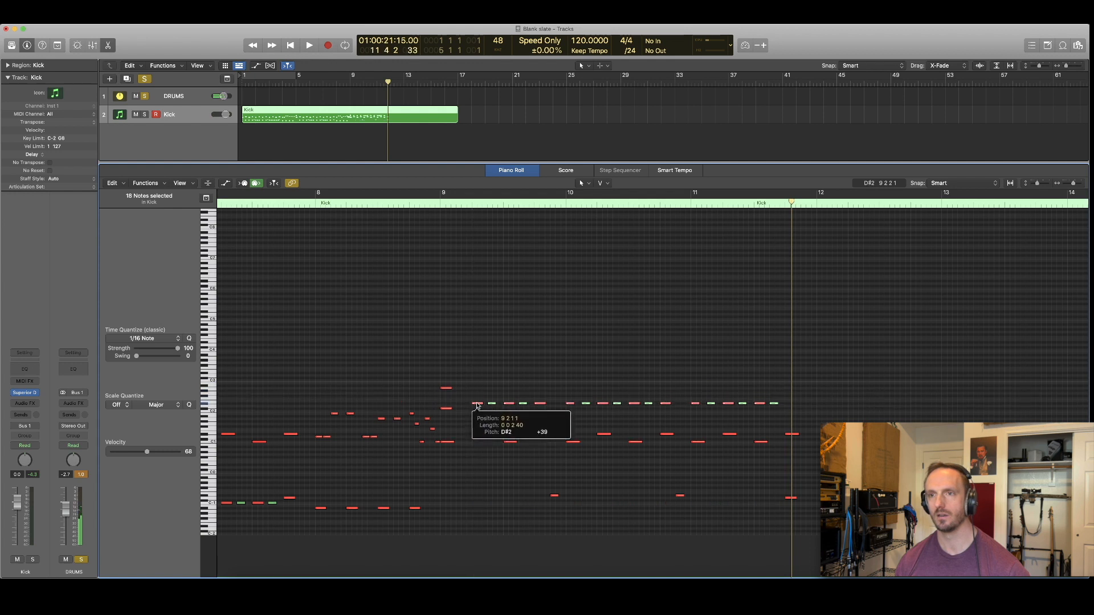
Stop playback with the playhead at bar 12, then scroll the Piano Roll toward bars 10–13
{"action": "left_click", "coordinate": [308, 44]}
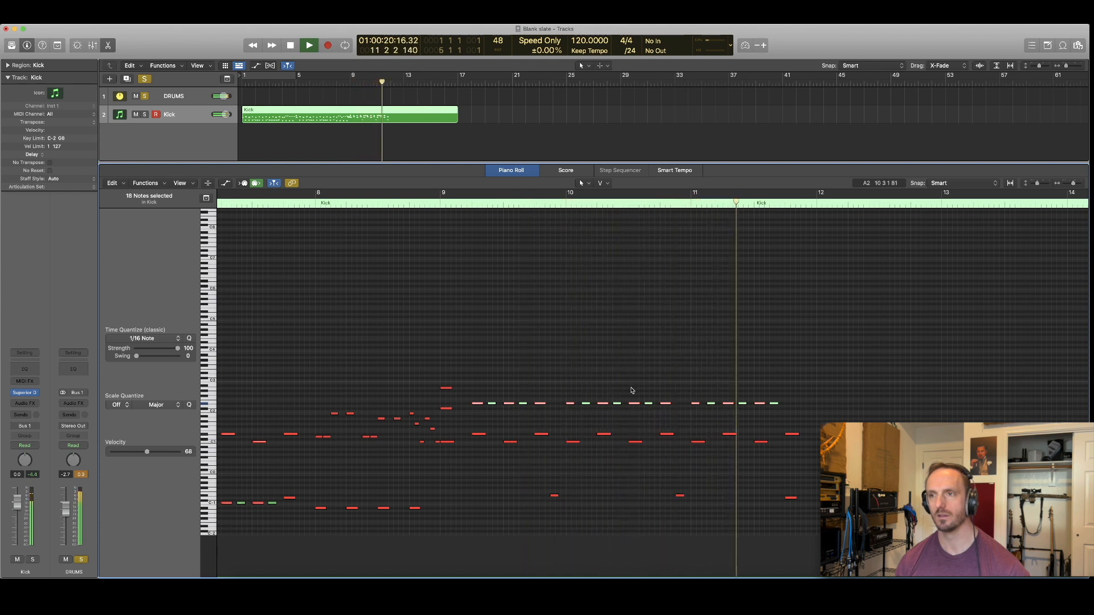
{"action": "left_click", "coordinate": [308, 44]}
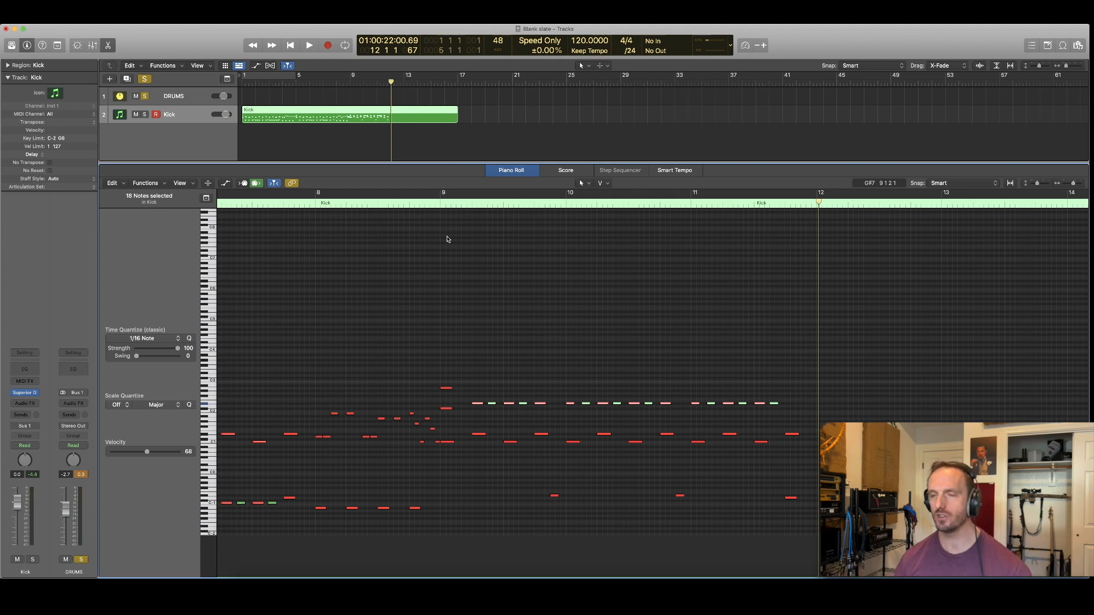
{"action": "scroll", "scroll_direction": "right", "scroll_amount": 3}
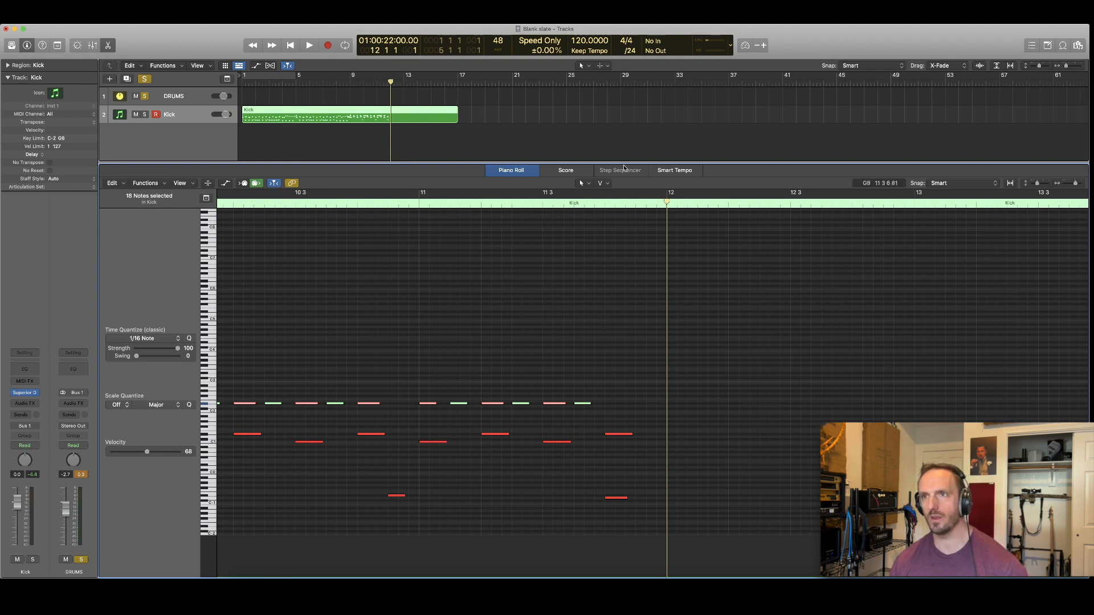
Change the LCD grid division from 24ths to /32
{"action": "left_click", "coordinate": [628, 49]}
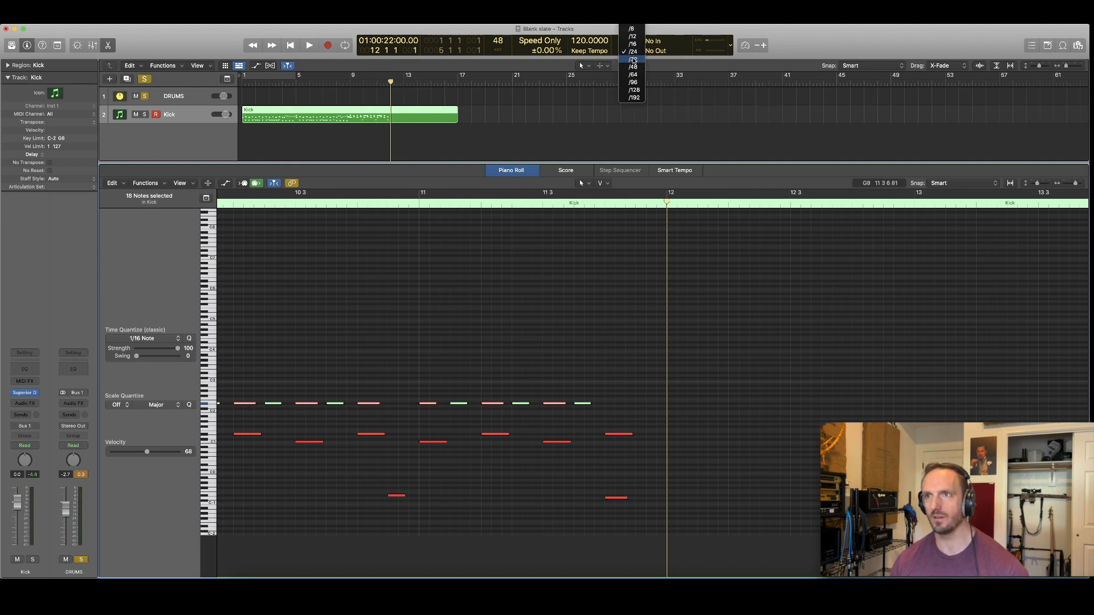
{"action": "left_click", "coordinate": [632, 59]}
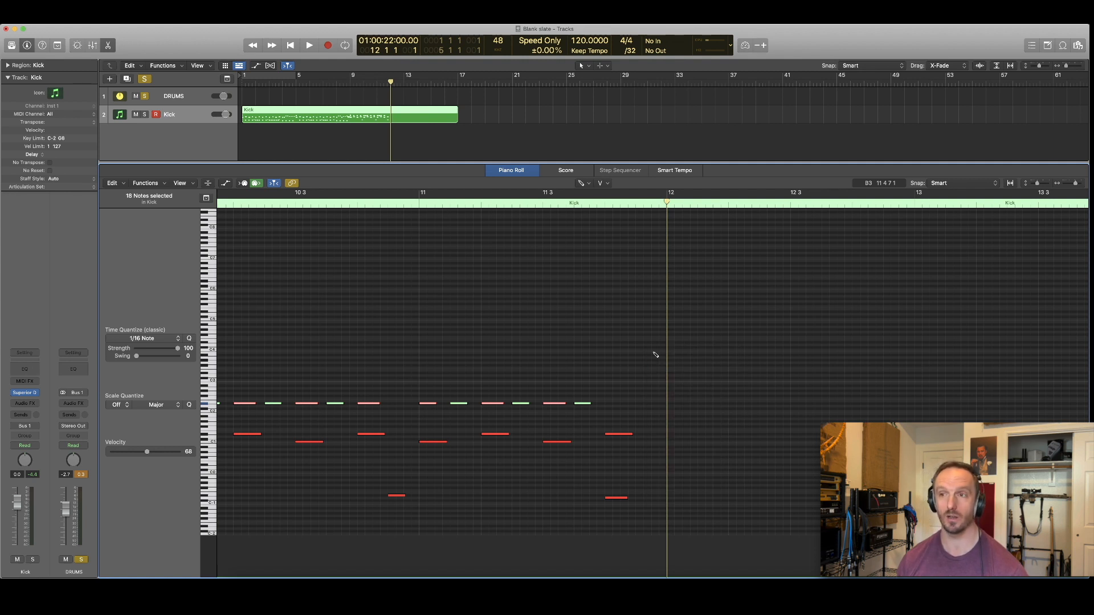
{"action": "mouse_move", "coordinate": [671, 381]}
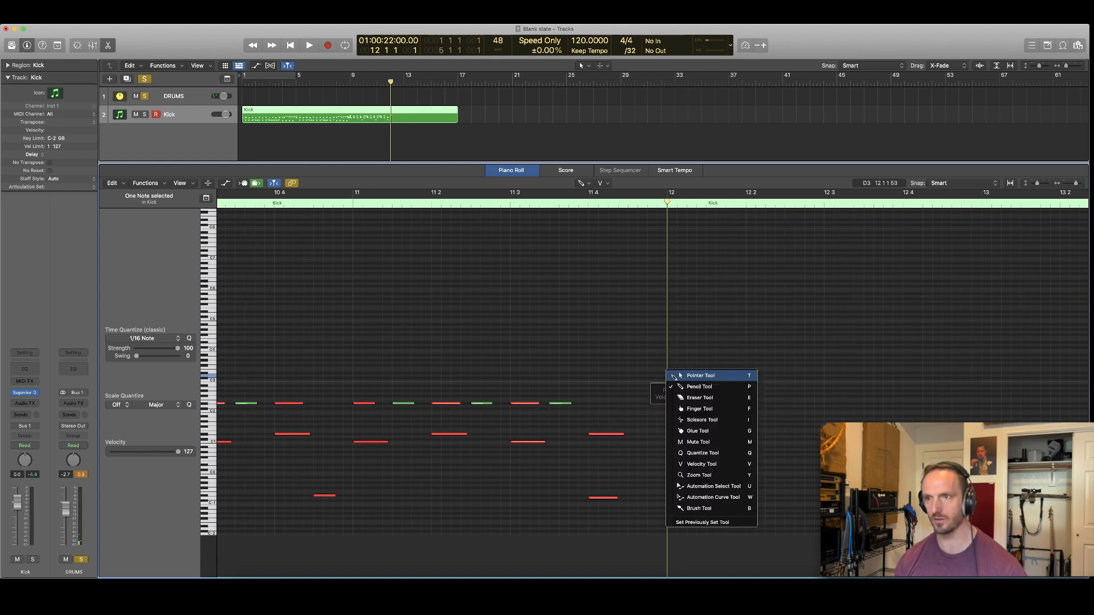
With the Pencil Tool, draw tom and kick notes in bar 12, then select the low note before it
{"action": "left_click", "coordinate": [699, 375]}
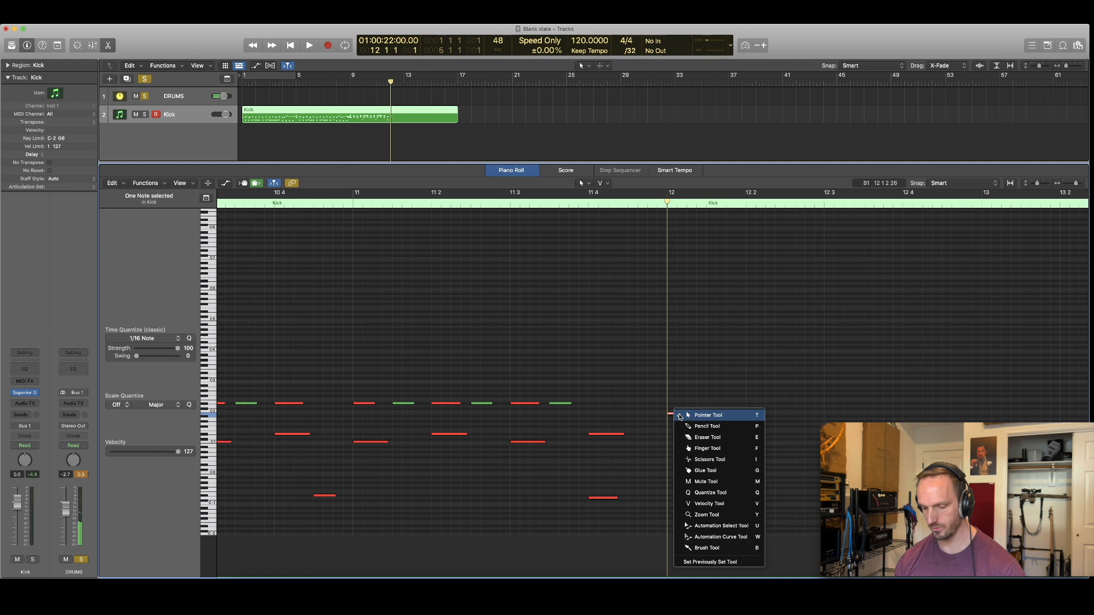
{"action": "left_click", "coordinate": [708, 414]}
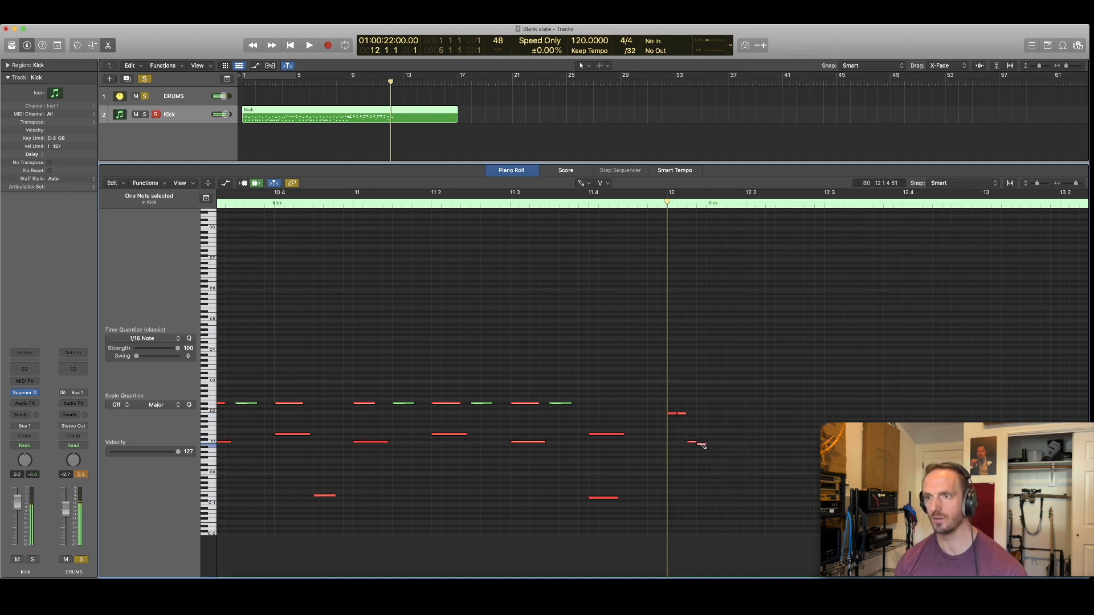
{"action": "mouse_move", "coordinate": [693, 442]}
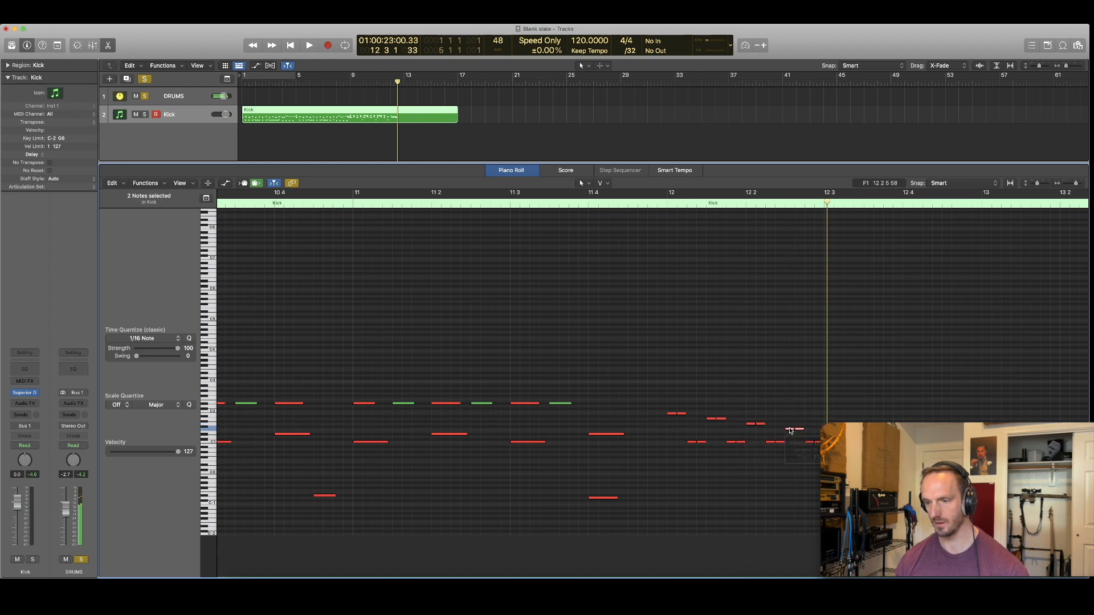
{"action": "left_click", "coordinate": [308, 44]}
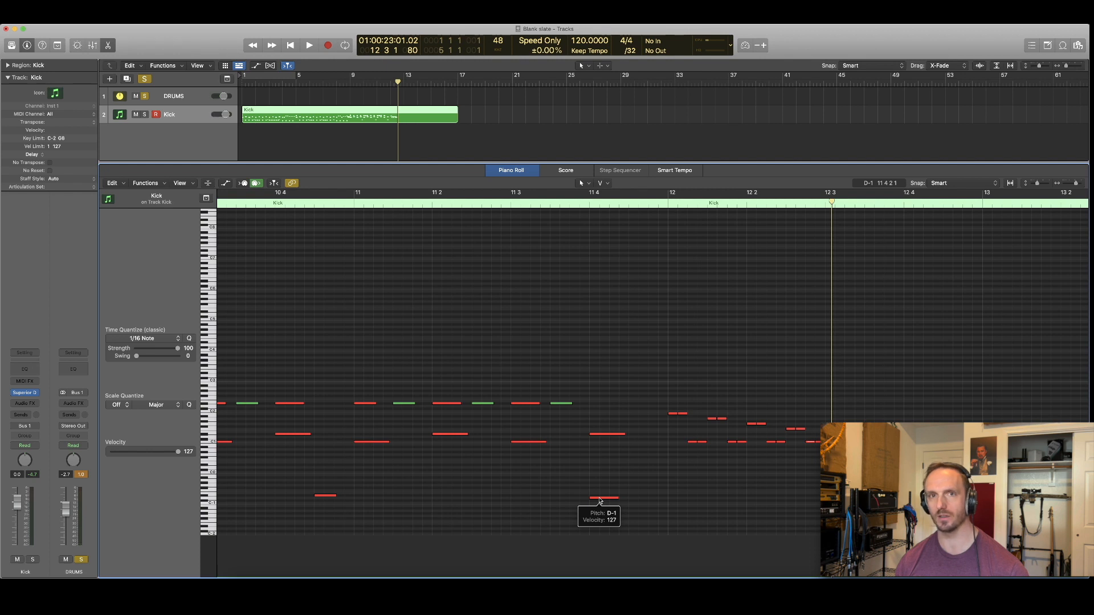
{"action": "left_click", "coordinate": [602, 498]}
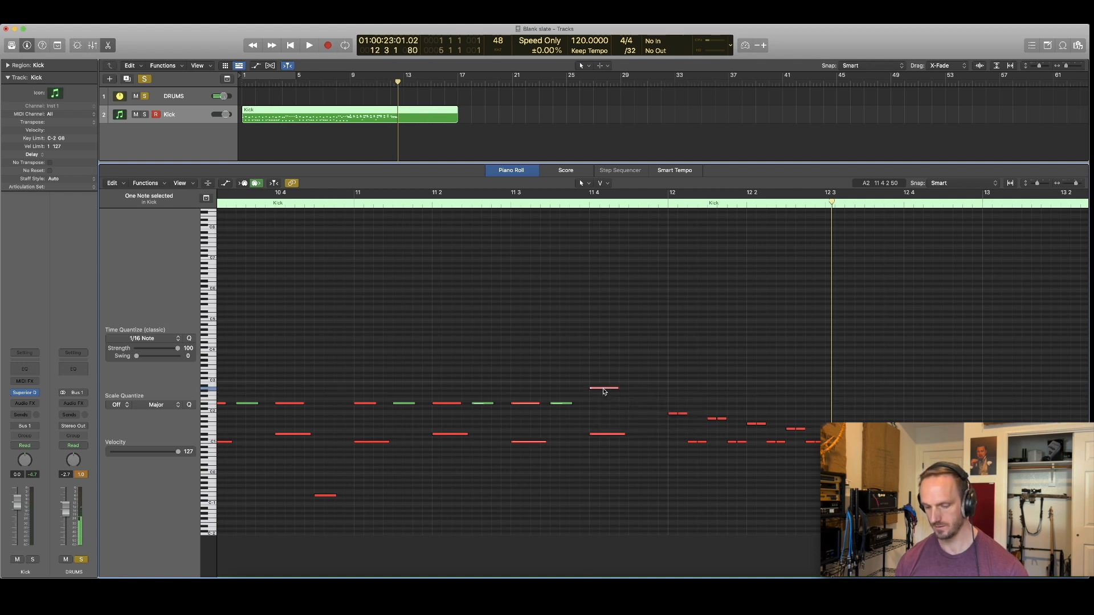
Move the playhead to the start of bar 11
{"action": "left_click", "coordinate": [308, 44]}
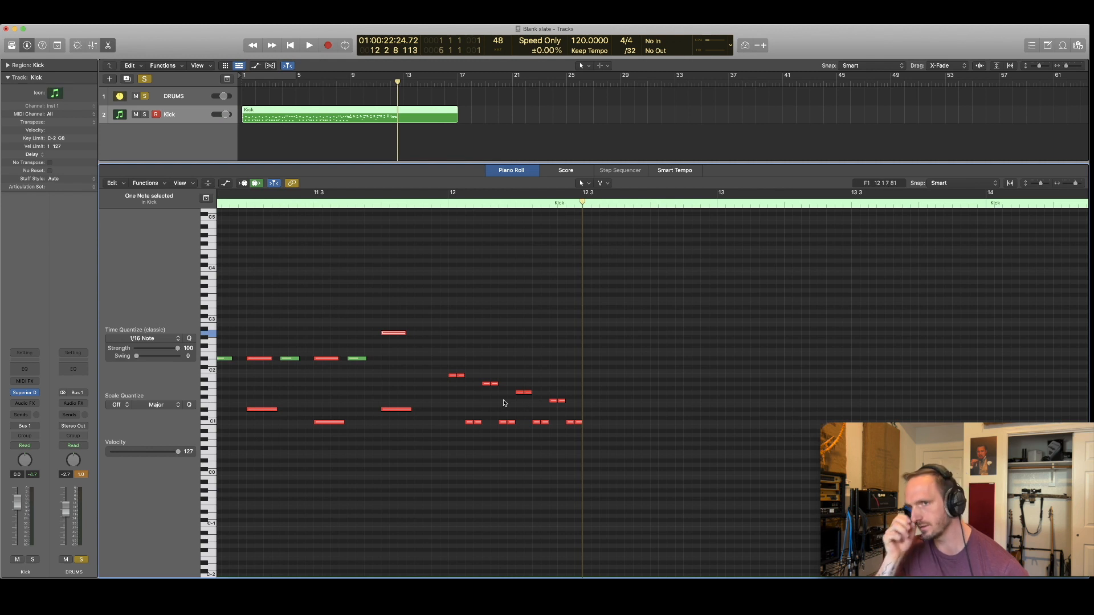
{"action": "mouse_move", "coordinate": [460, 433]}
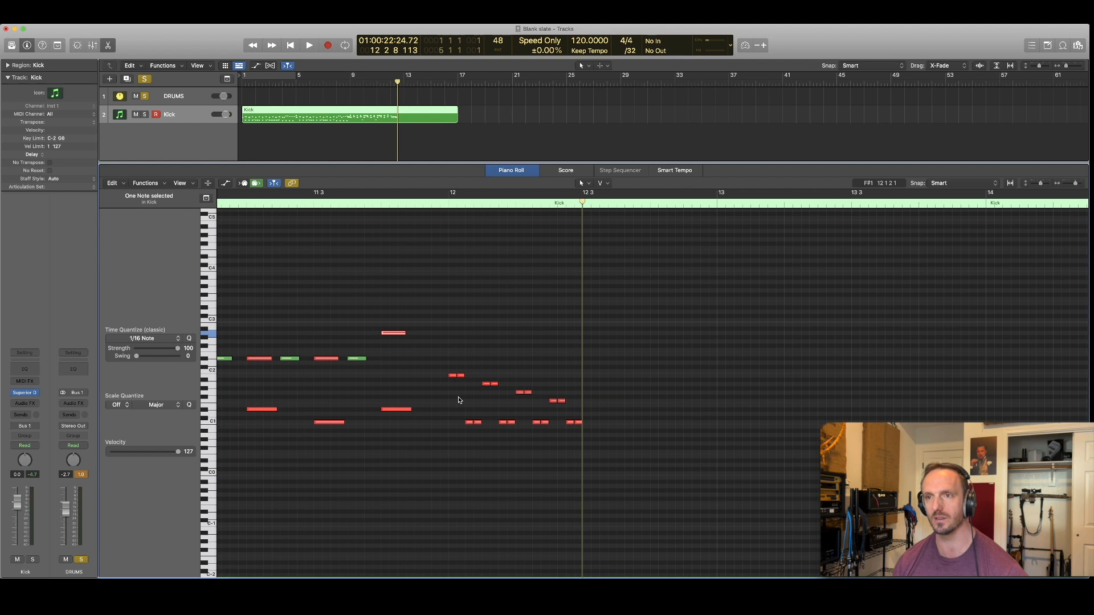
{"action": "mouse_move", "coordinate": [452, 376]}
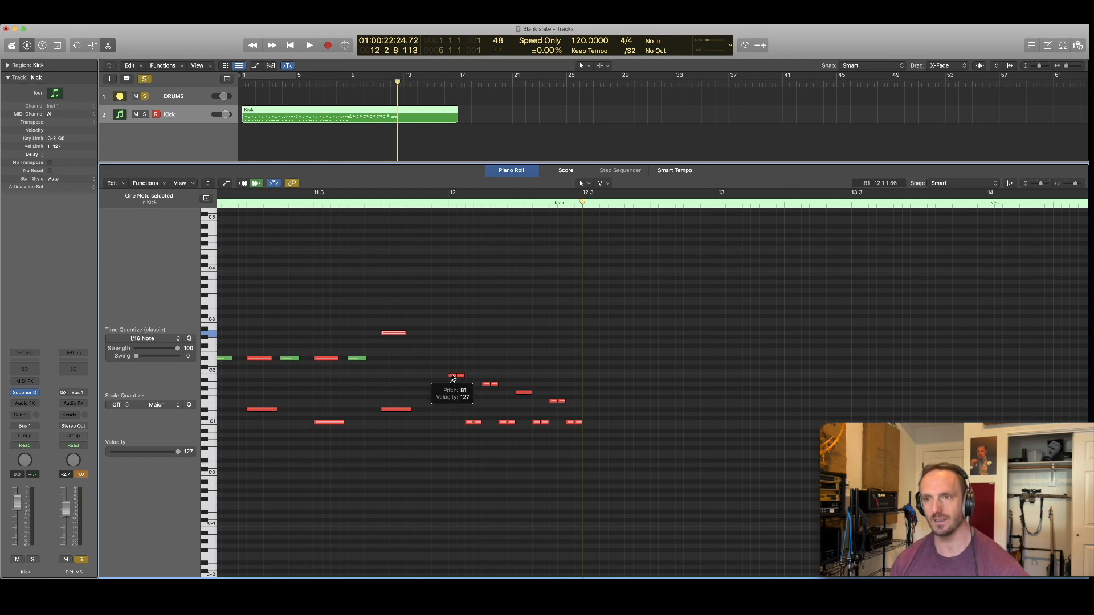
{"action": "mouse_move", "coordinate": [567, 416]}
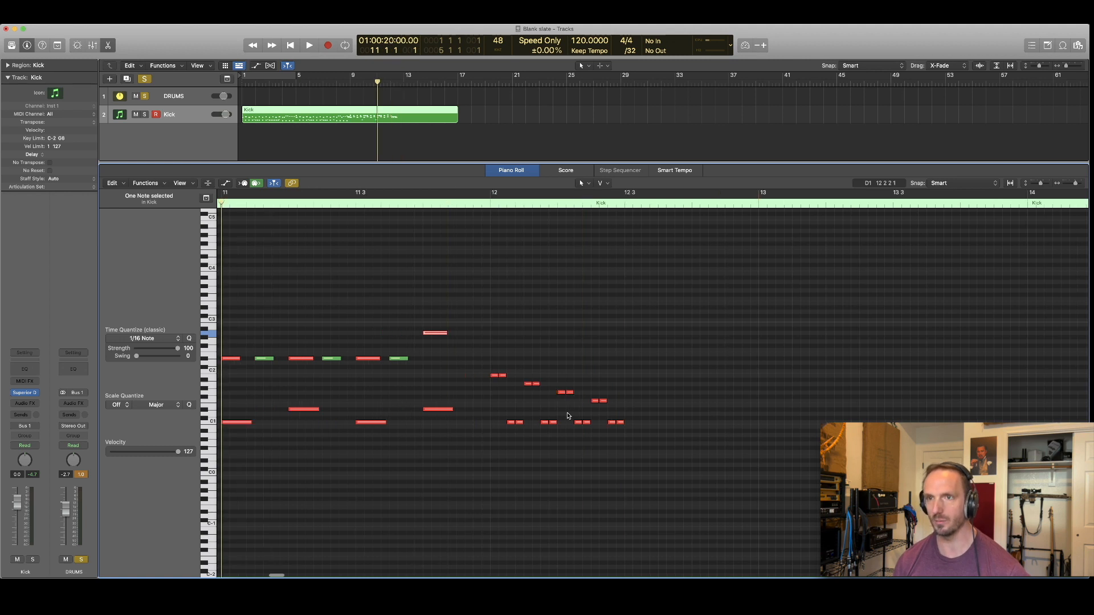
Audition the fill, then pencil in more kick and tom notes toward bar 13
{"action": "left_click", "coordinate": [308, 44]}
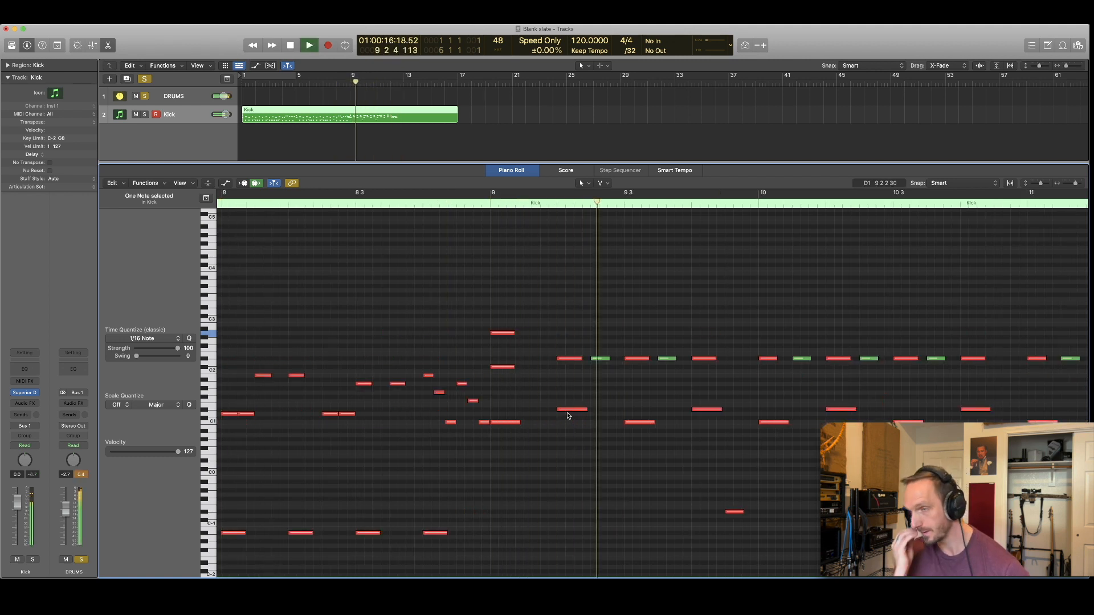
{"action": "scroll", "scroll_direction": "right", "scroll_amount": 3}
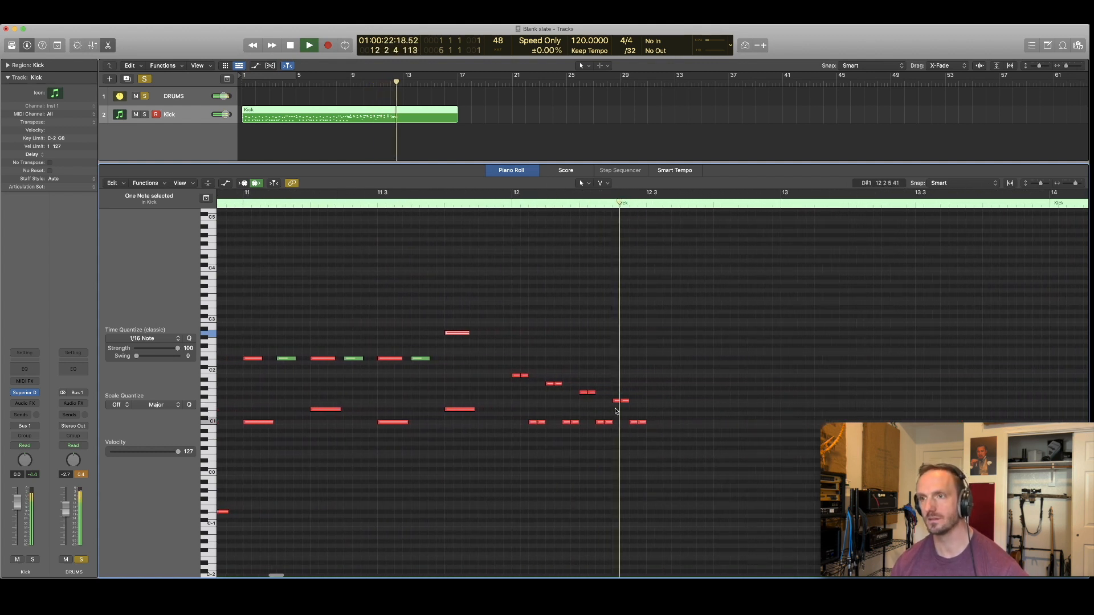
{"action": "left_click", "coordinate": [308, 44]}
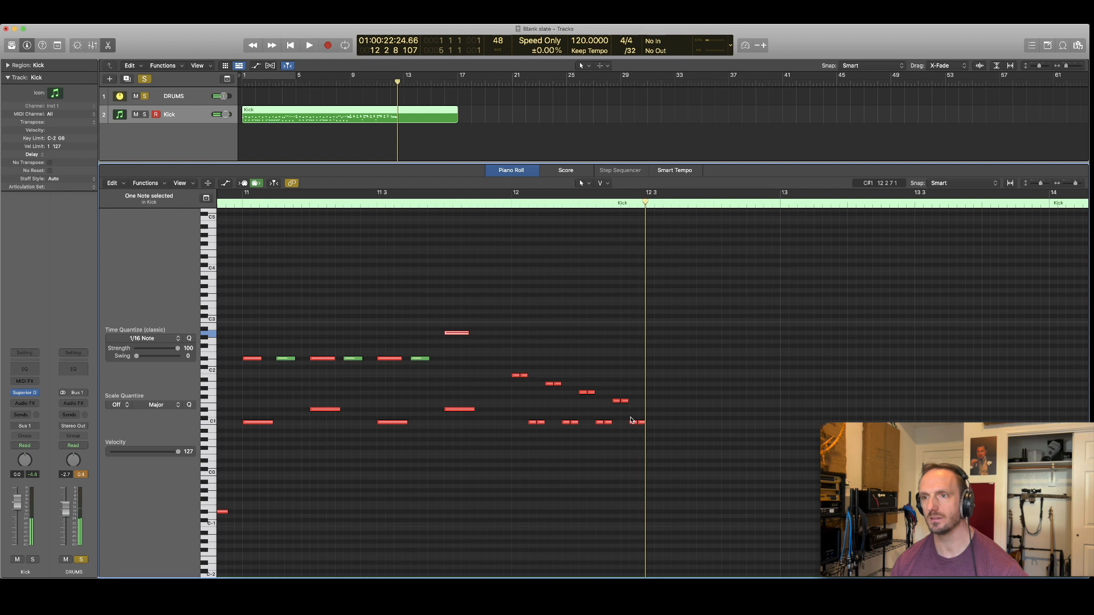
{"action": "left_click", "coordinate": [635, 422]}
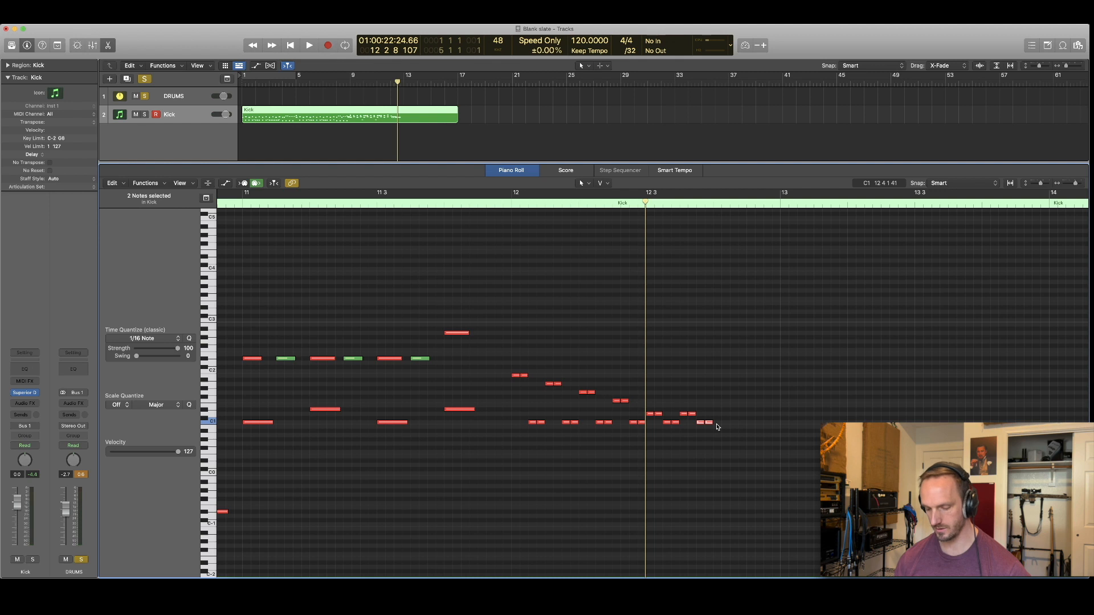
{"action": "left_click", "coordinate": [309, 44]}
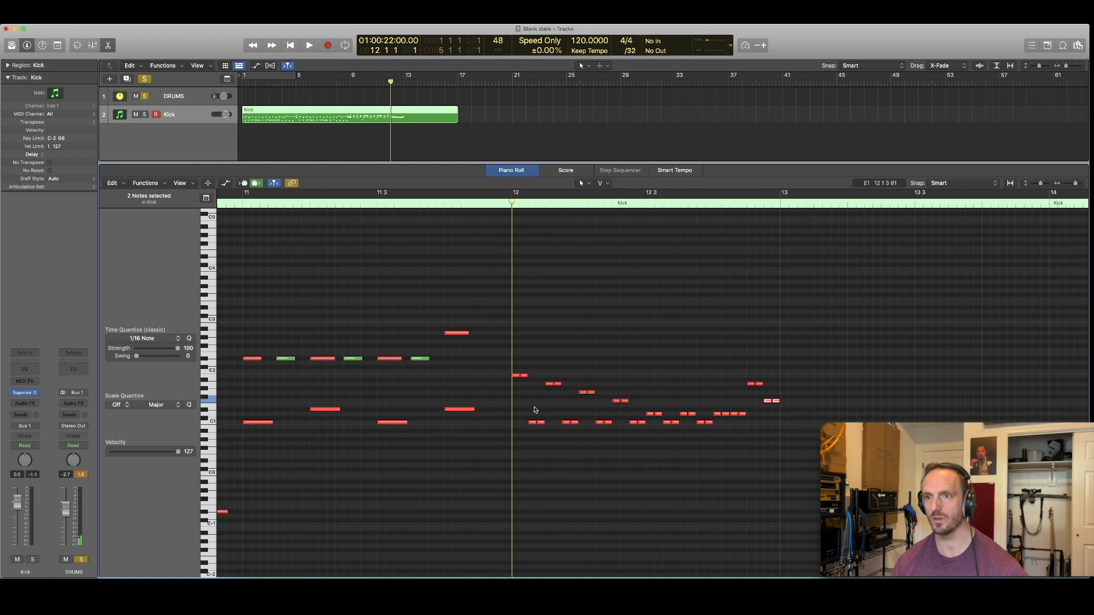
{"action": "mouse_move", "coordinate": [584, 407]}
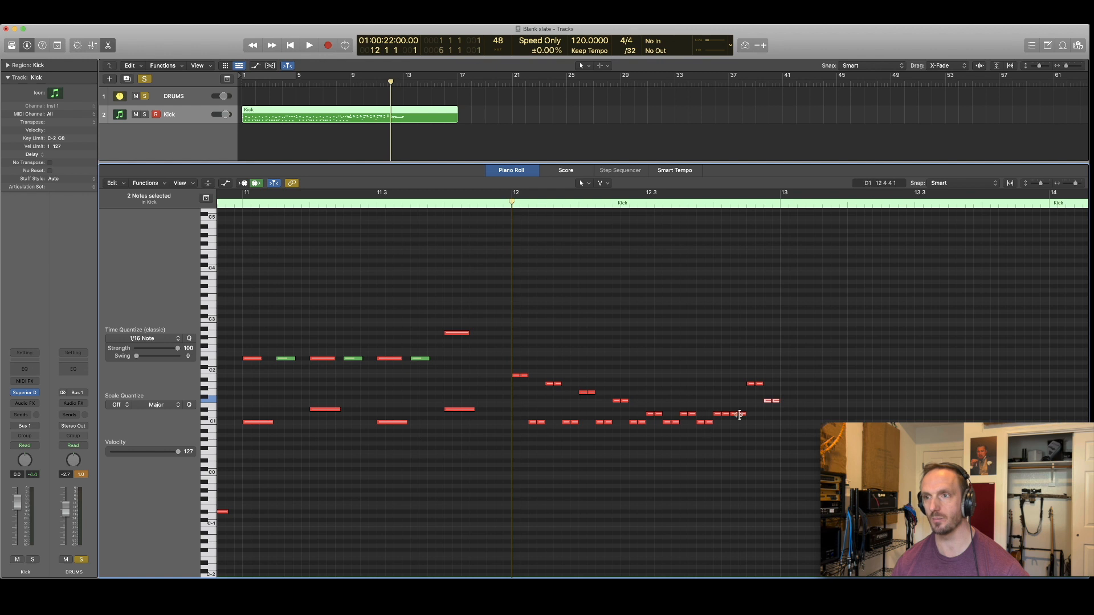
{"action": "mouse_move", "coordinate": [789, 414]}
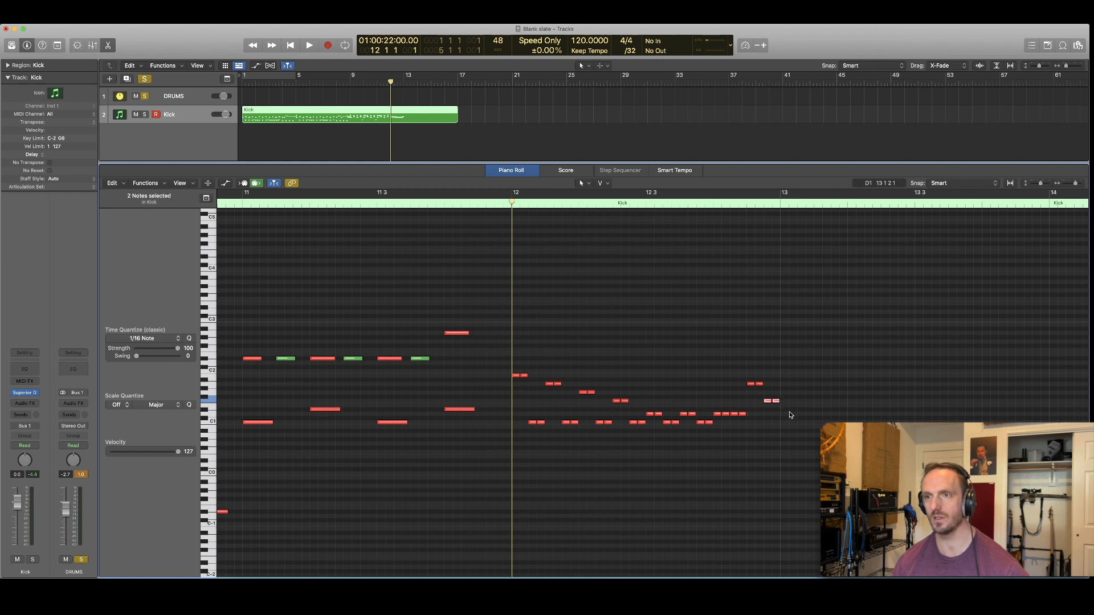
Play back the finished run and copy the whole pattern to bar 13
{"action": "left_click", "coordinate": [308, 44]}
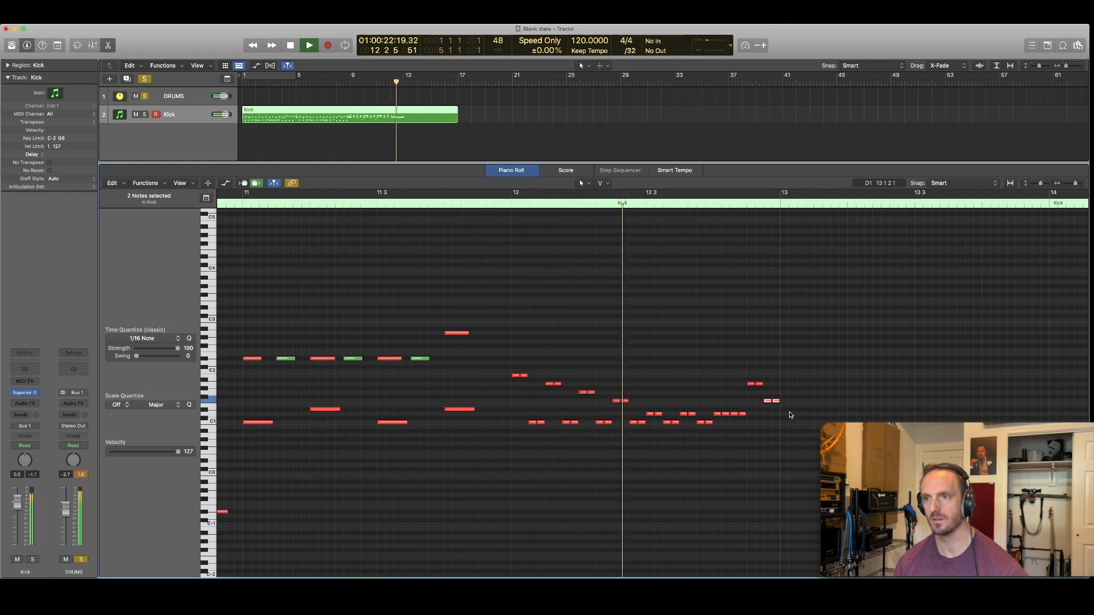
{"action": "left_click", "coordinate": [308, 44]}
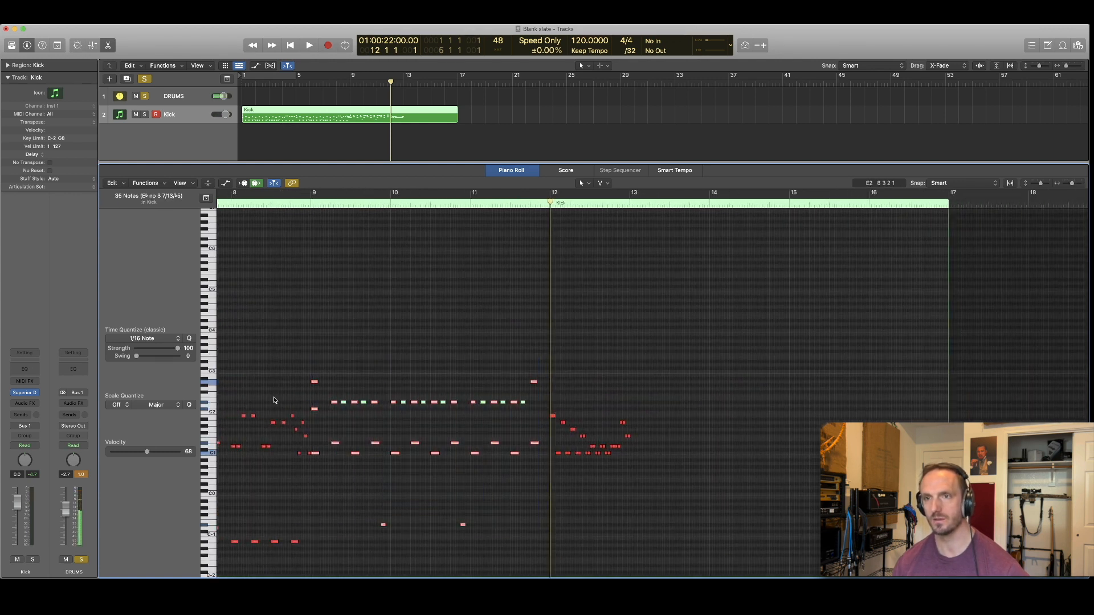
{"action": "mouse_move", "coordinate": [314, 410]}
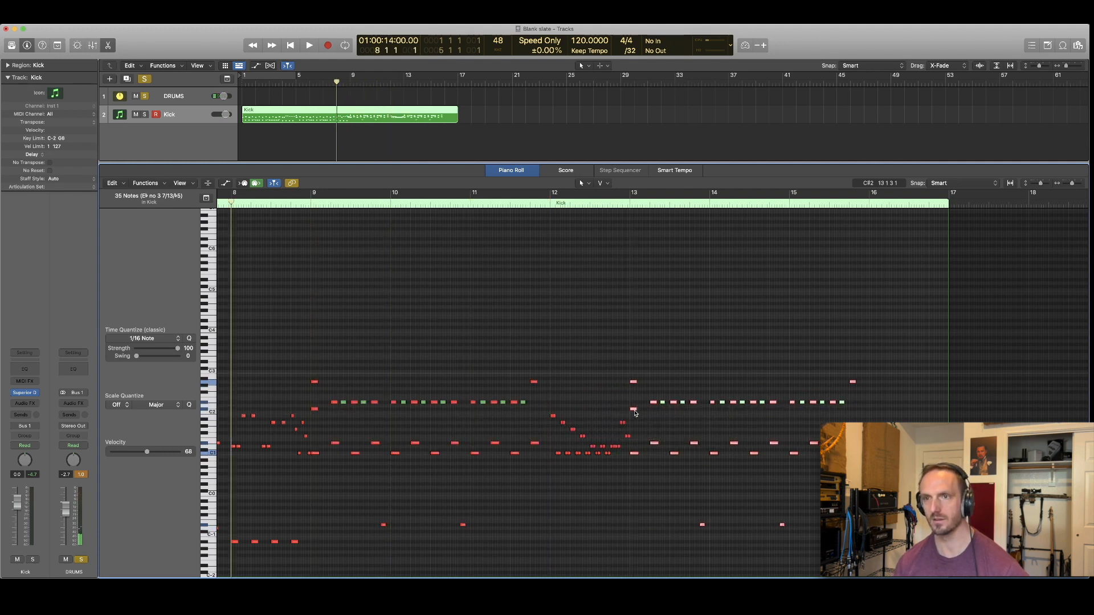
{"action": "left_click", "coordinate": [308, 44]}
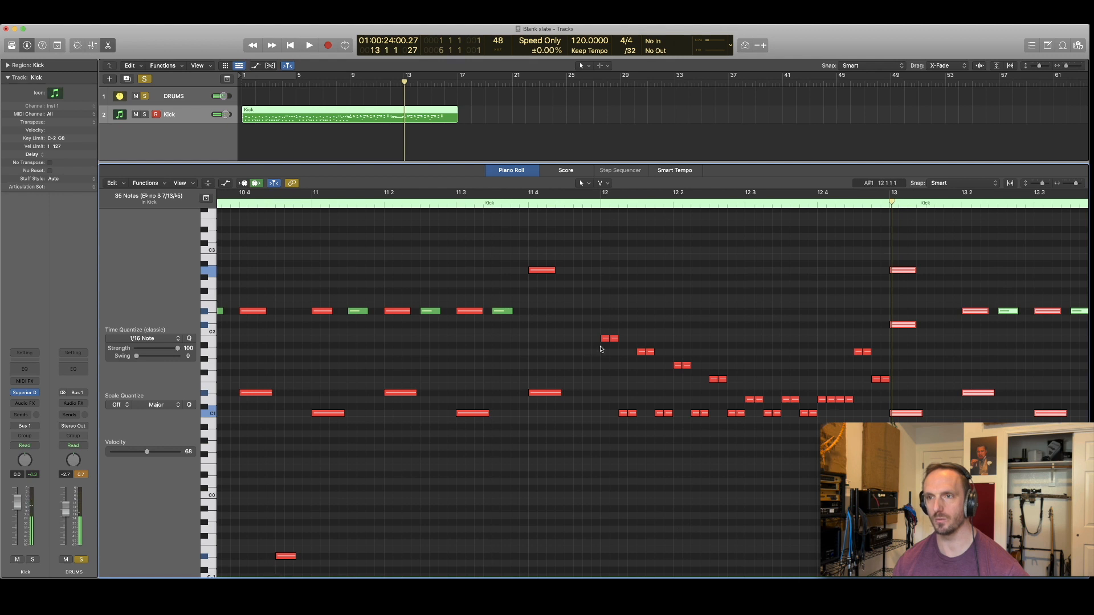
Audition the fill and move the short D#1 tom note to position 12 2 1 1
{"action": "left_click", "coordinate": [605, 379]}
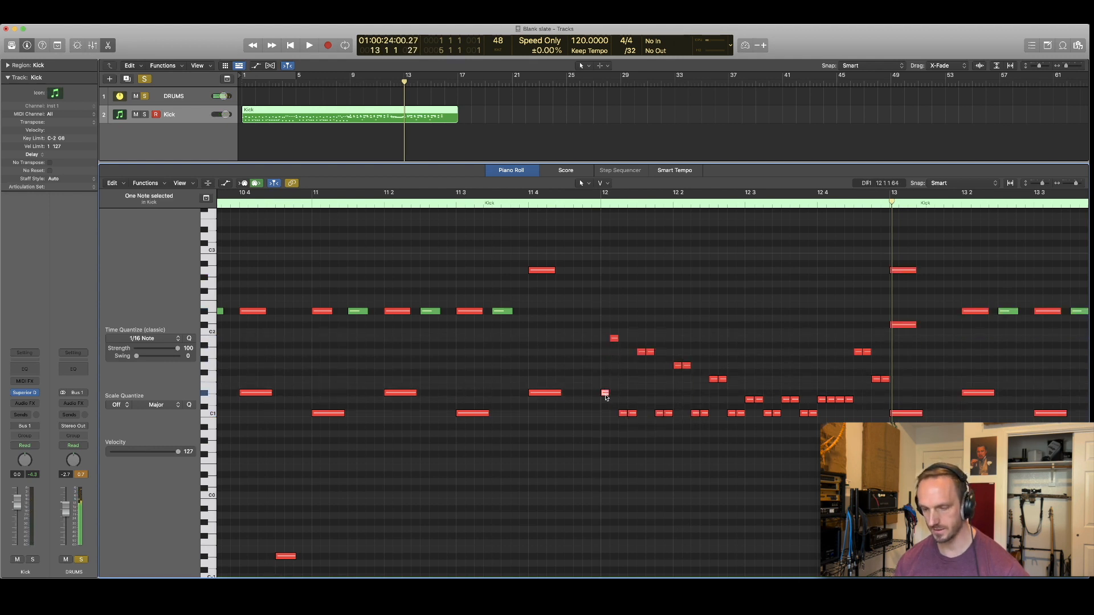
{"action": "left_click", "coordinate": [308, 45]}
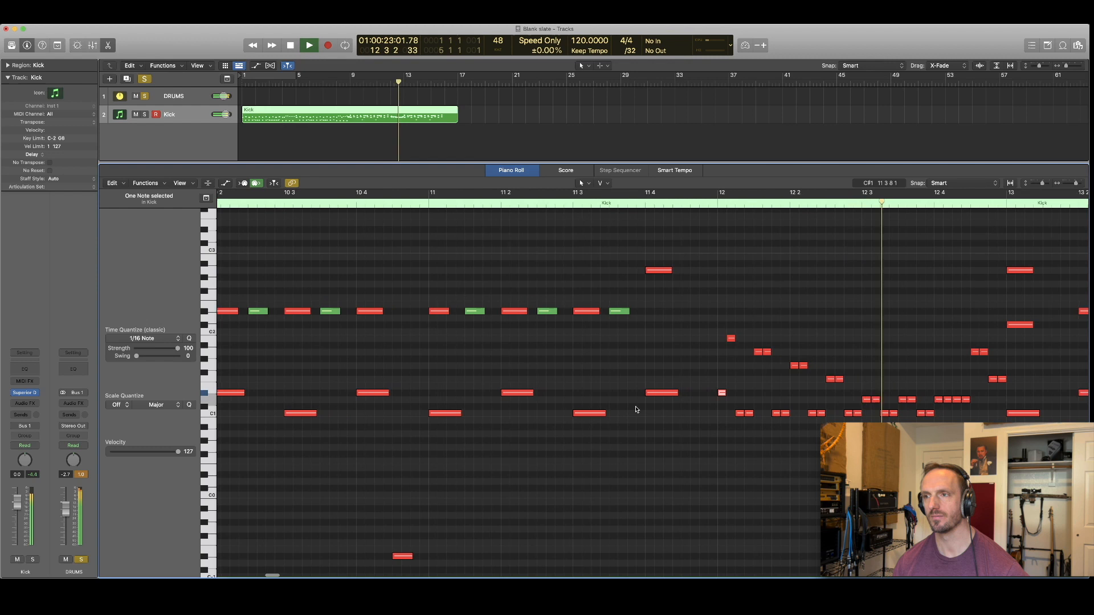
{"action": "left_click", "coordinate": [308, 44]}
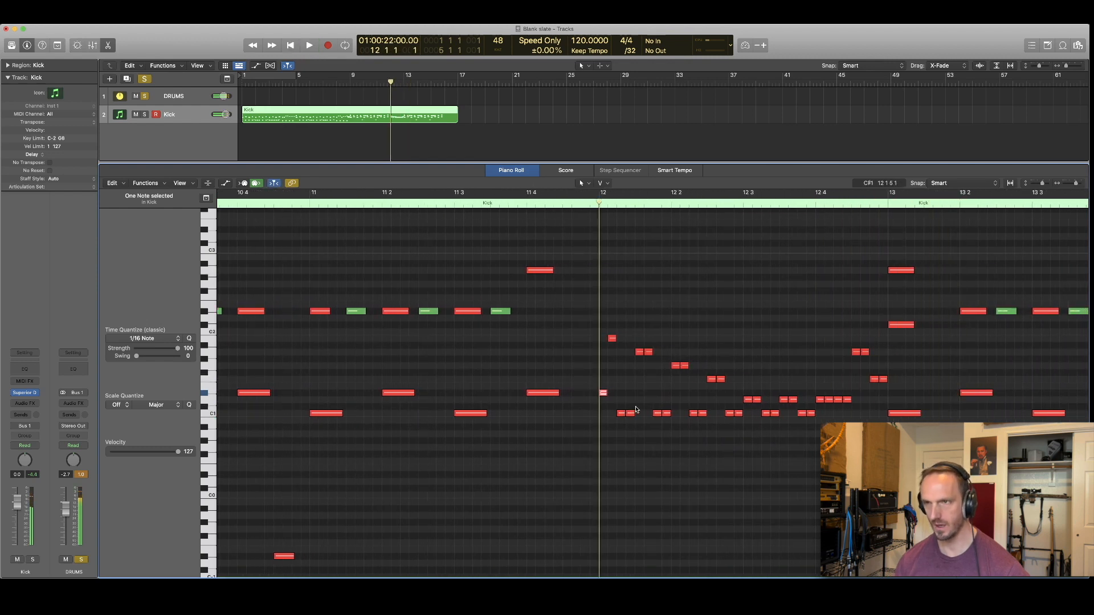
{"action": "left_click", "coordinate": [308, 44]}
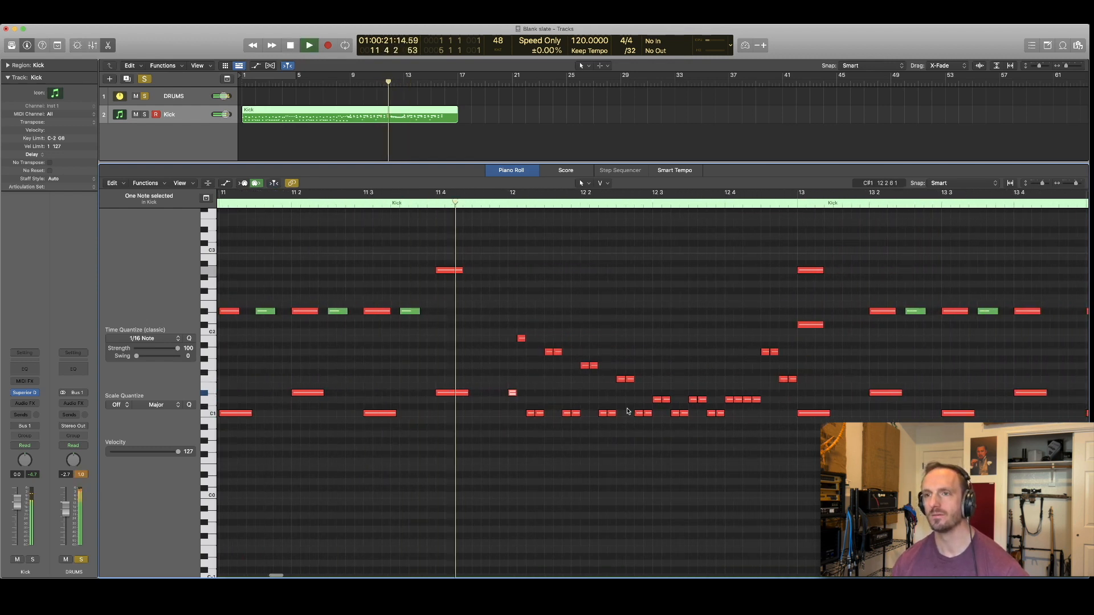
{"action": "left_click", "coordinate": [308, 44]}
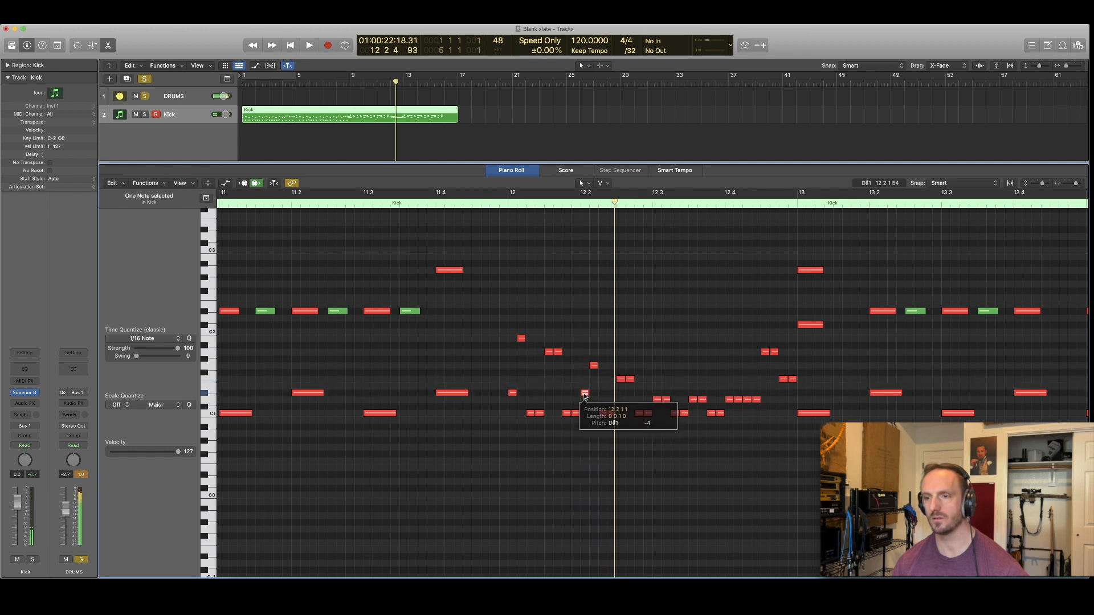
{"action": "left_click", "coordinate": [308, 44]}
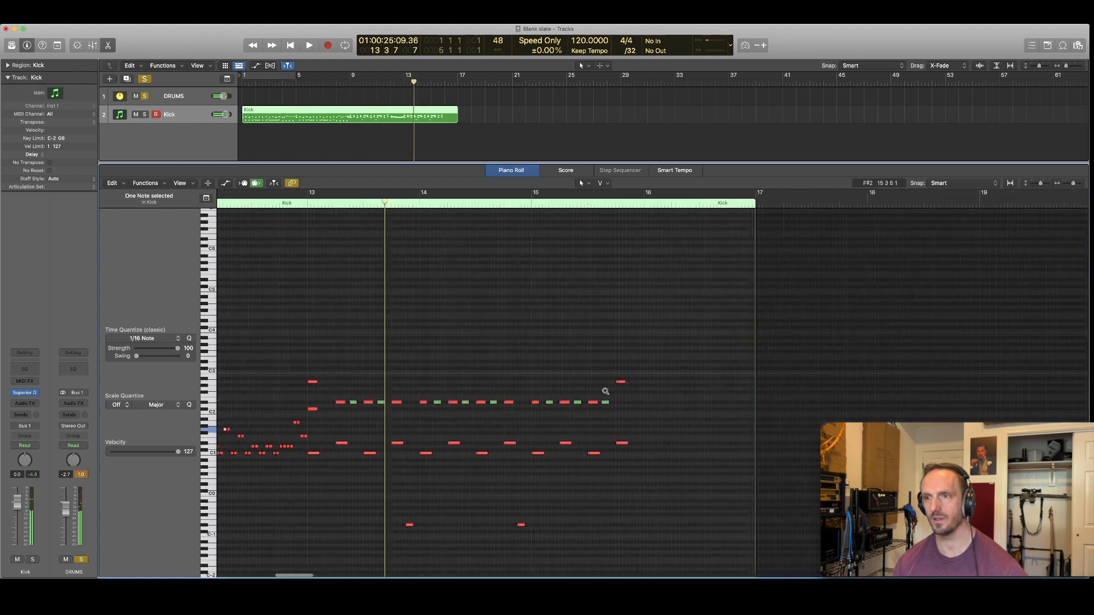
Zoom to bar 16 and pencil short notes on A#2 and the kick row
{"action": "scroll", "scroll_direction": "left", "scroll_amount": 3}
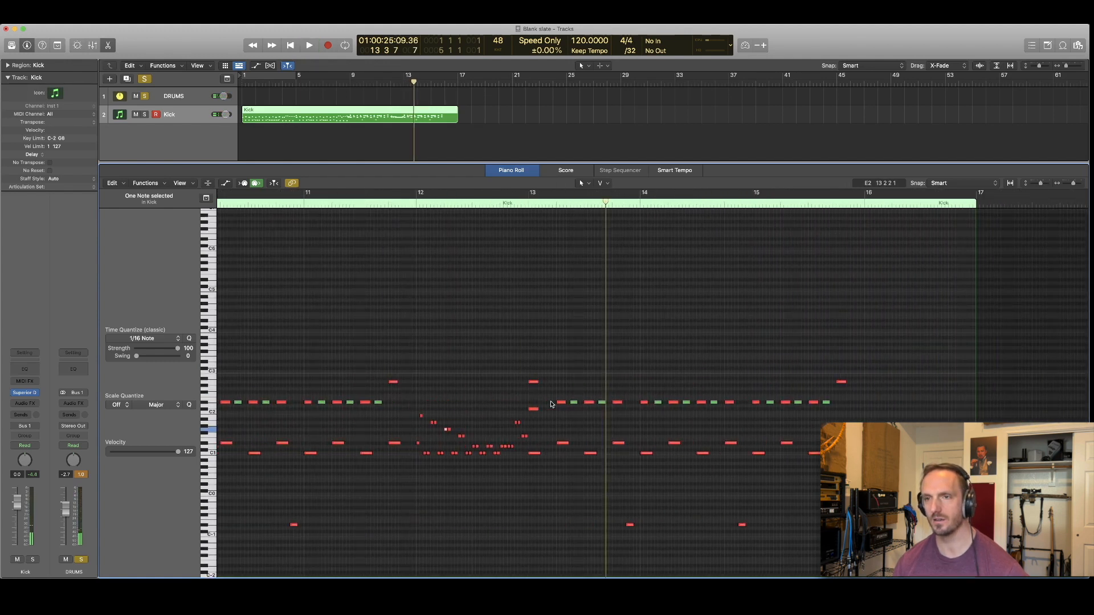
{"action": "mouse_move", "coordinate": [715, 289]}
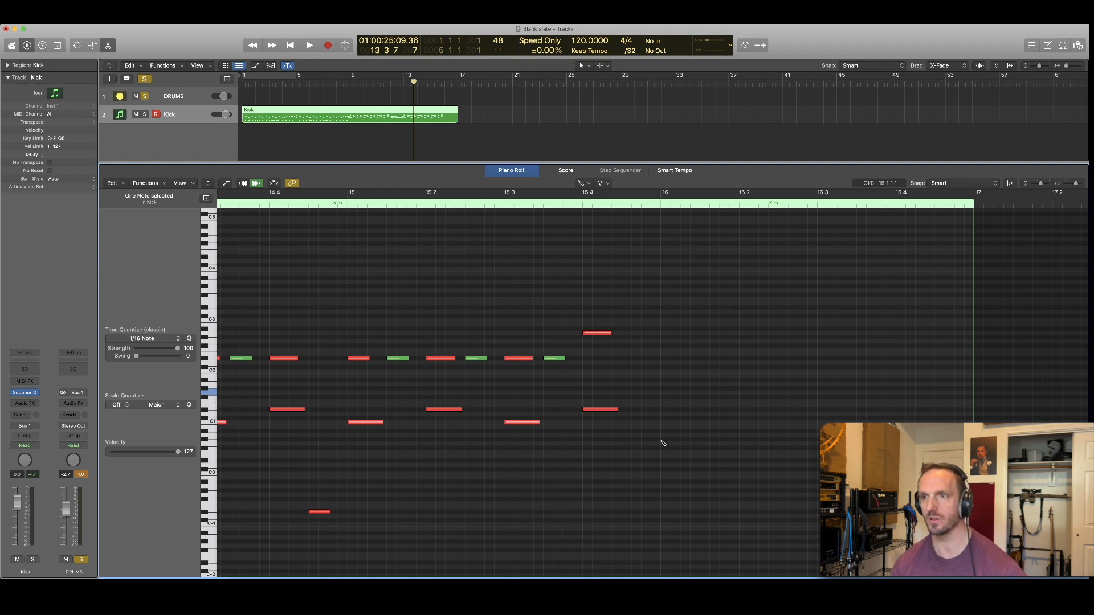
{"action": "left_click", "coordinate": [664, 422]}
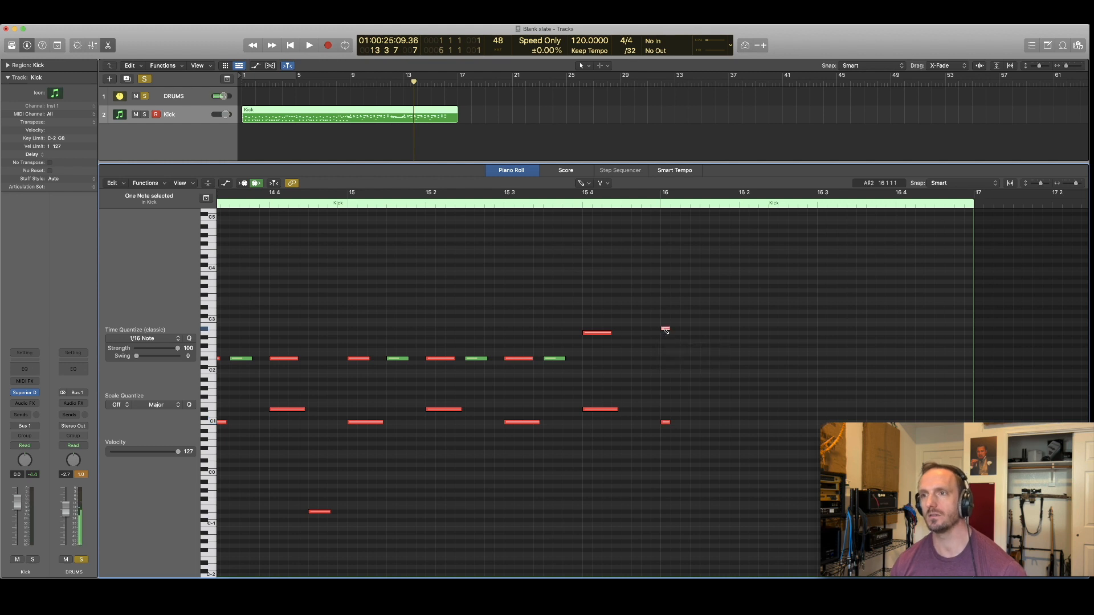
{"action": "mouse_move", "coordinate": [664, 329]}
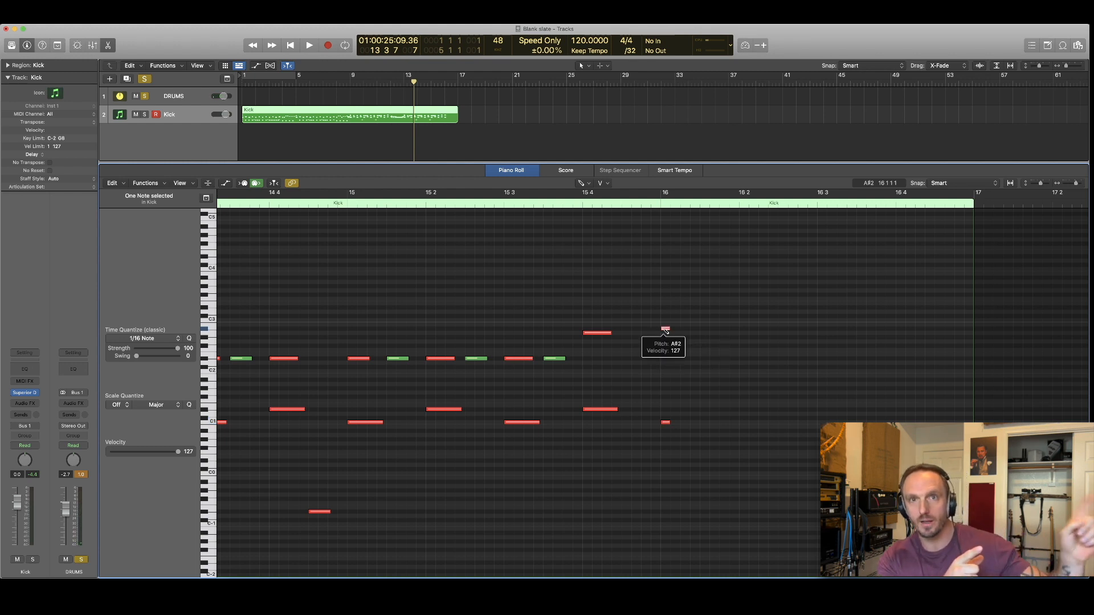
{"action": "mouse_move", "coordinate": [665, 329]}
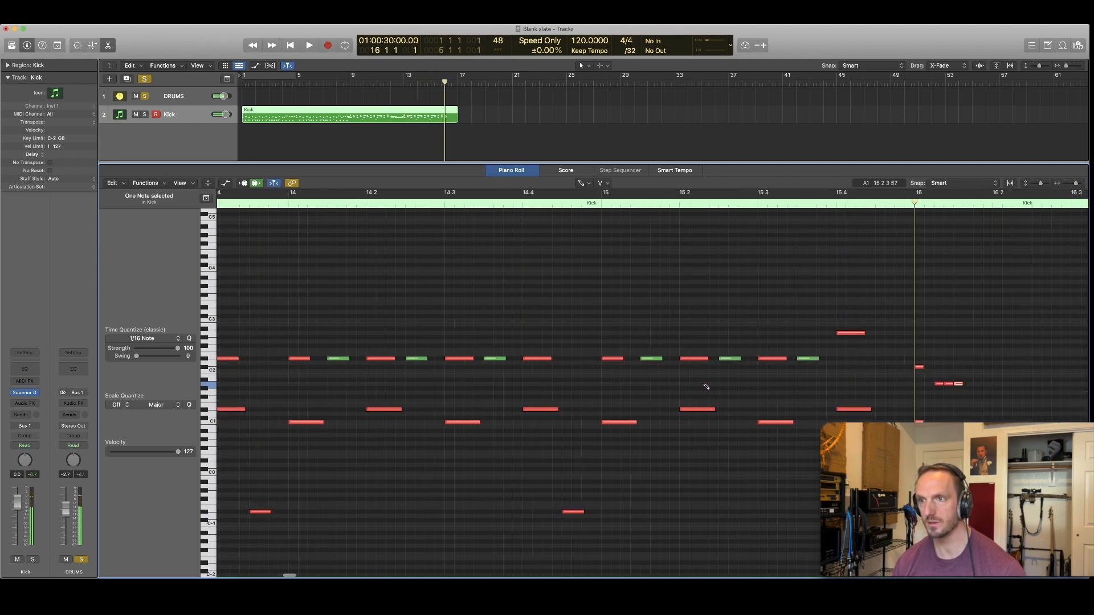
Audition bar 16, shift the tom triplet later, and play back the finished fill
{"action": "left_click", "coordinate": [309, 44]}
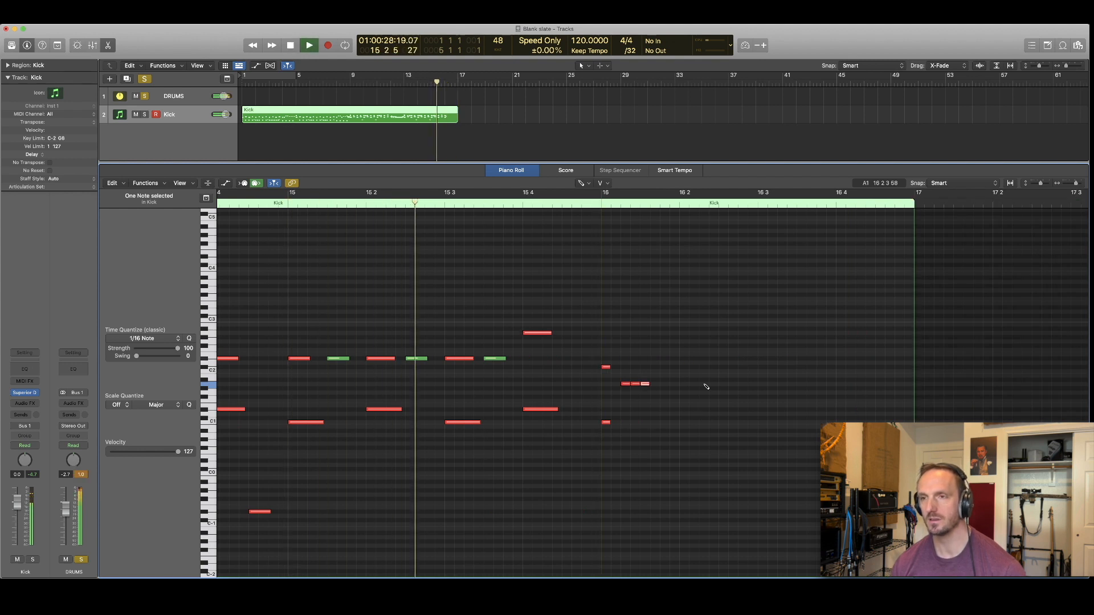
{"action": "left_click", "coordinate": [328, 44]}
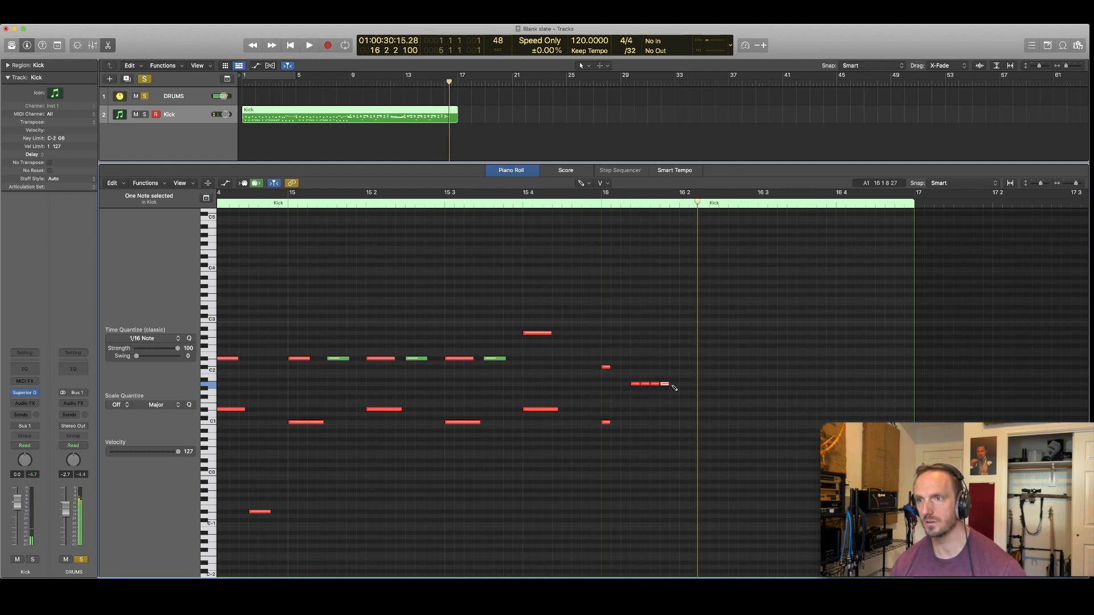
{"action": "left_click", "coordinate": [309, 45]}
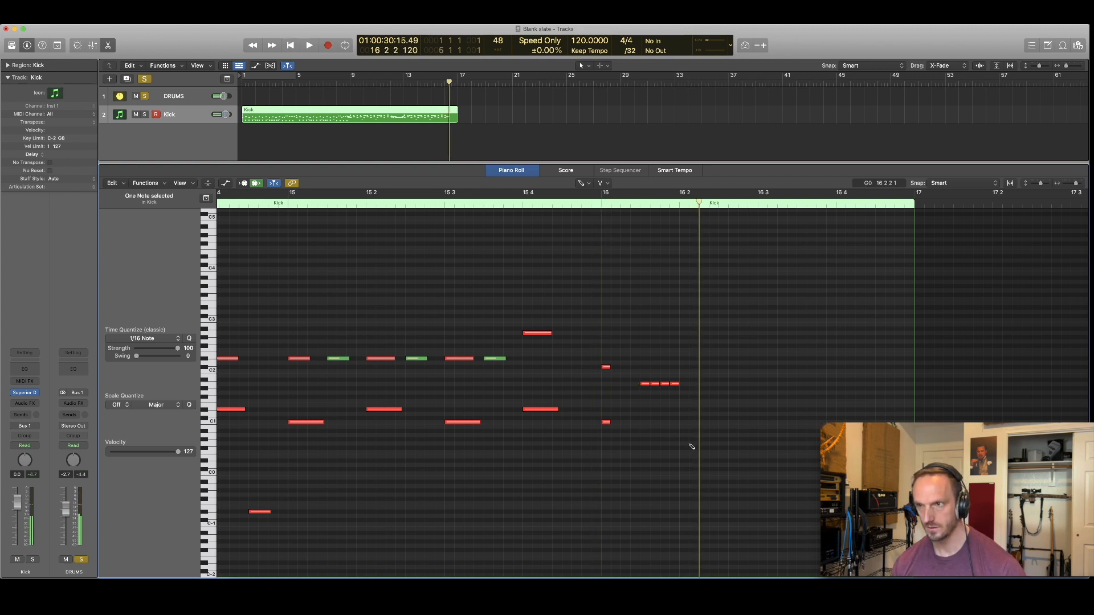
{"action": "left_click", "coordinate": [685, 422]}
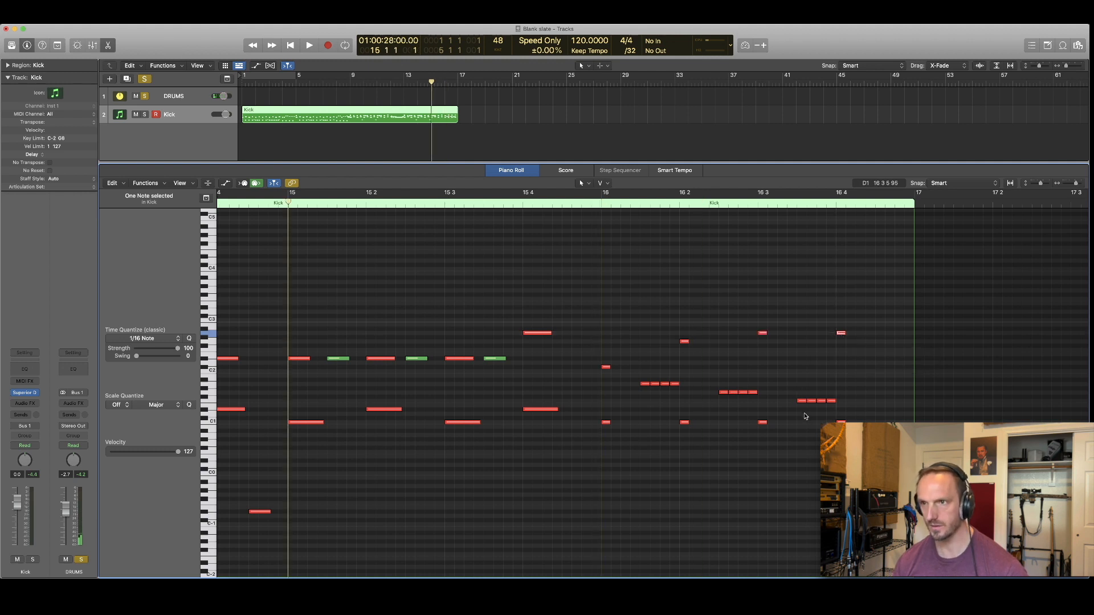
{"action": "left_click", "coordinate": [308, 44]}
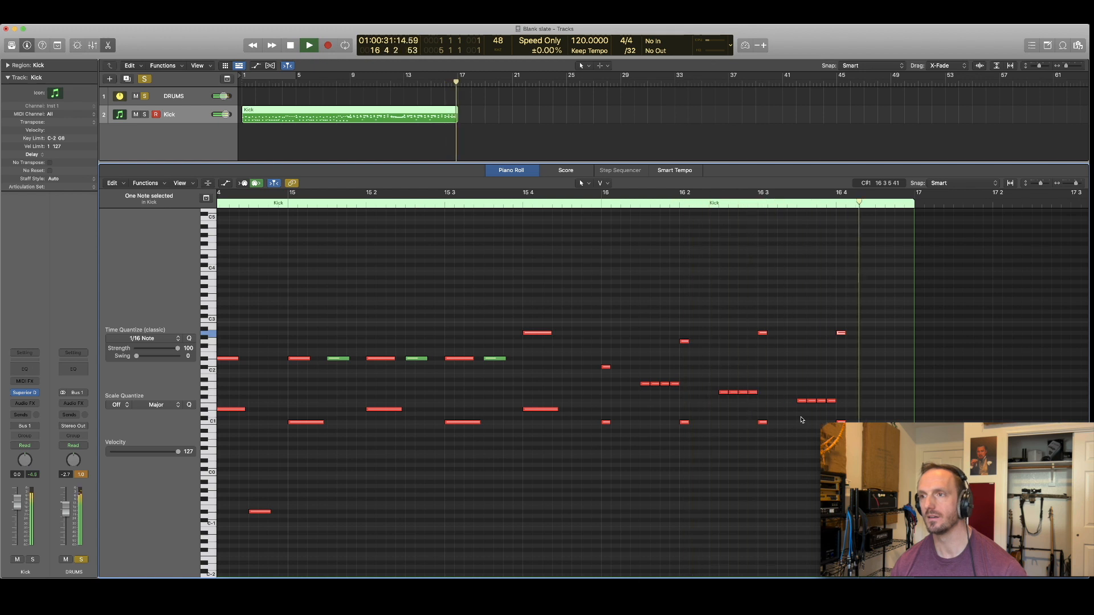
{"action": "left_click", "coordinate": [308, 44]}
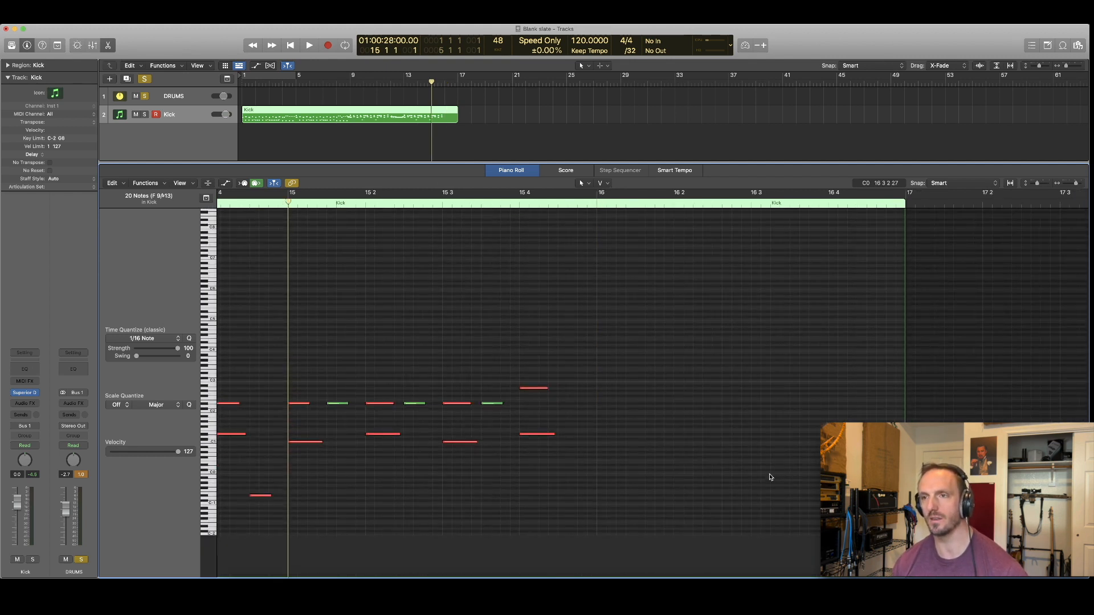
Audition the pattern without the old fill, then pencil two short kicks before bar 16
{"action": "left_click", "coordinate": [308, 45]}
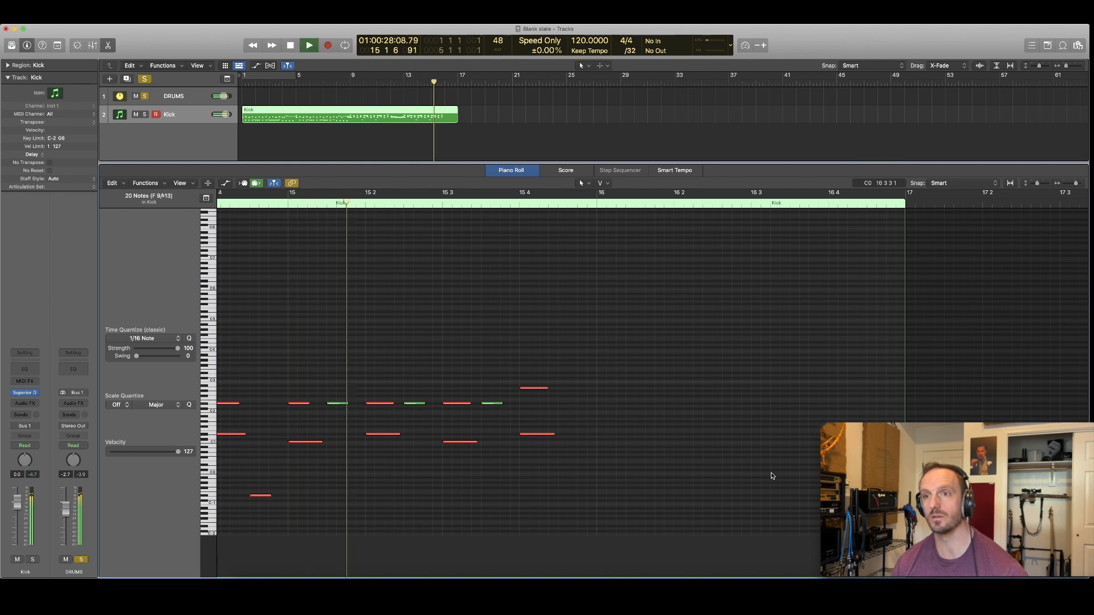
{"action": "left_click", "coordinate": [309, 44]}
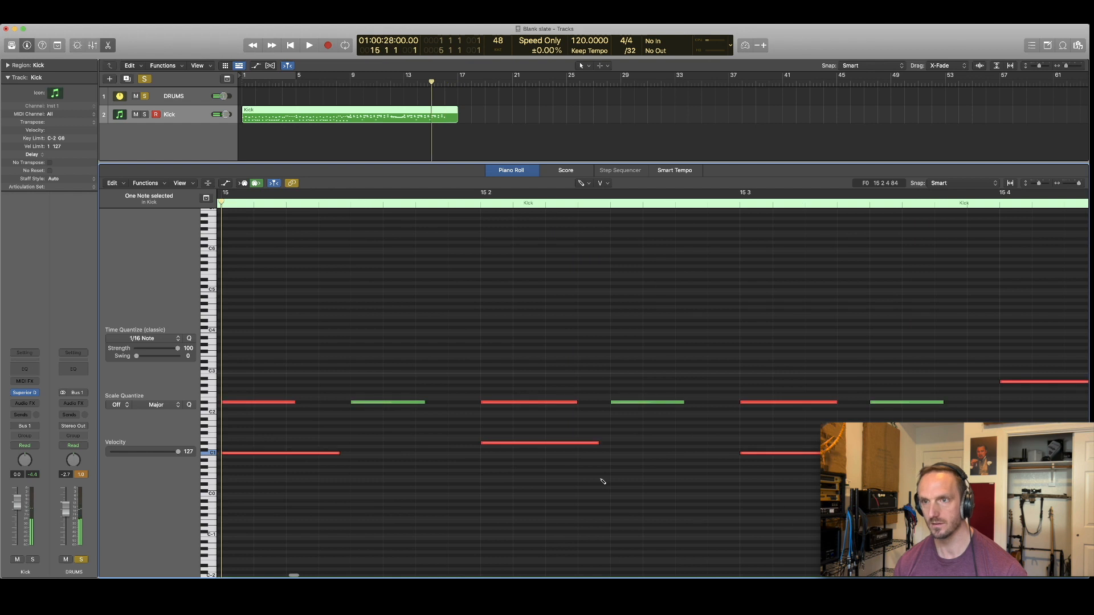
{"action": "left_click", "coordinate": [308, 44]}
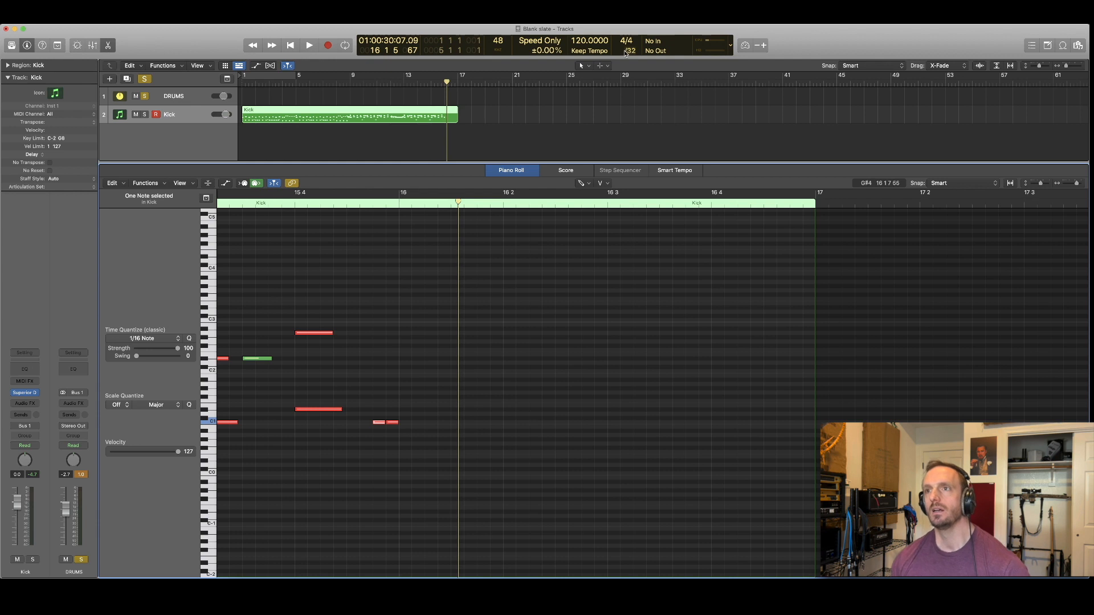
{"action": "mouse_move", "coordinate": [404, 392]}
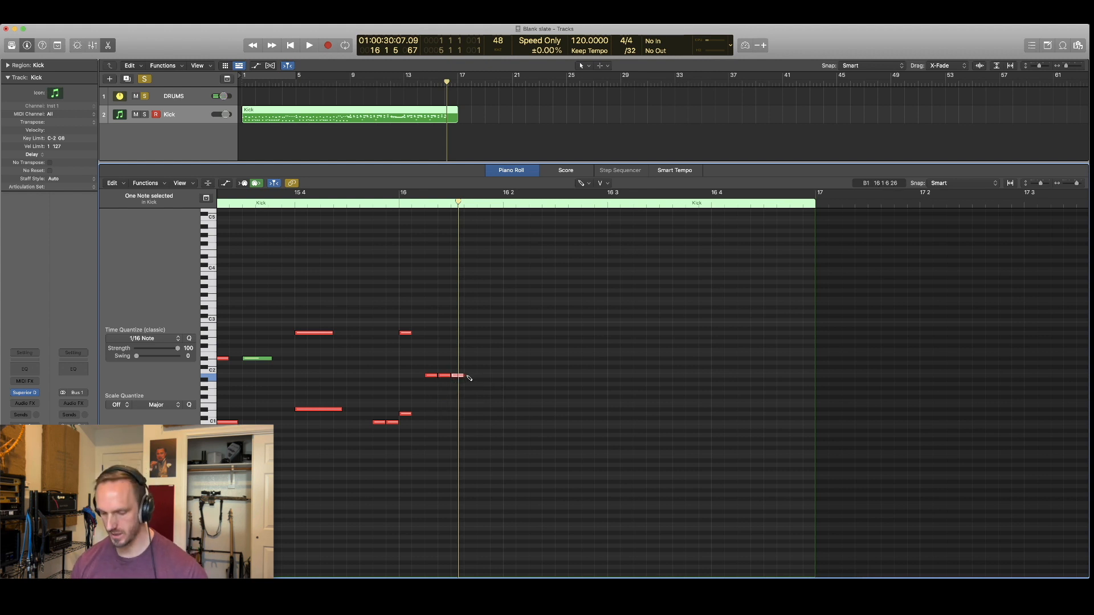
Add tom notes, shift the three-note group later, and extend the run with a lower tom group
{"action": "left_click", "coordinate": [308, 45]}
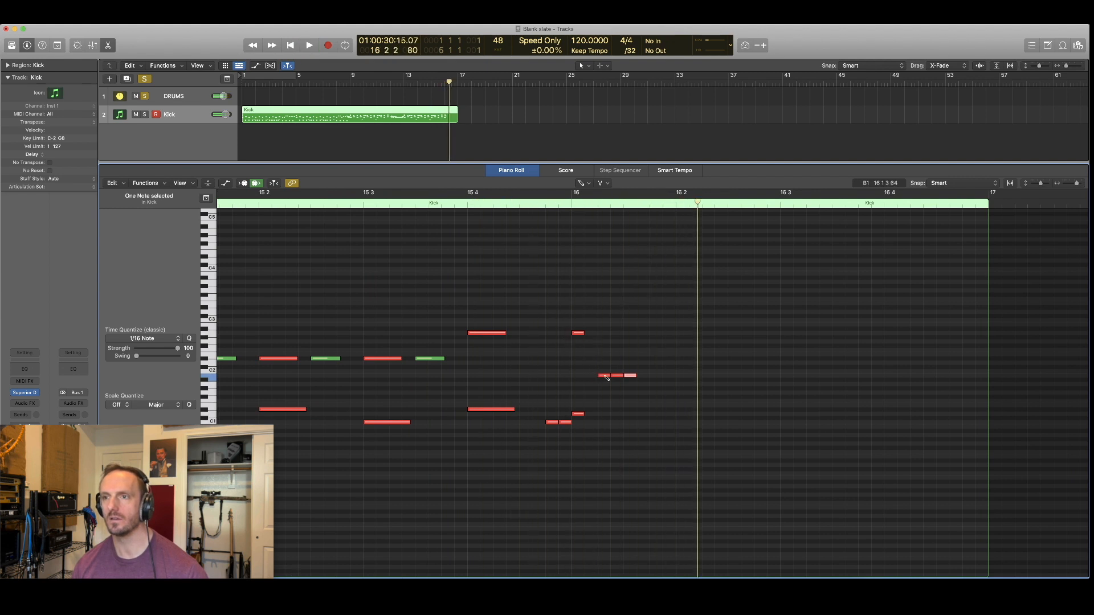
{"action": "left_click", "coordinate": [618, 375]}
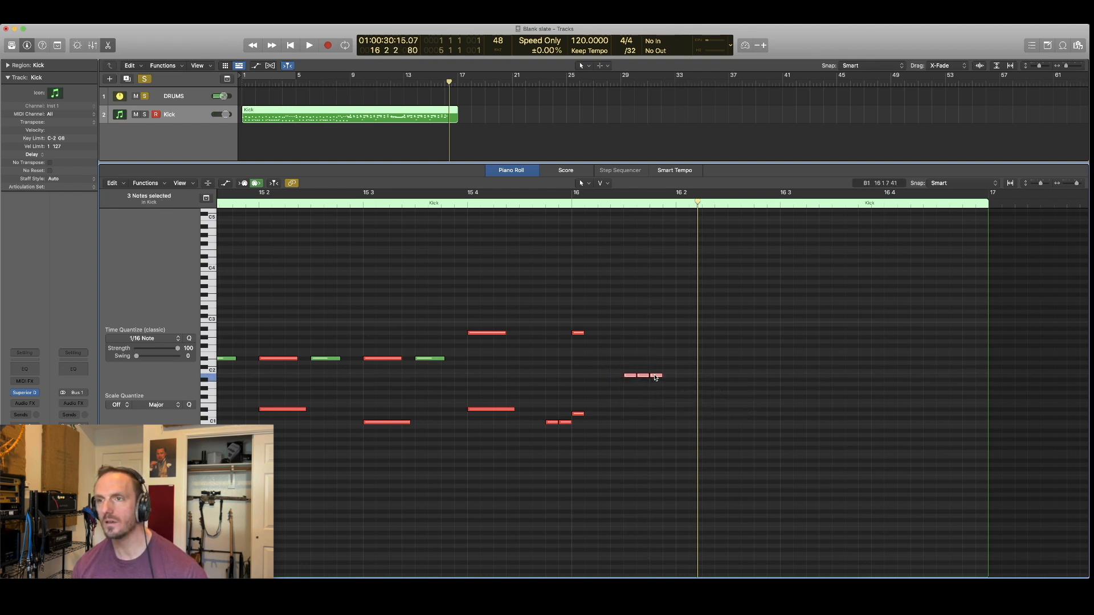
{"action": "left_click", "coordinate": [668, 375]}
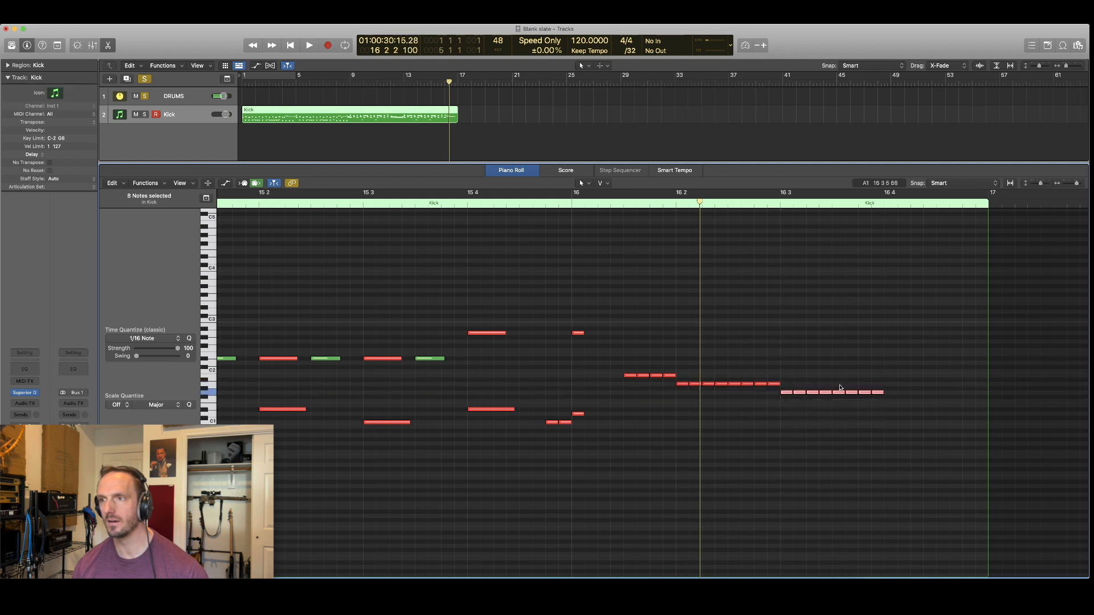
{"action": "left_click", "coordinate": [839, 400]}
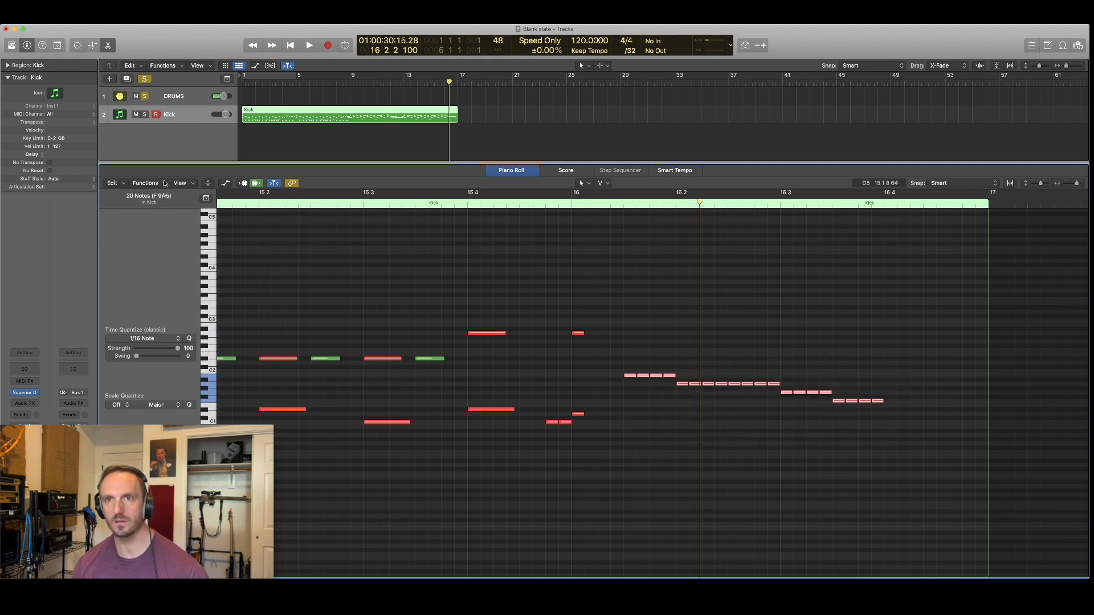
Apply the Random Velocity transform to the 20 selected notes, with a range of 40–127
{"action": "left_click", "coordinate": [145, 183]}
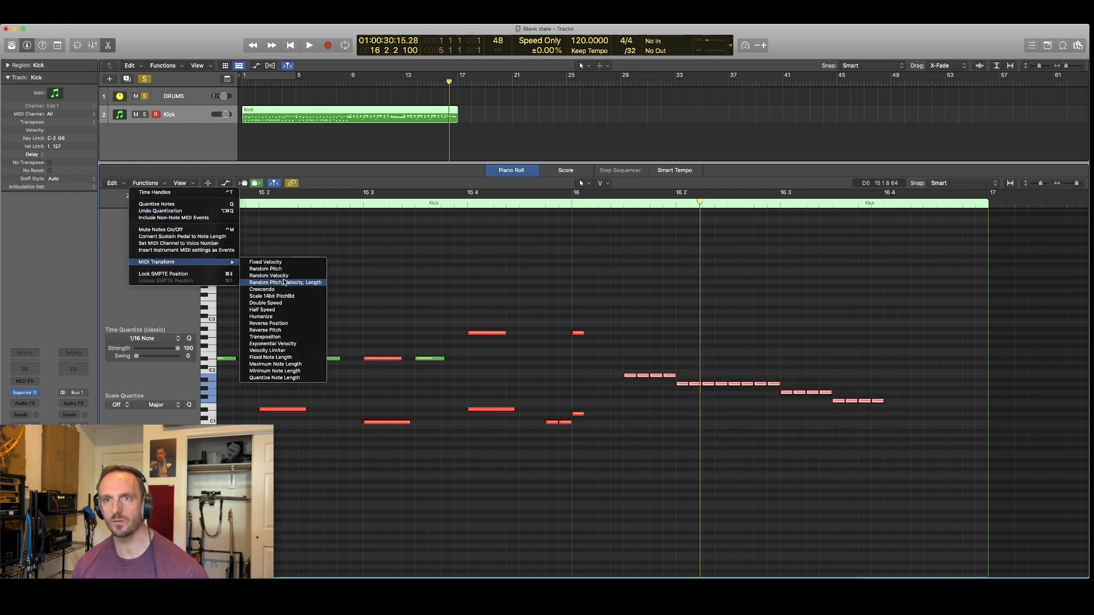
{"action": "left_click", "coordinate": [267, 268]}
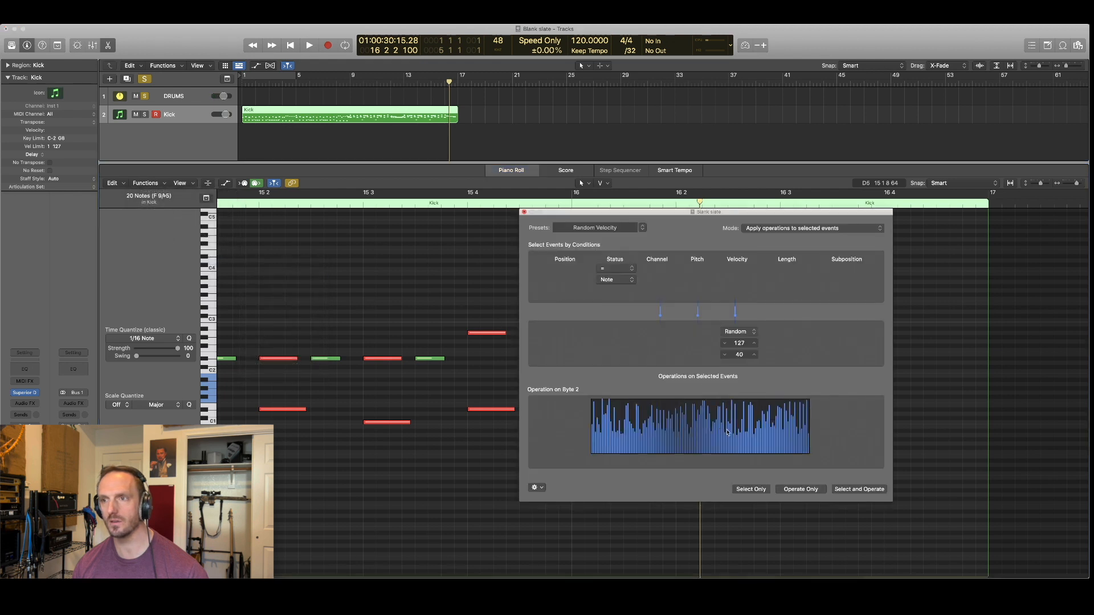
{"action": "double_click", "coordinate": [739, 354]}
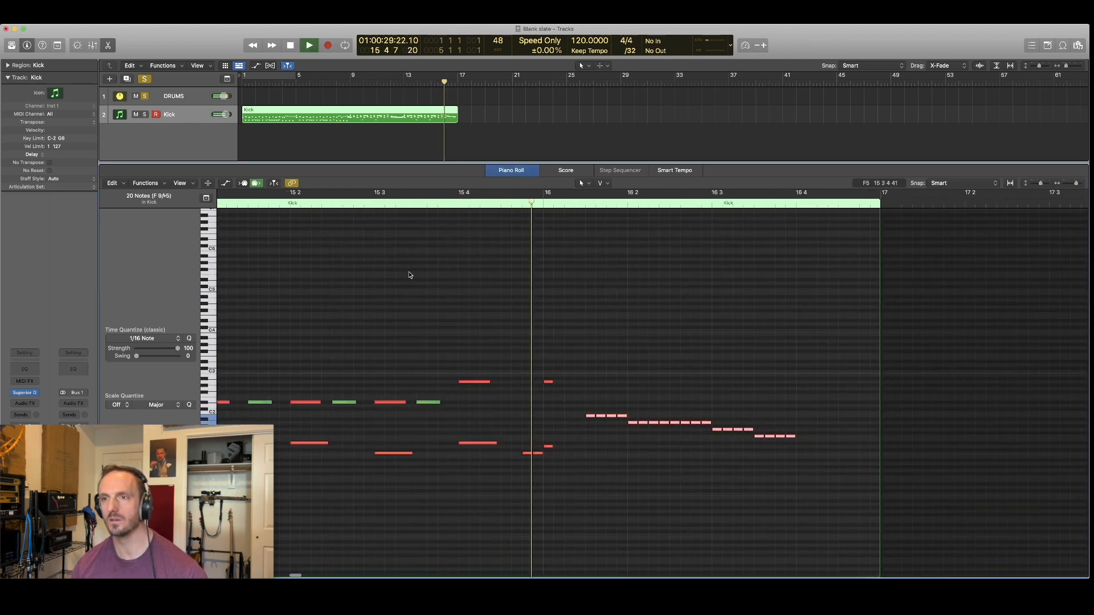
Audition the run, then add short low kick hits after the tom run, ending bar 16
{"action": "left_click", "coordinate": [289, 45]}
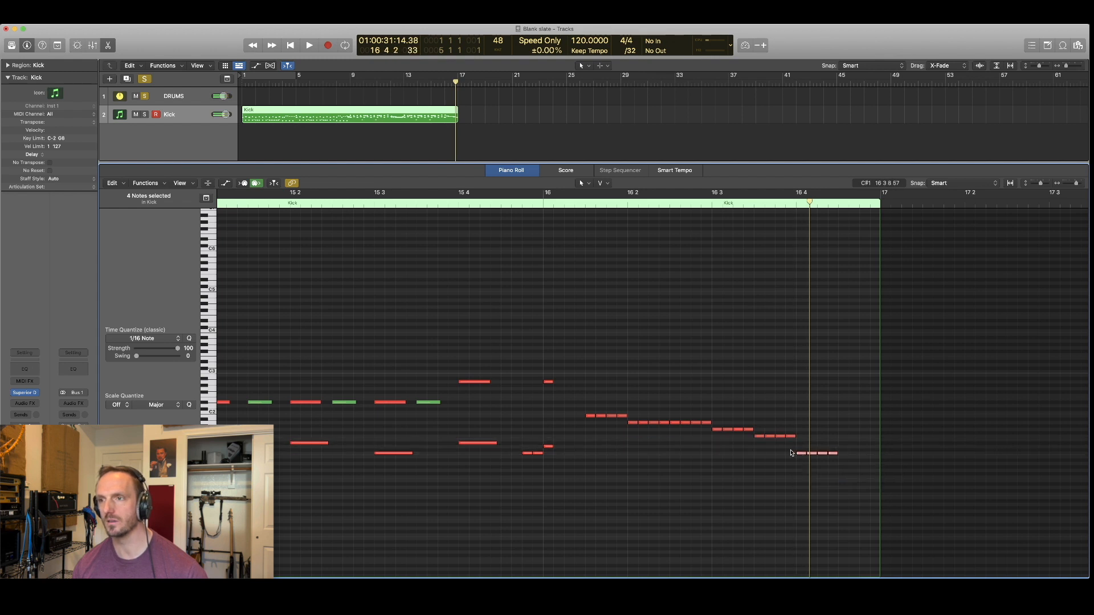
{"action": "left_click", "coordinate": [830, 451]}
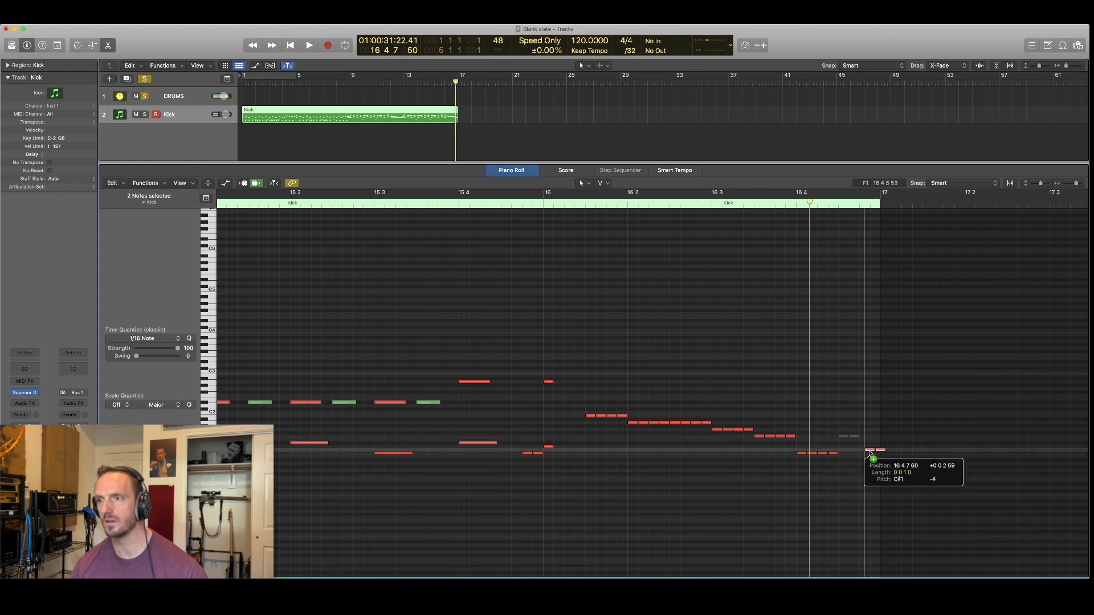
{"action": "left_click", "coordinate": [309, 44]}
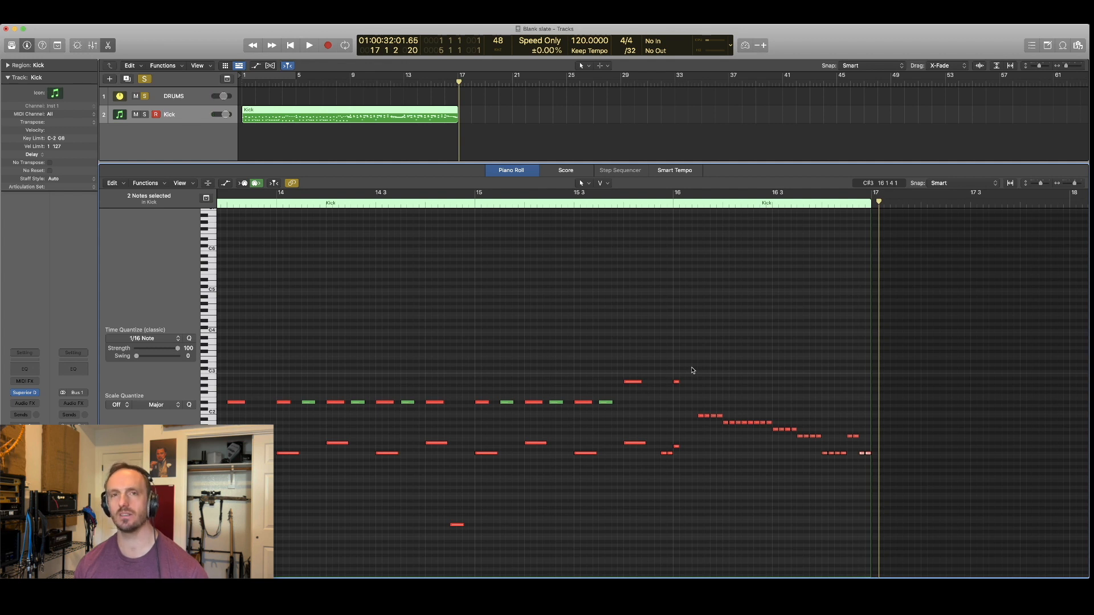
{"action": "mouse_move", "coordinate": [676, 364]}
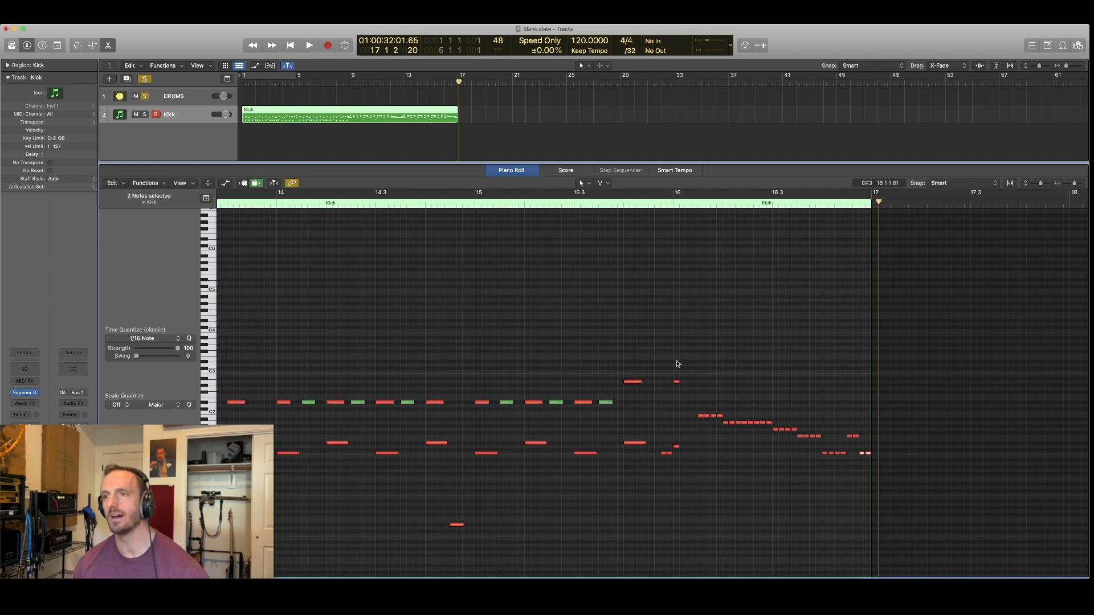